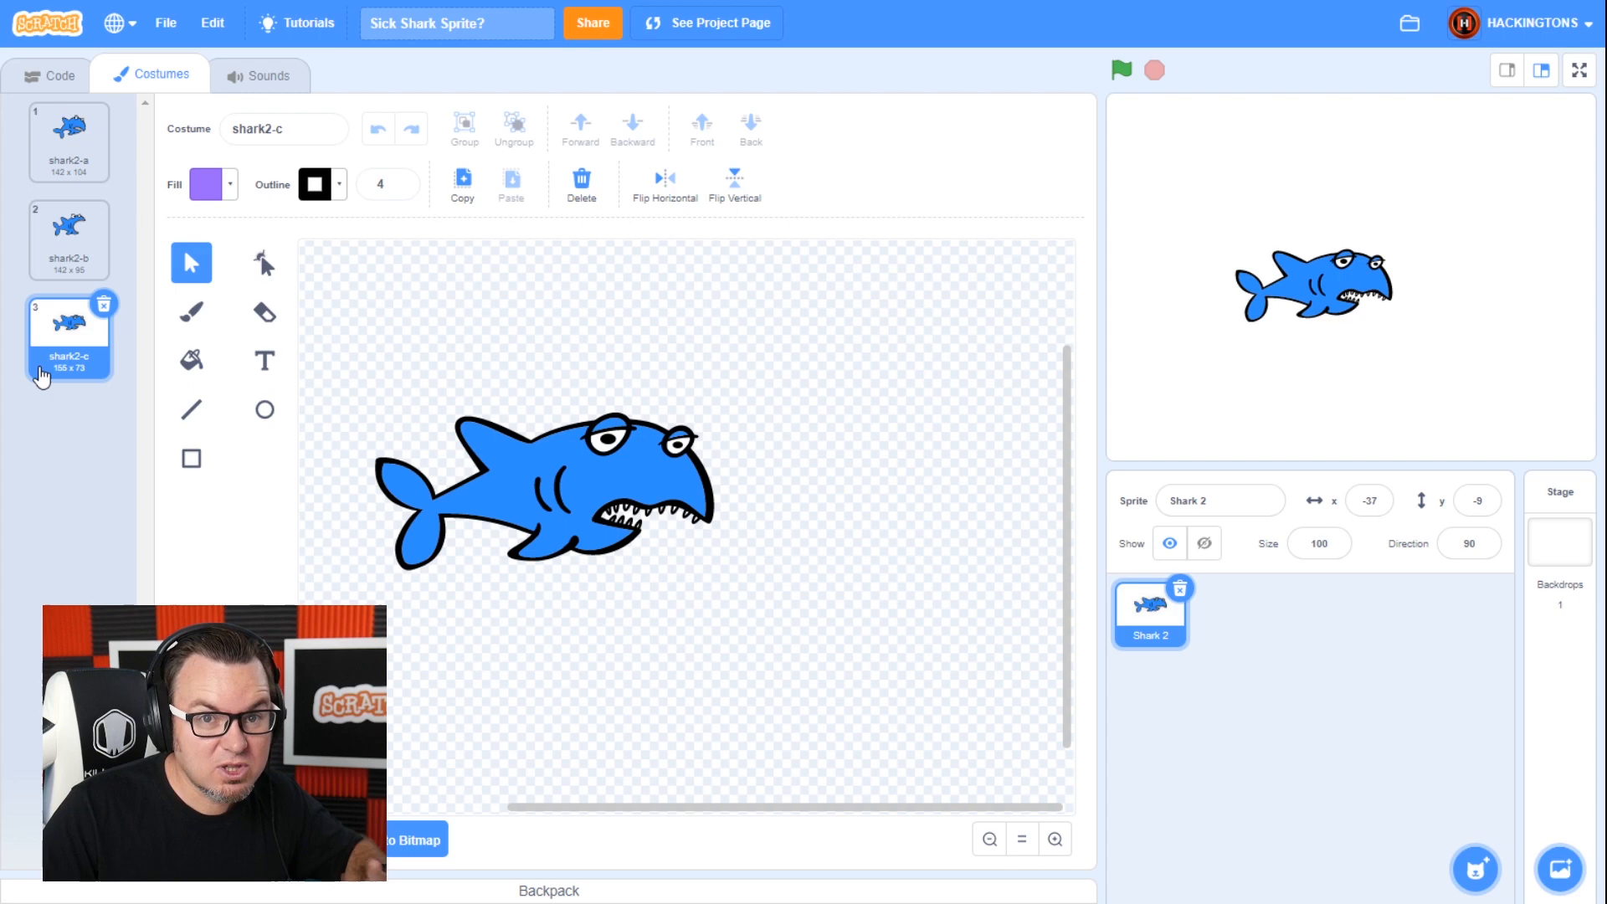
pyautogui.moveTo(32, 381)
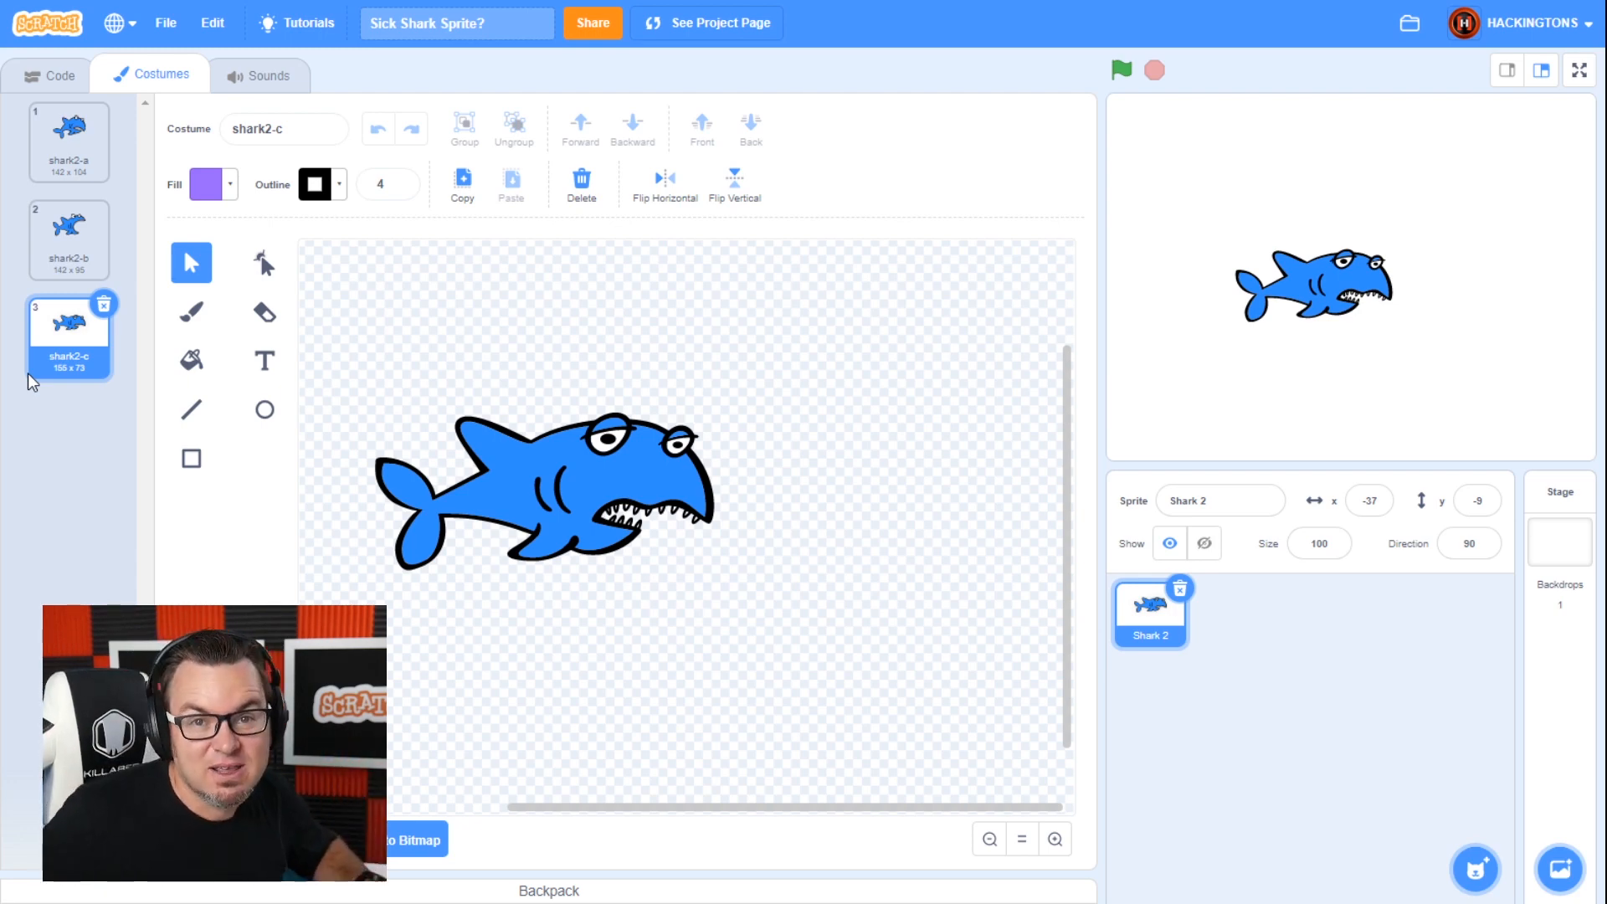
pyautogui.moveTo(360, 441)
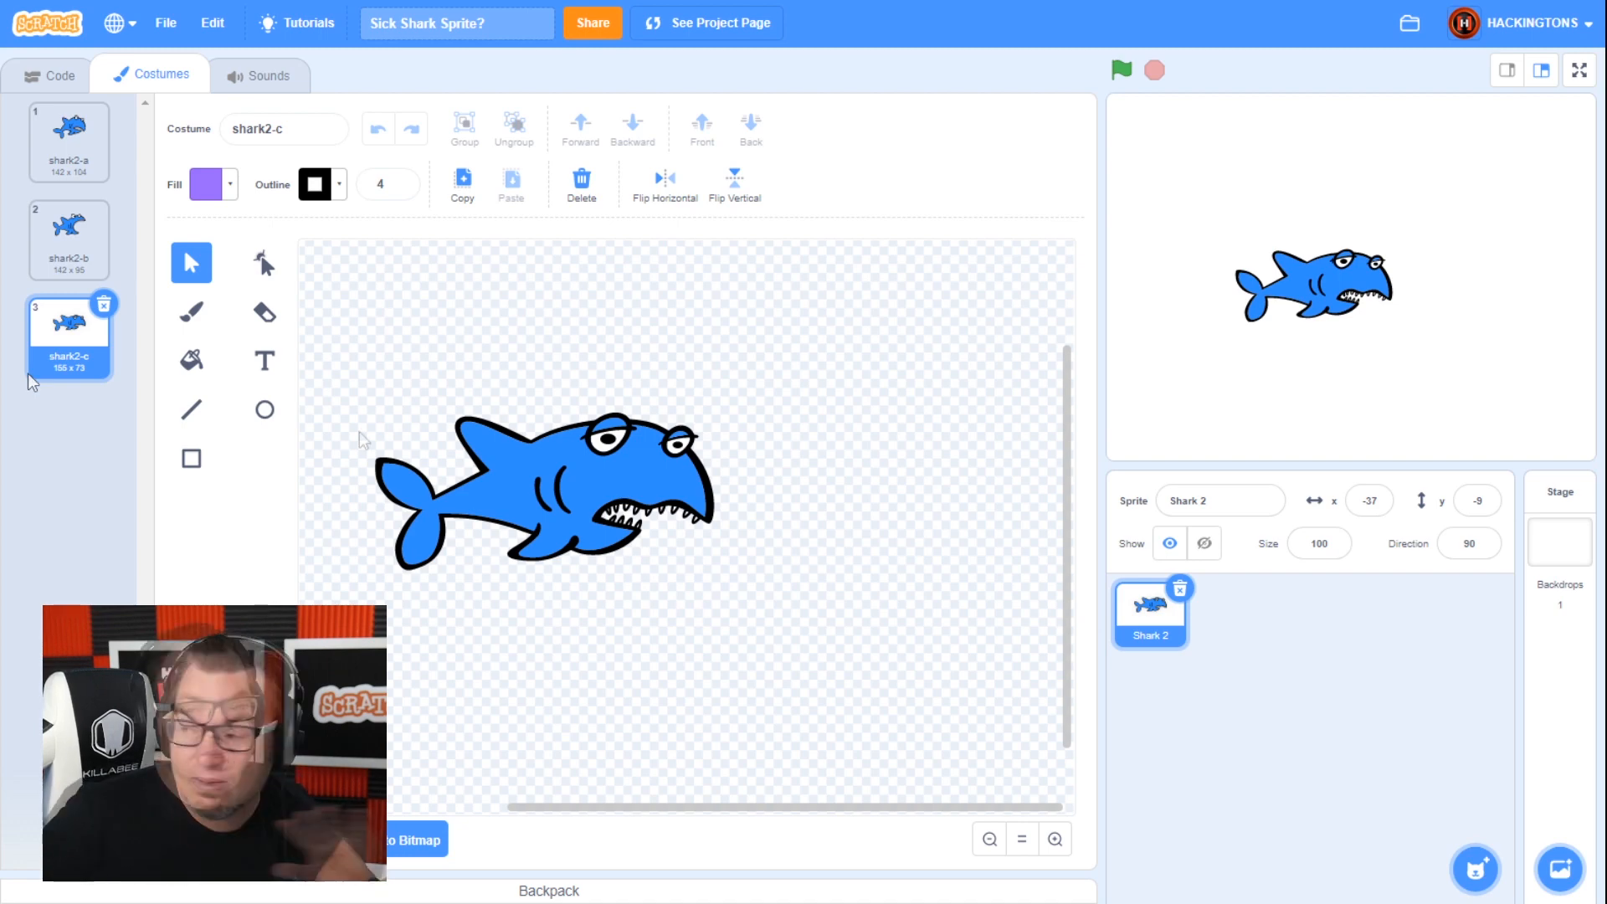
pyautogui.moveTo(1438, 695)
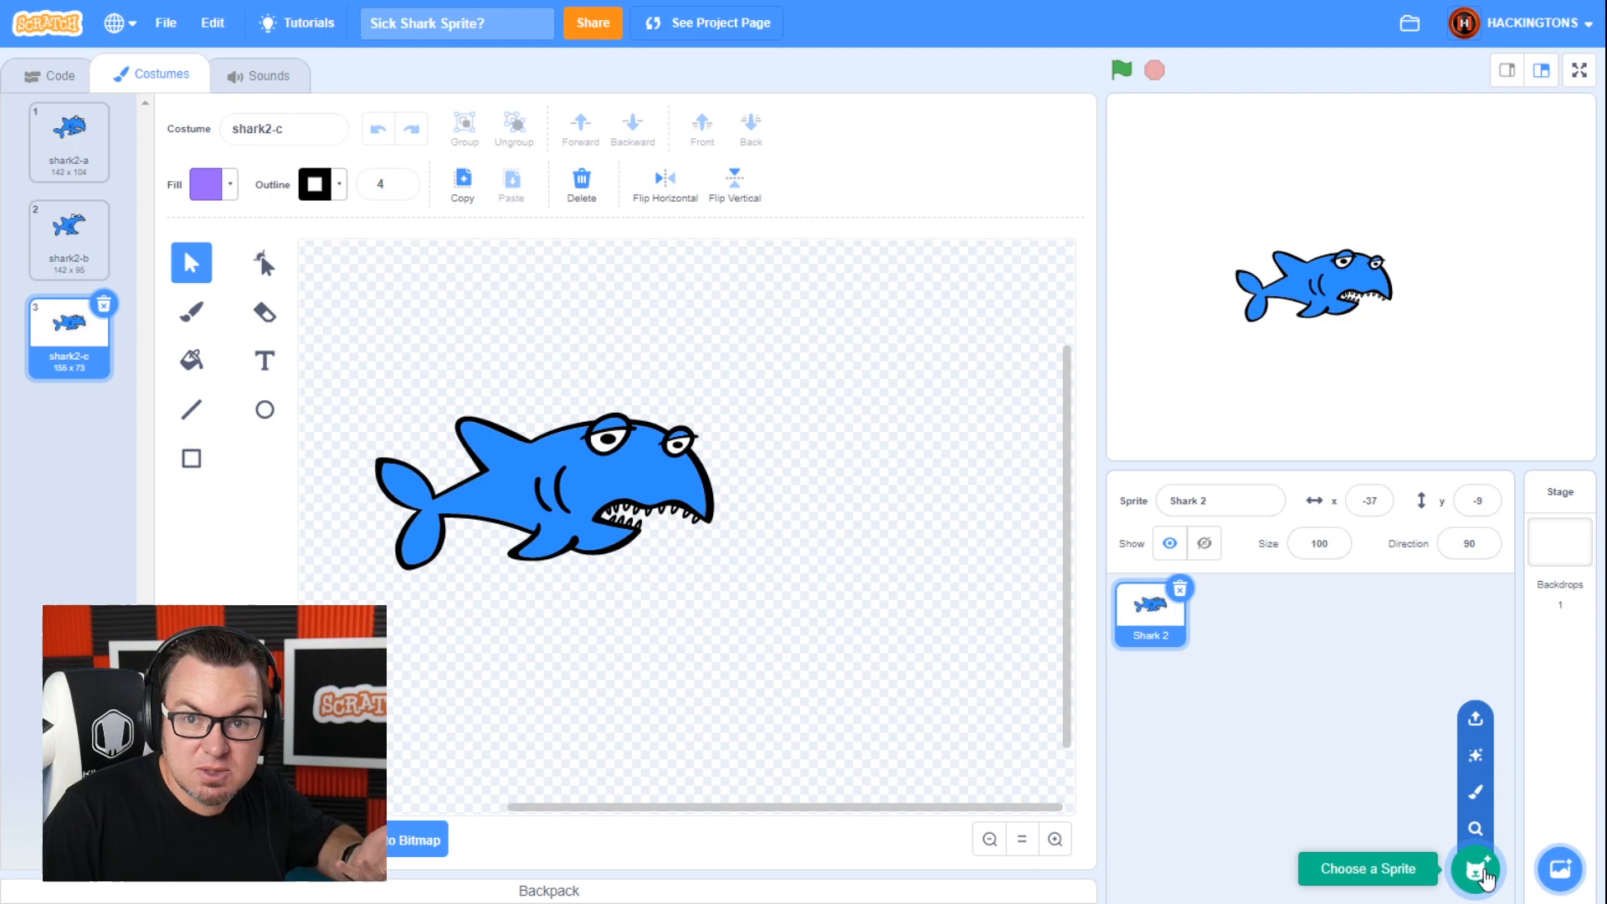
pyautogui.moveTo(1476, 808)
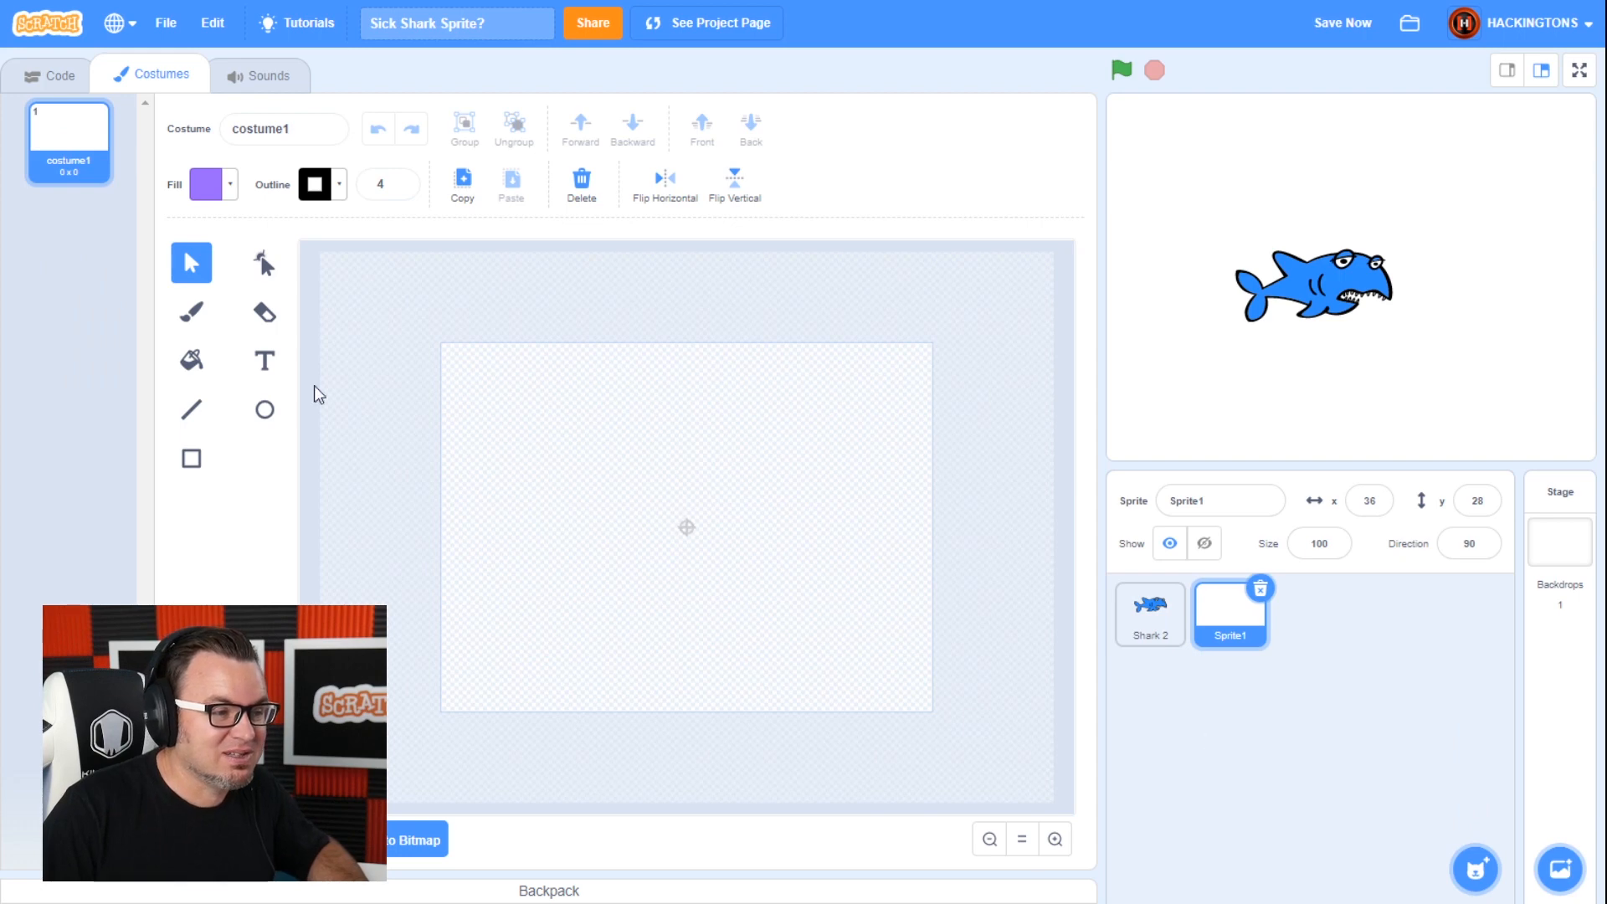
# - Paint a small circle with a fully black fill and no outline
pyautogui.click(264, 410)
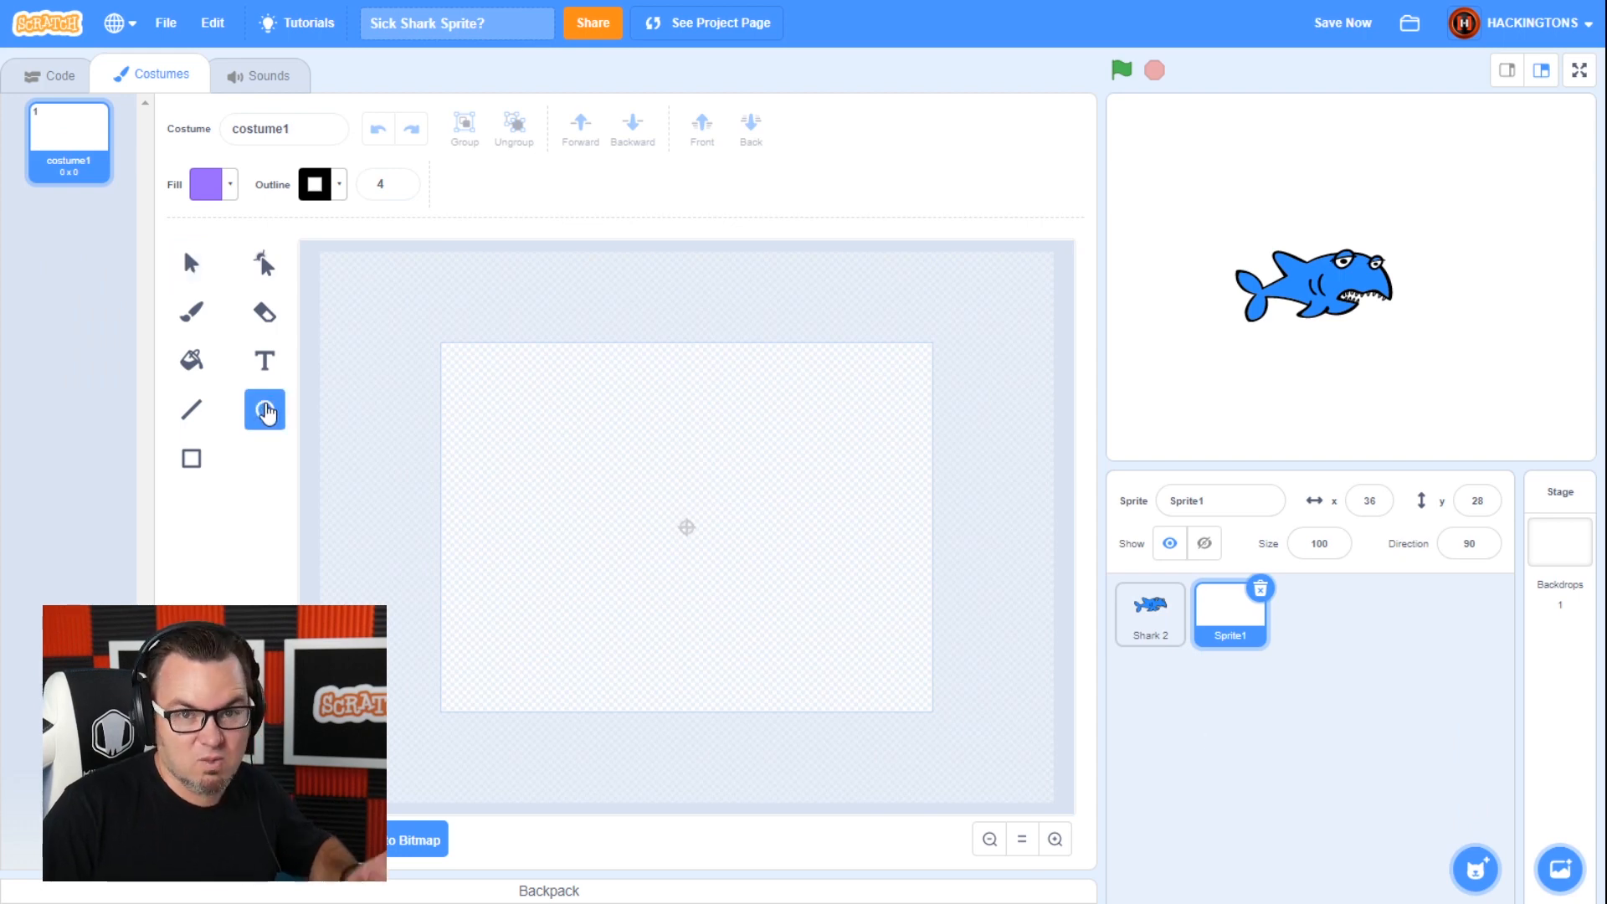
pyautogui.click(213, 184)
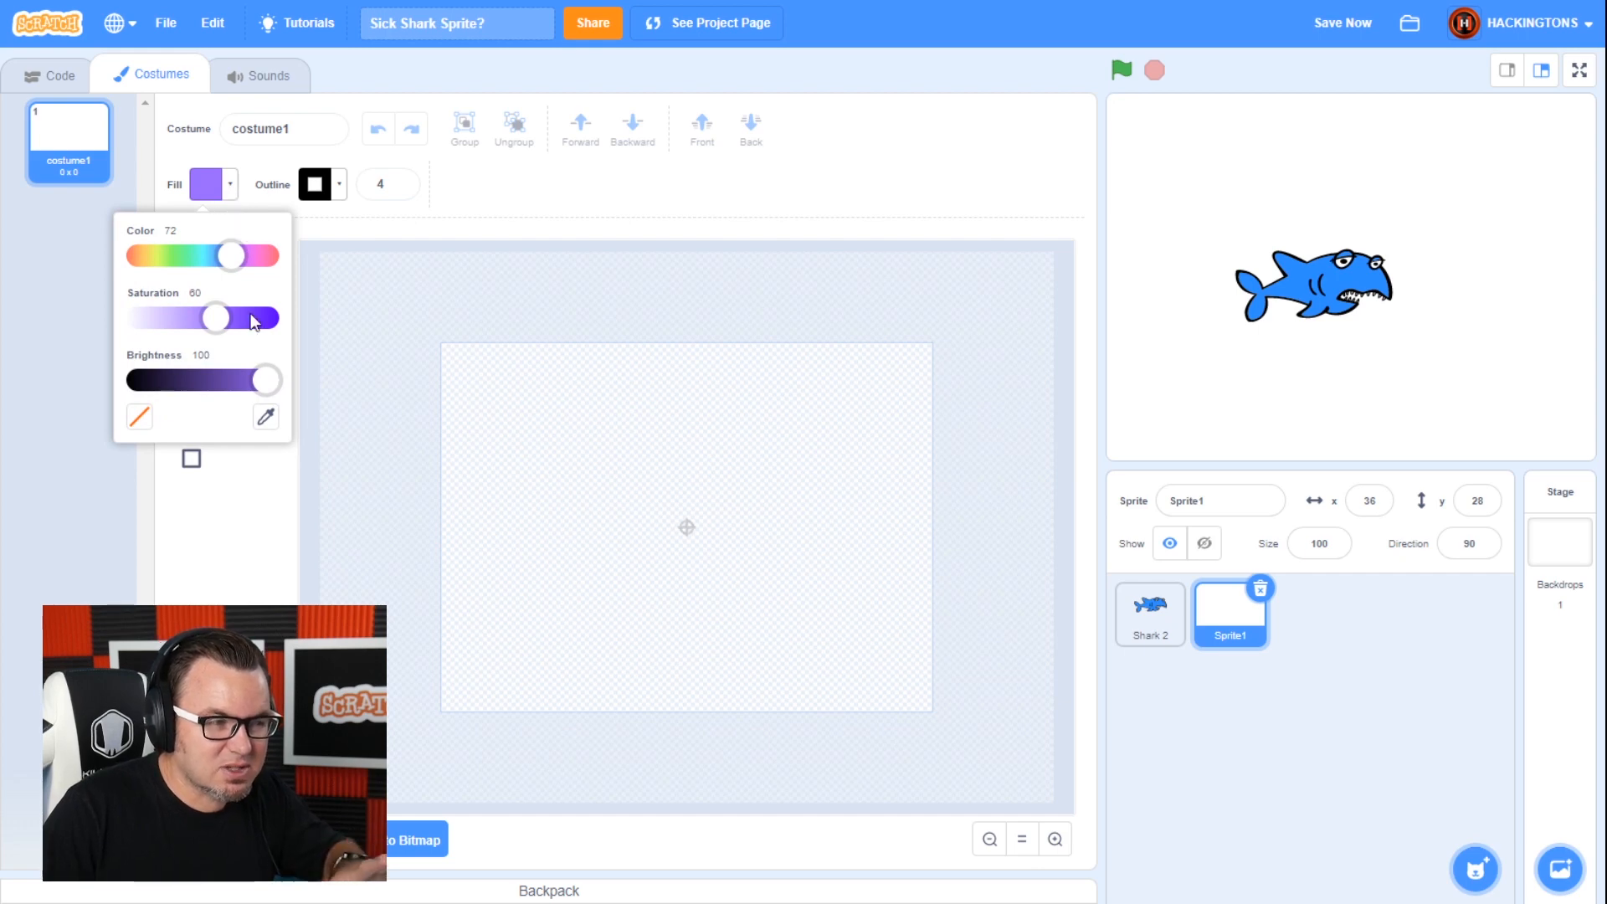
pyautogui.moveTo(265, 380); pyautogui.dragTo(143, 380)
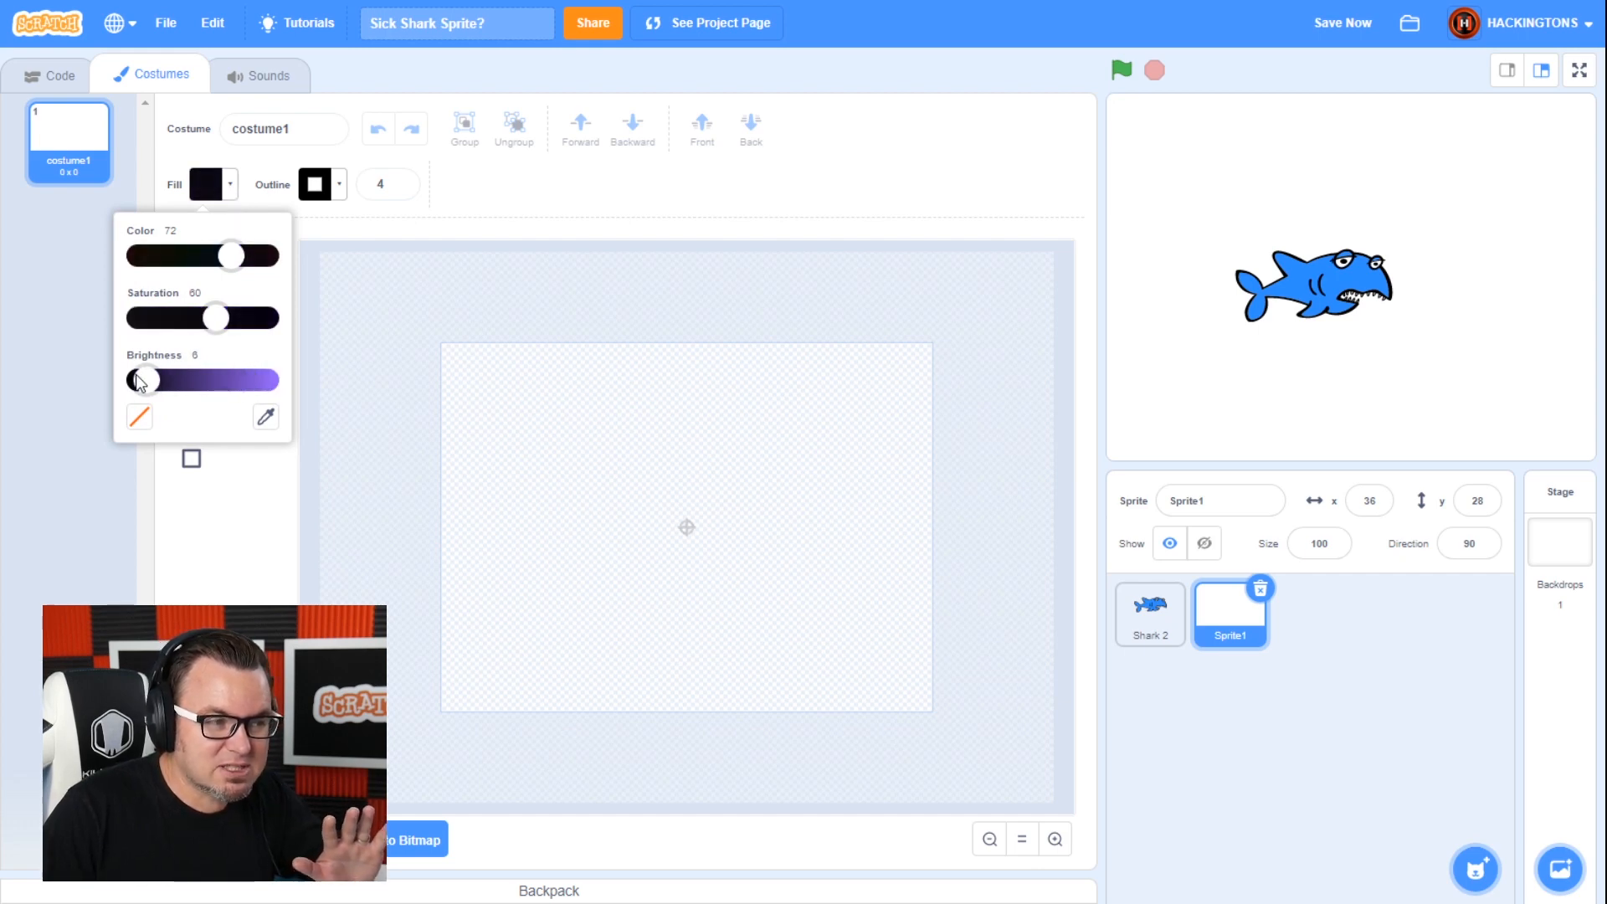
pyautogui.moveTo(146, 380); pyautogui.dragTo(128, 380)
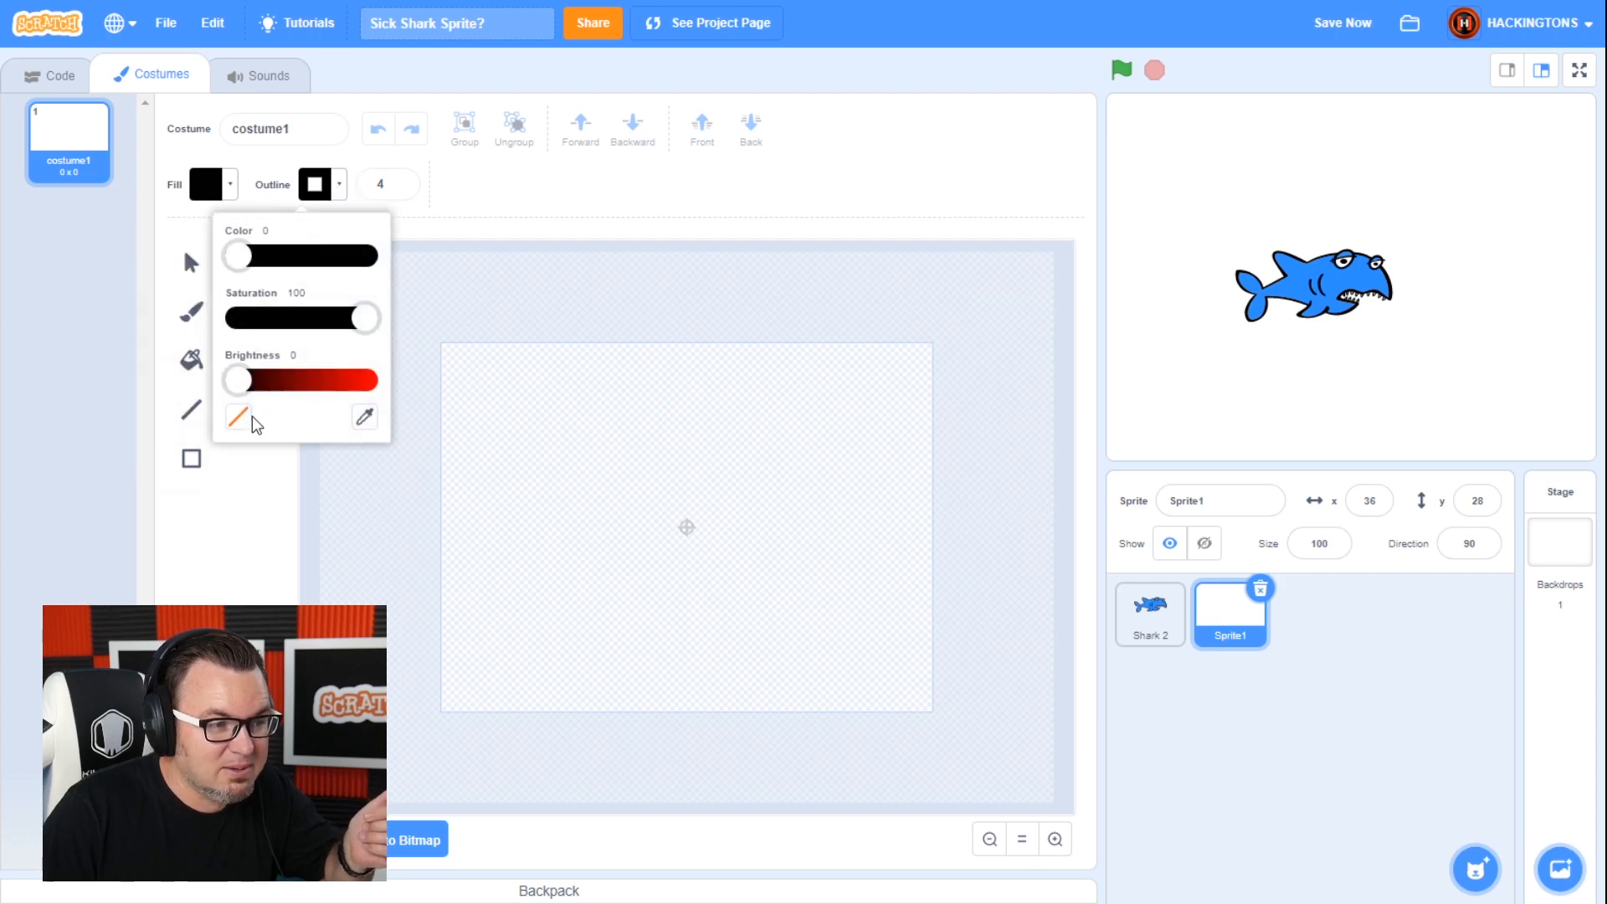
pyautogui.click(240, 416)
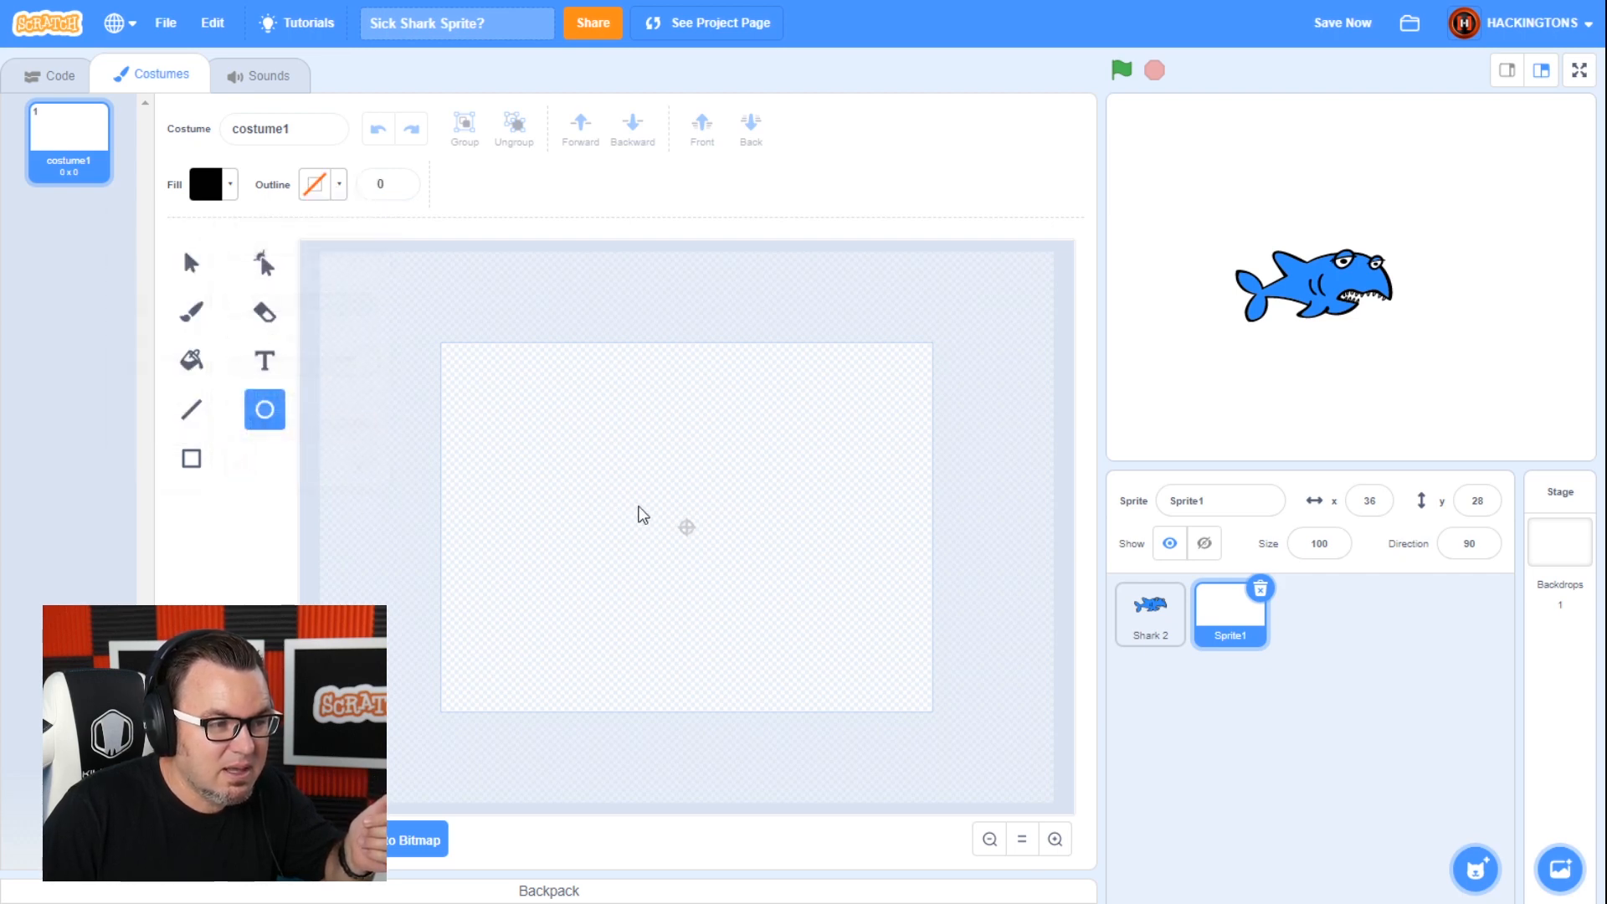
pyautogui.click(691, 532)
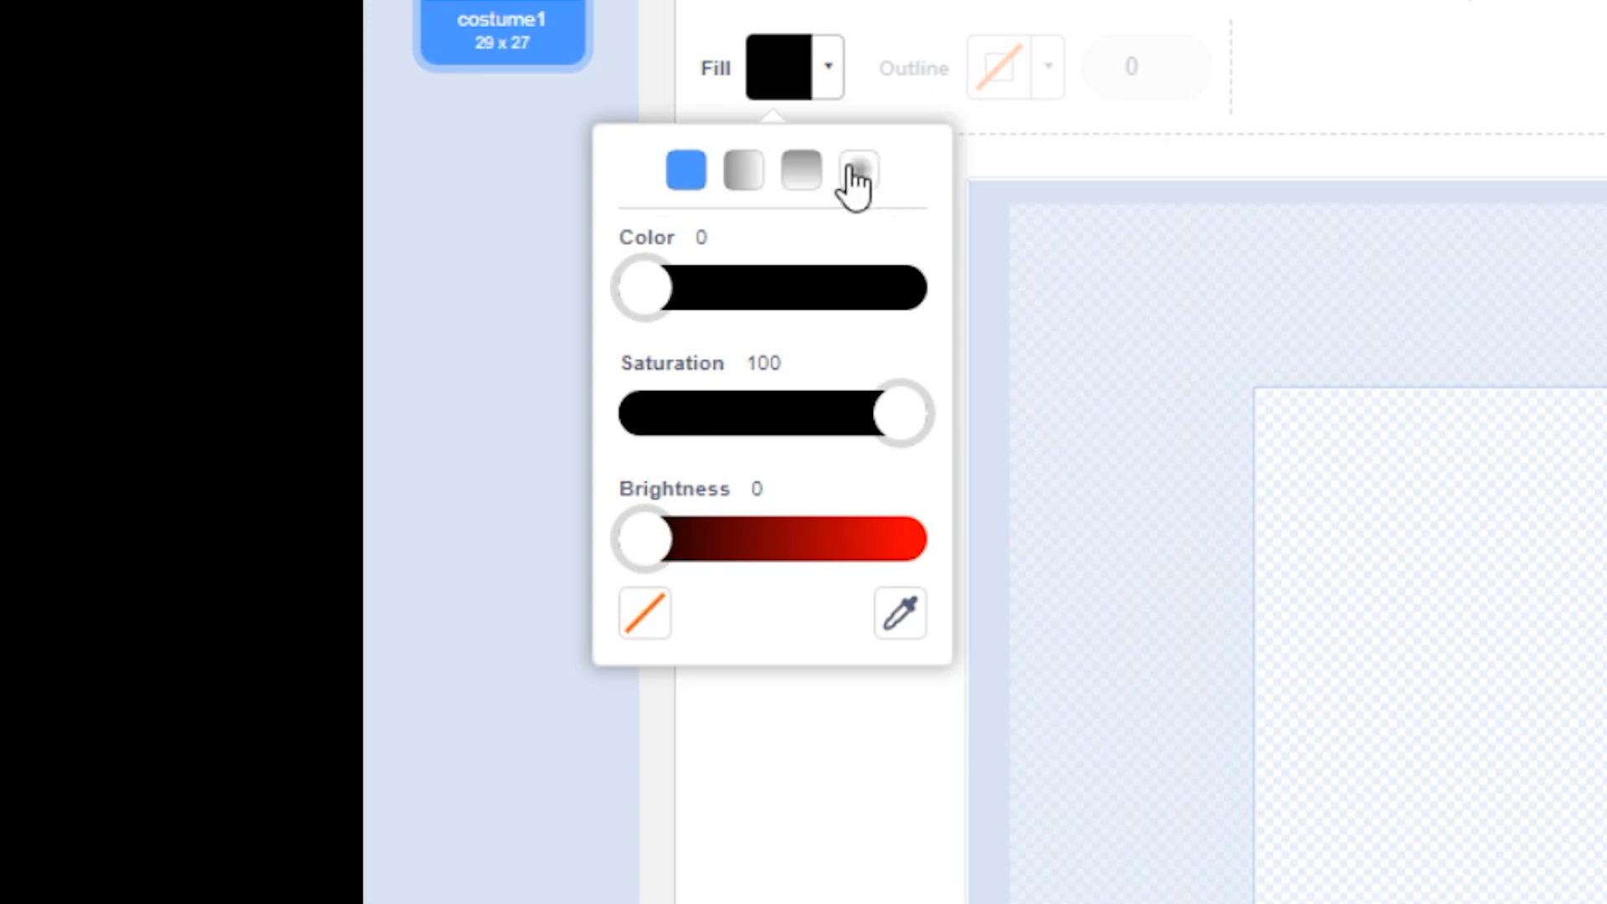
# - Give the circle a teal-to-transparent radial gradient and place it over the shark
pyautogui.click(861, 170)
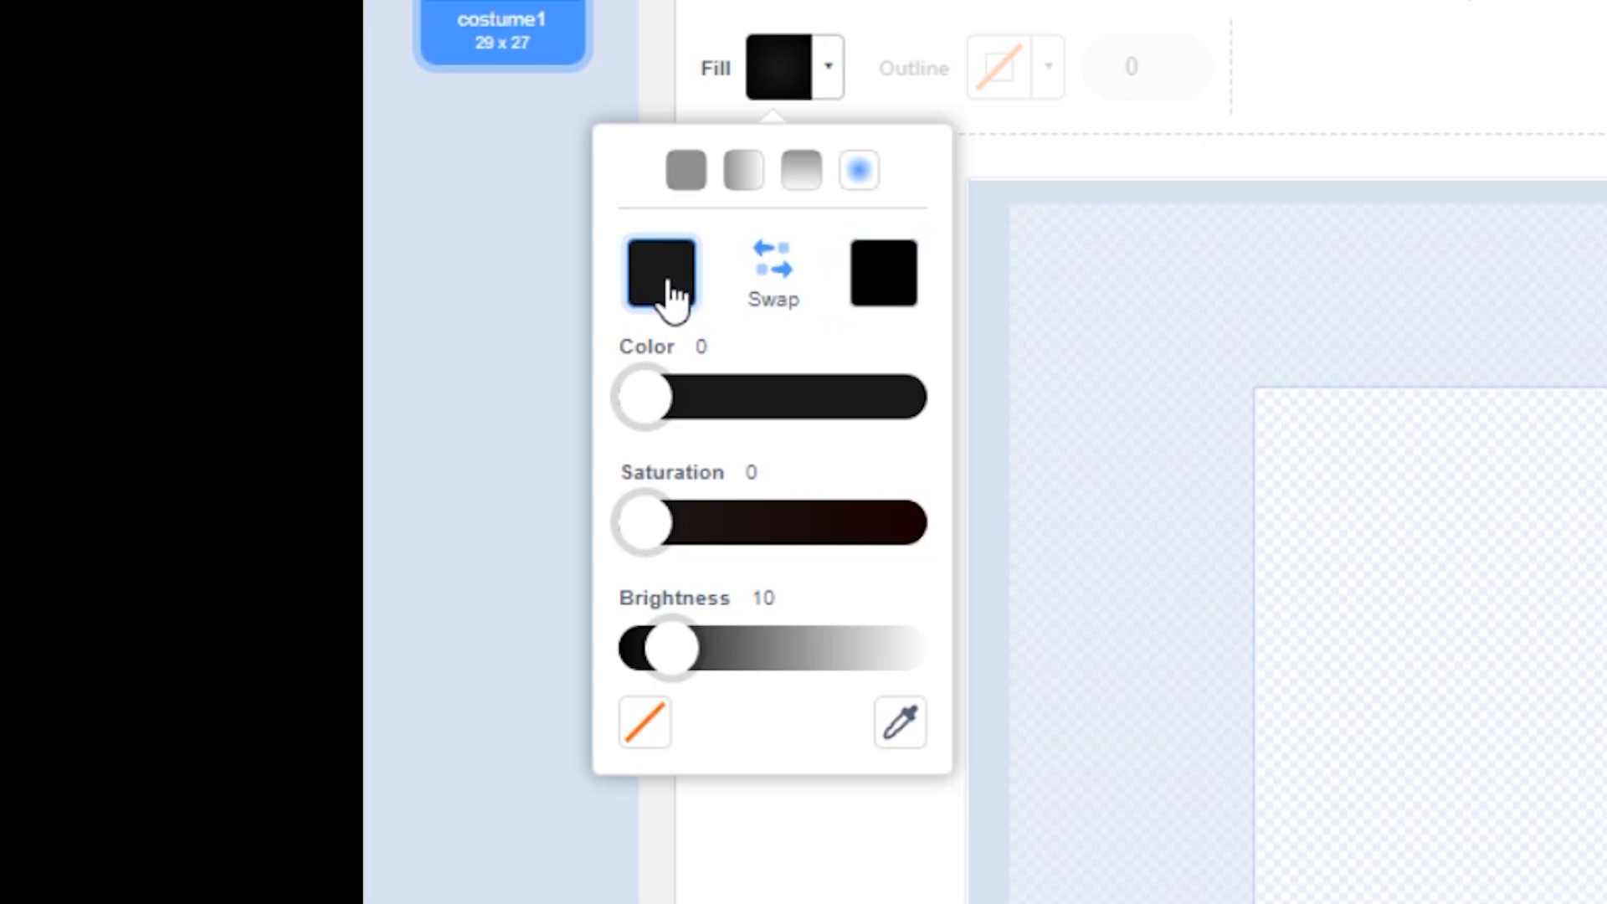
pyautogui.moveTo(666, 645); pyautogui.dragTo(697, 645)
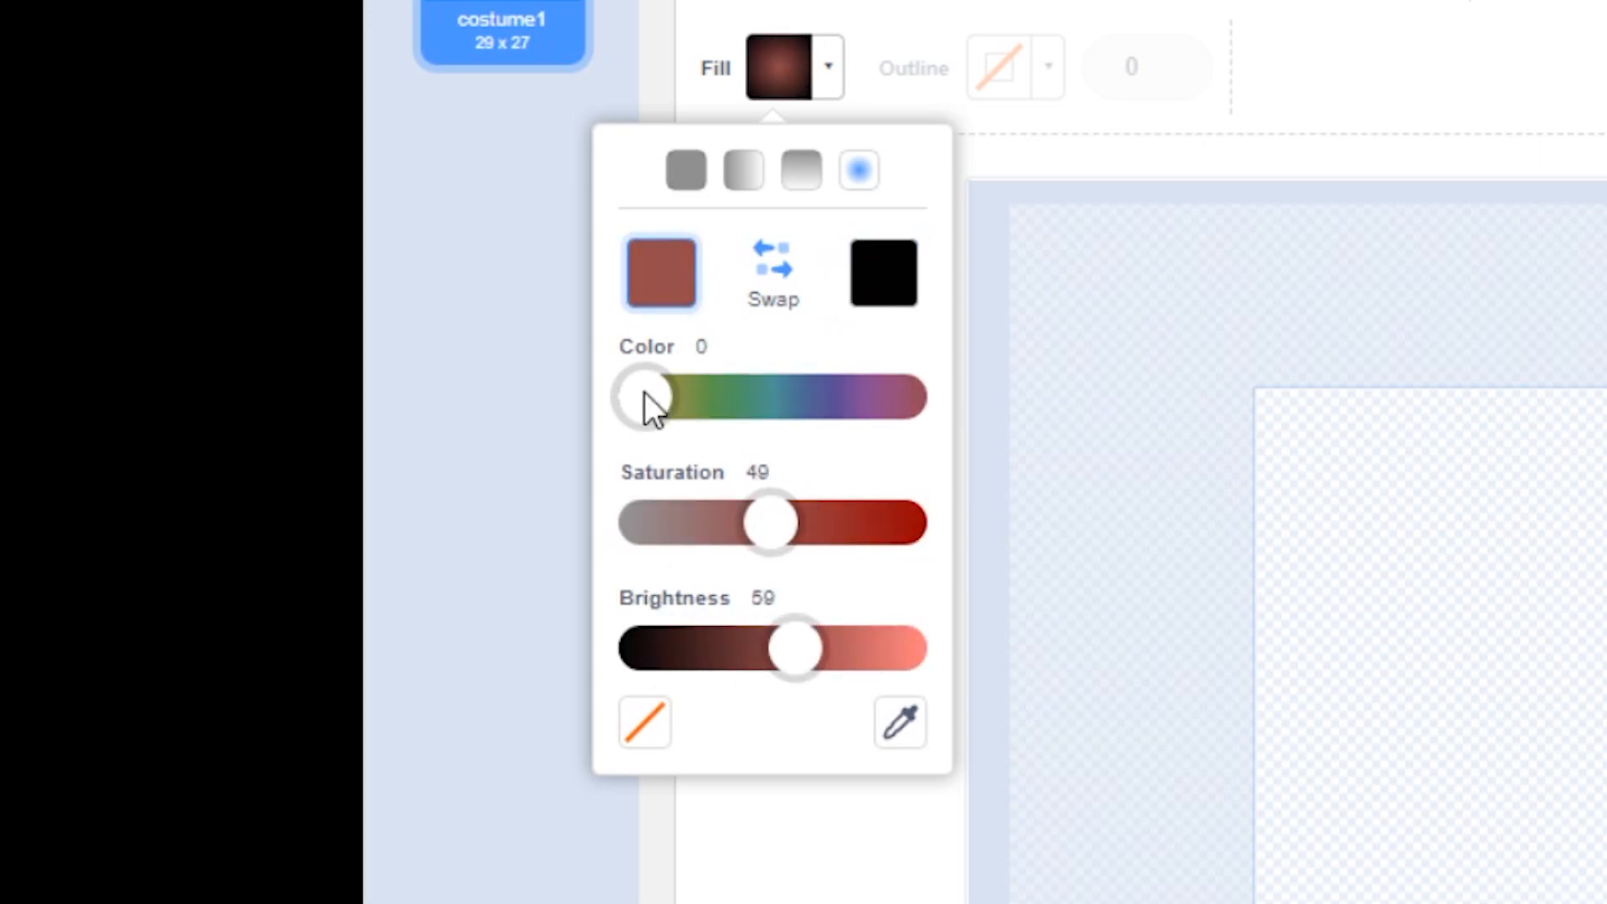
pyautogui.moveTo(651, 397); pyautogui.dragTo(784, 397)
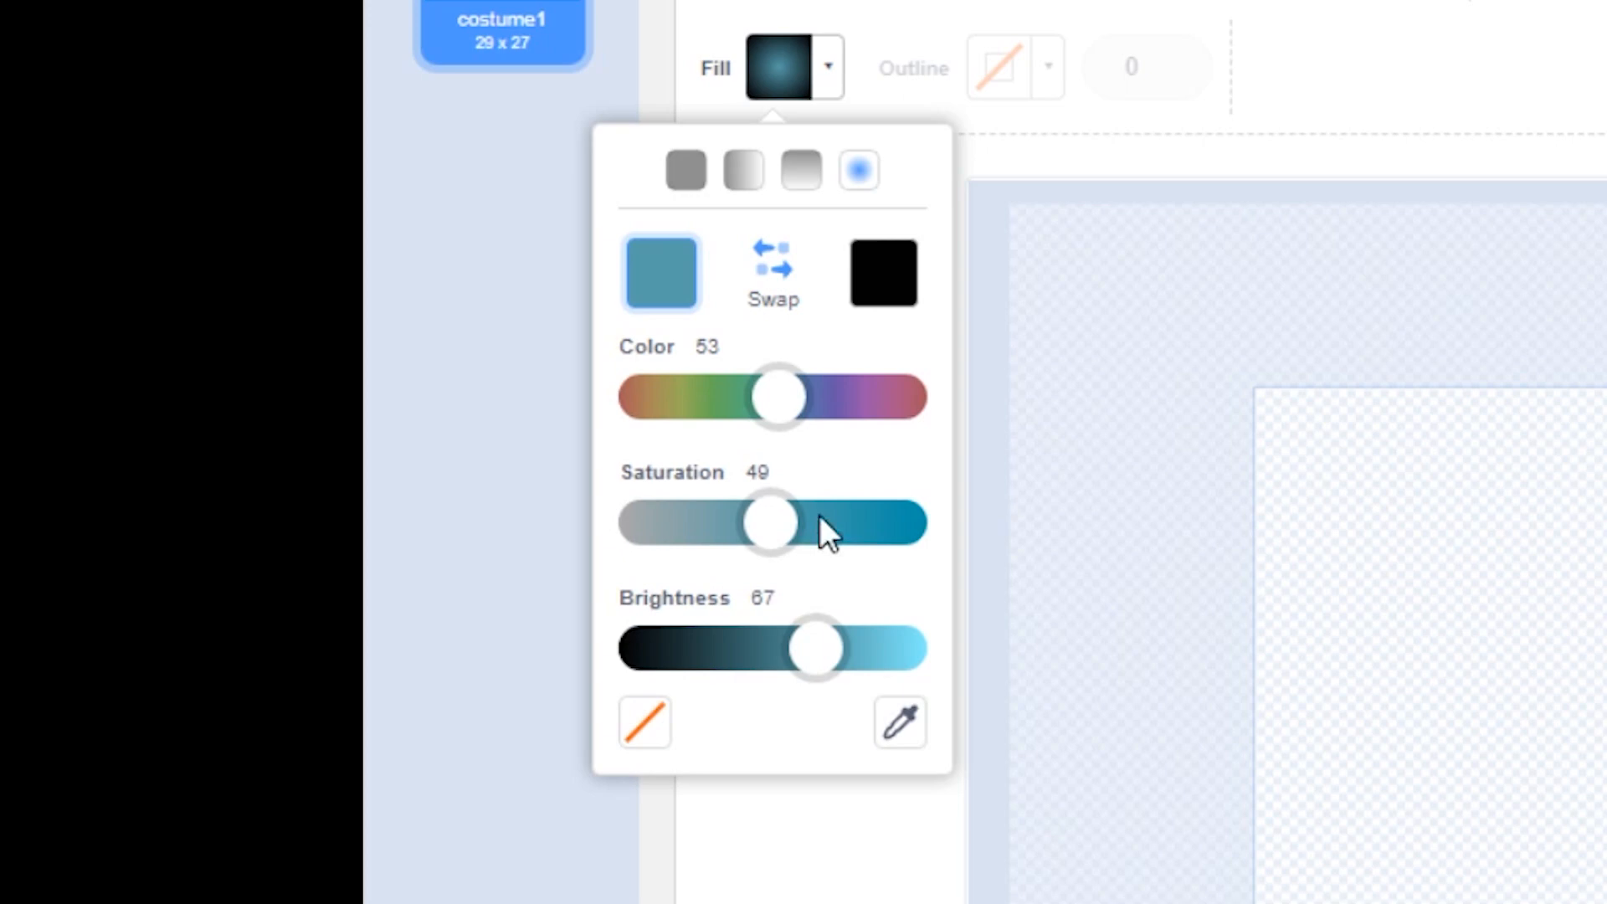
pyautogui.moveTo(881, 276)
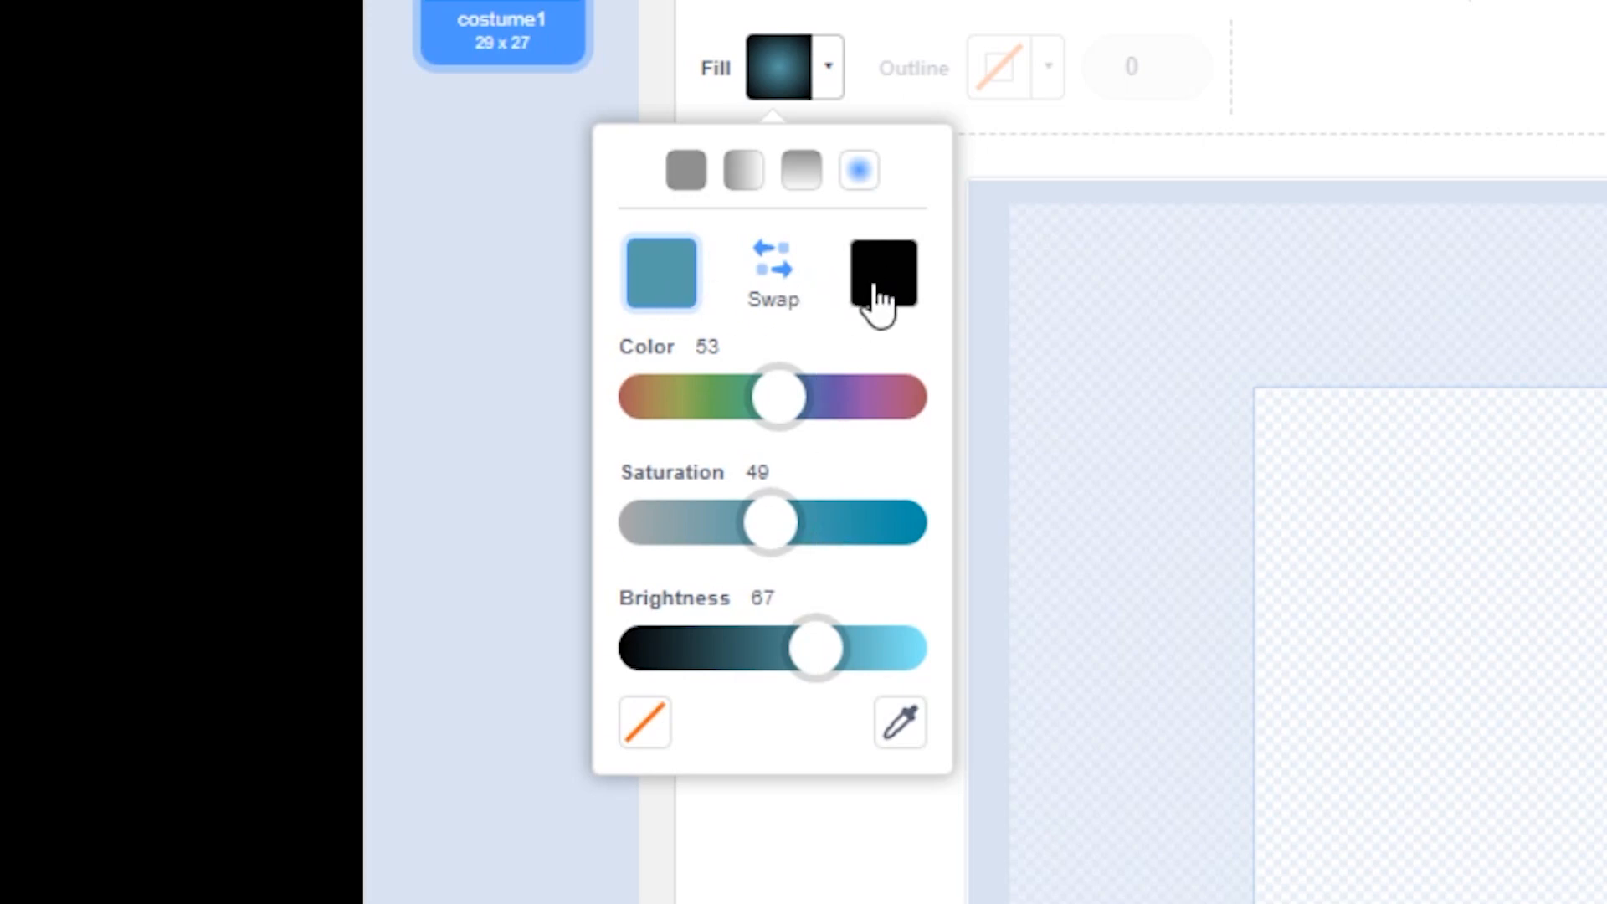
pyautogui.click(884, 276)
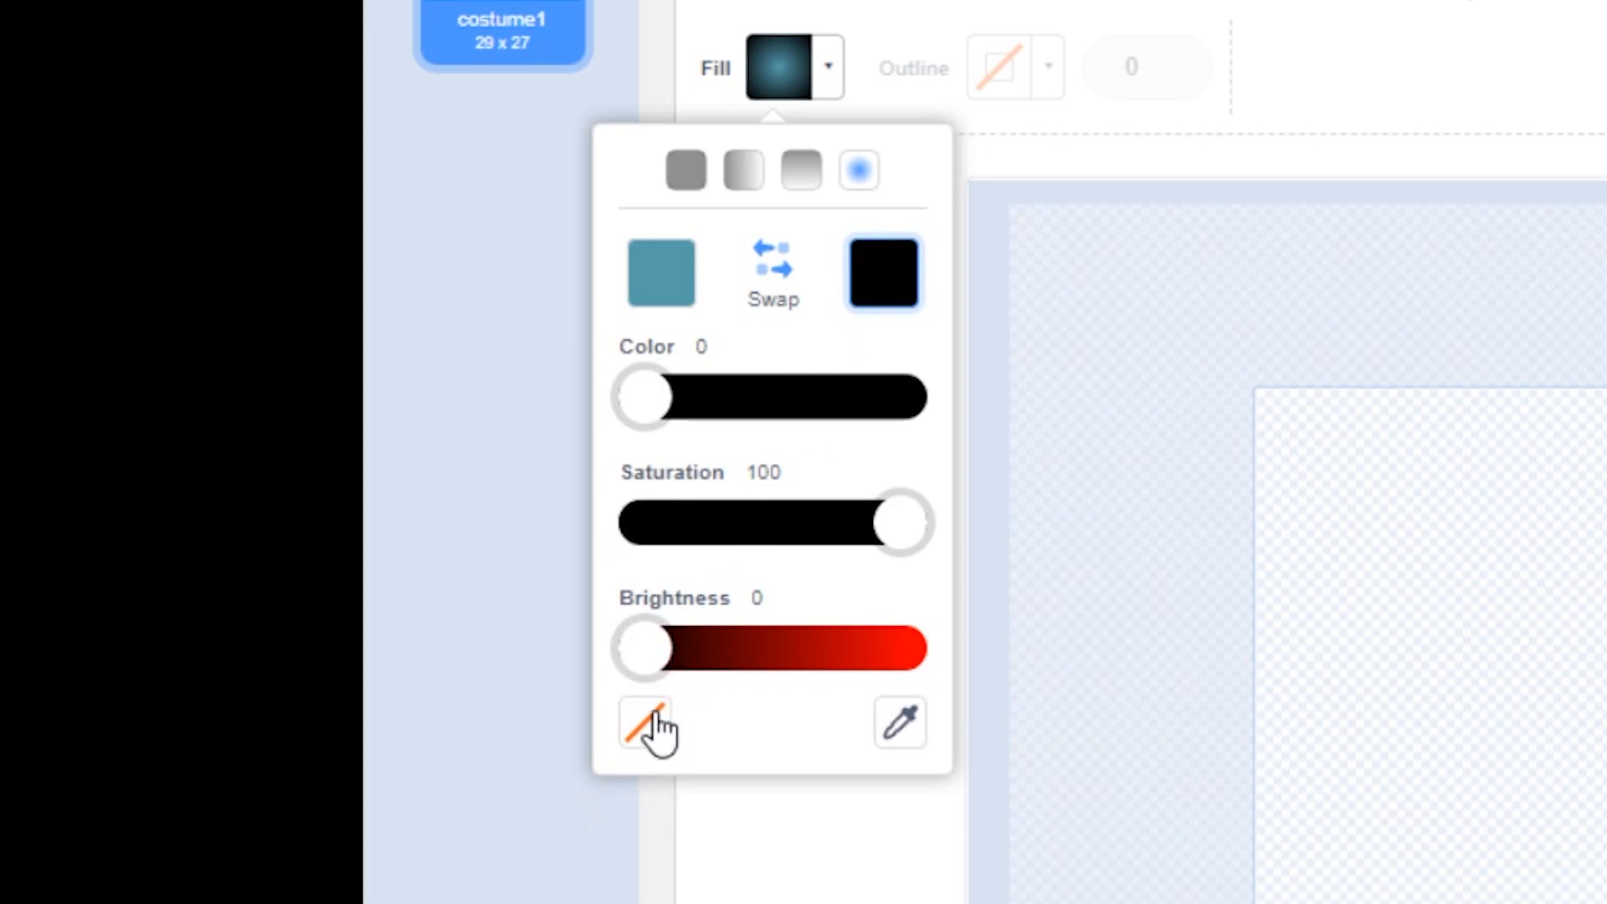
pyautogui.click(645, 722)
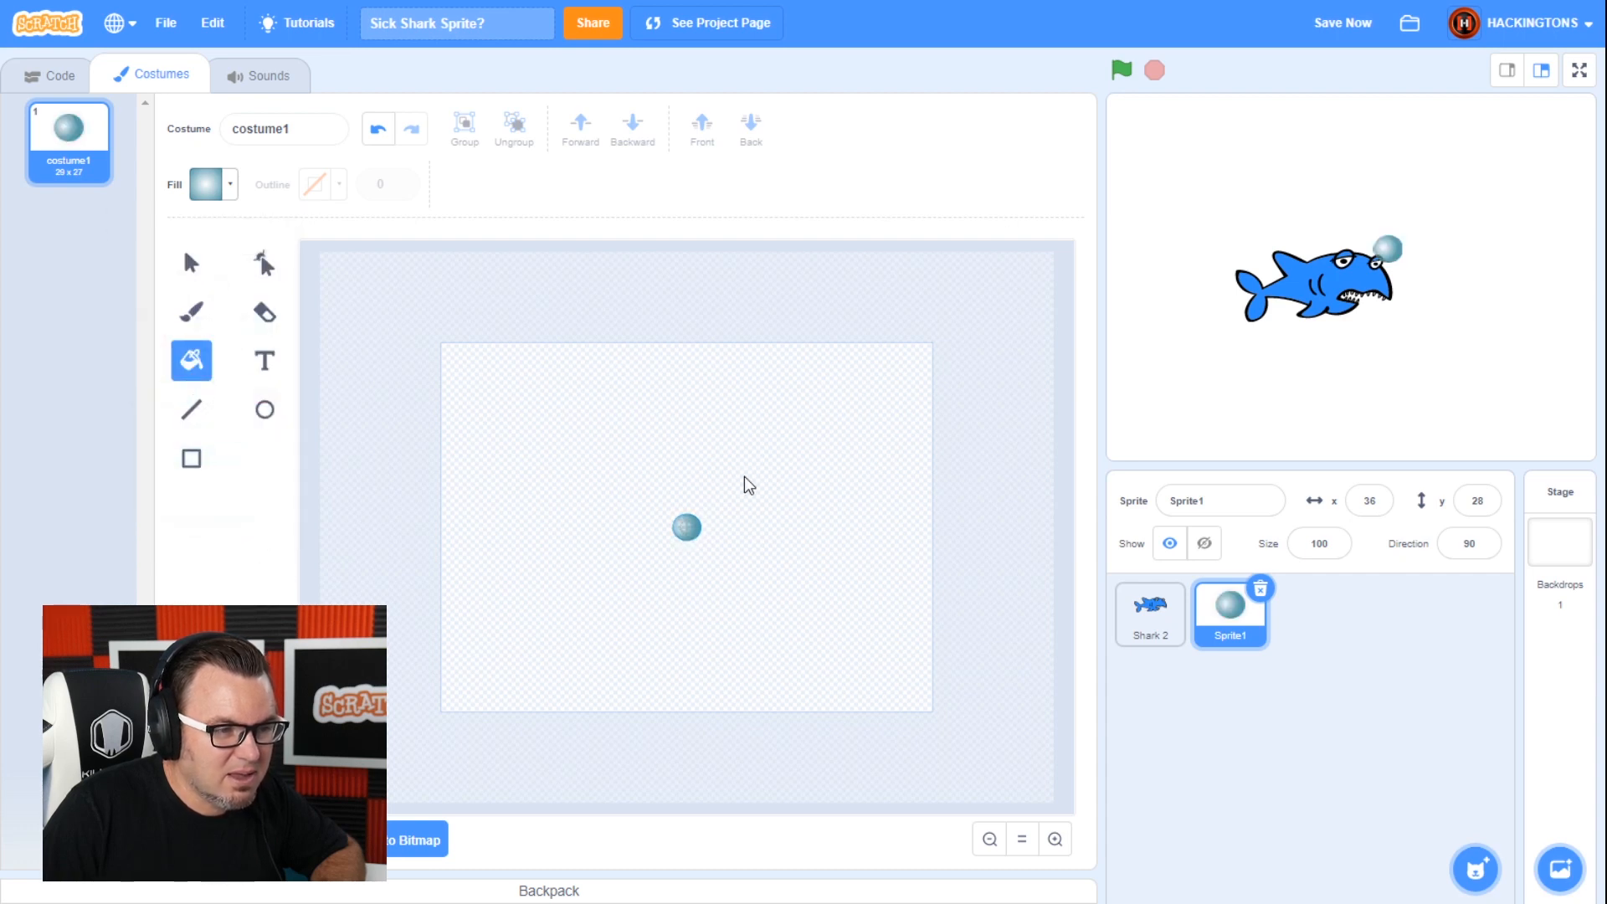
pyautogui.moveTo(788, 440)
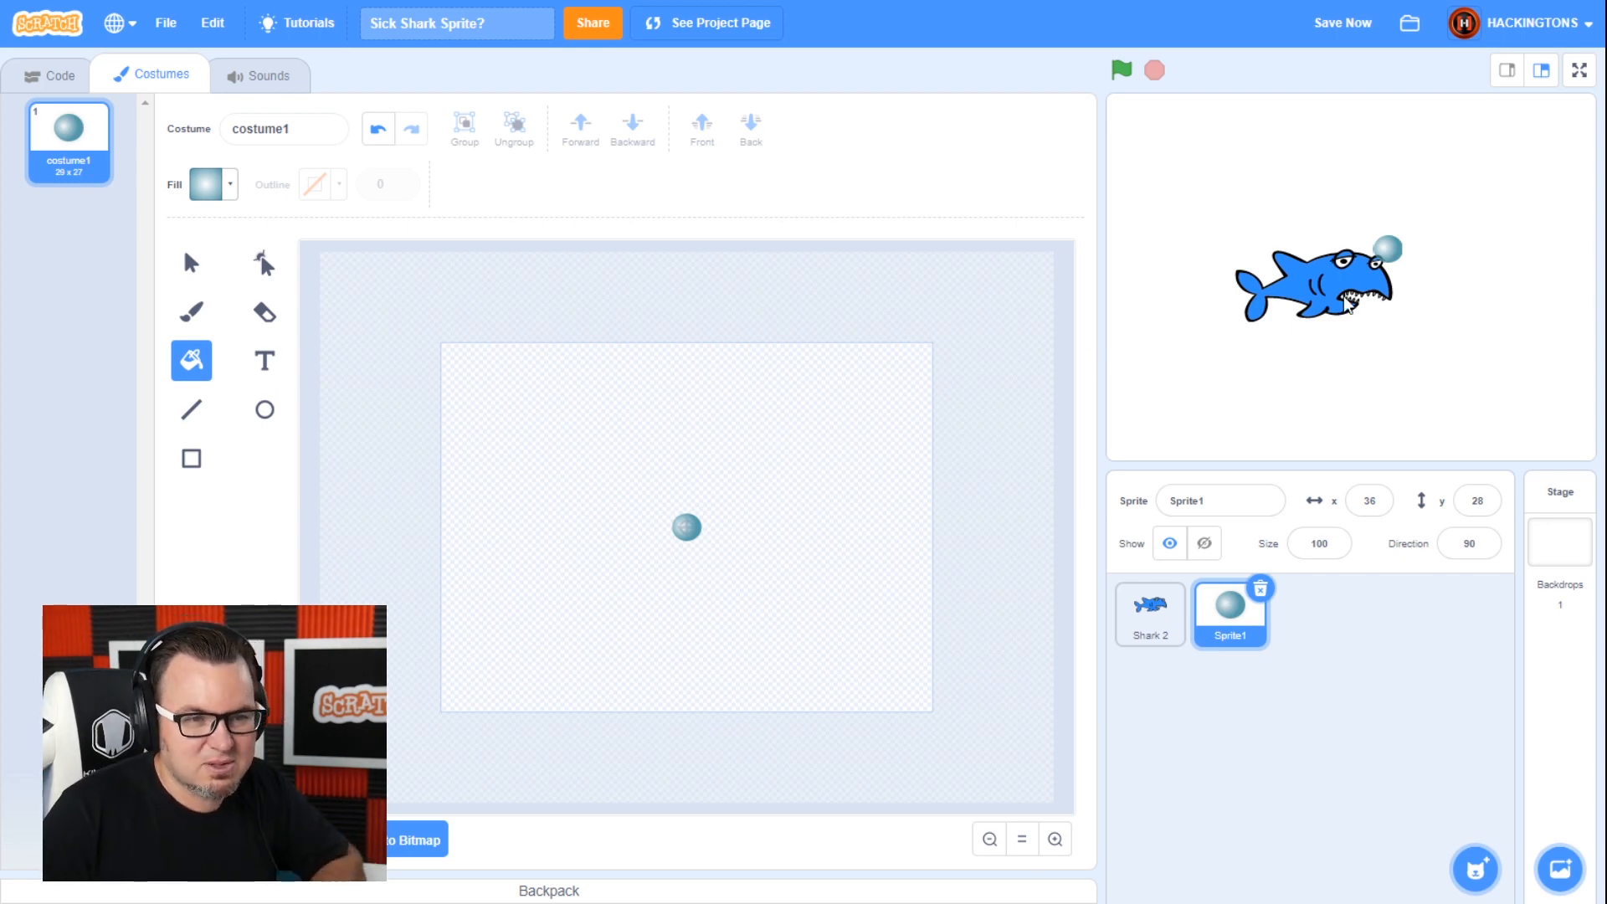
pyautogui.moveTo(1383, 246); pyautogui.dragTo(1352, 212)
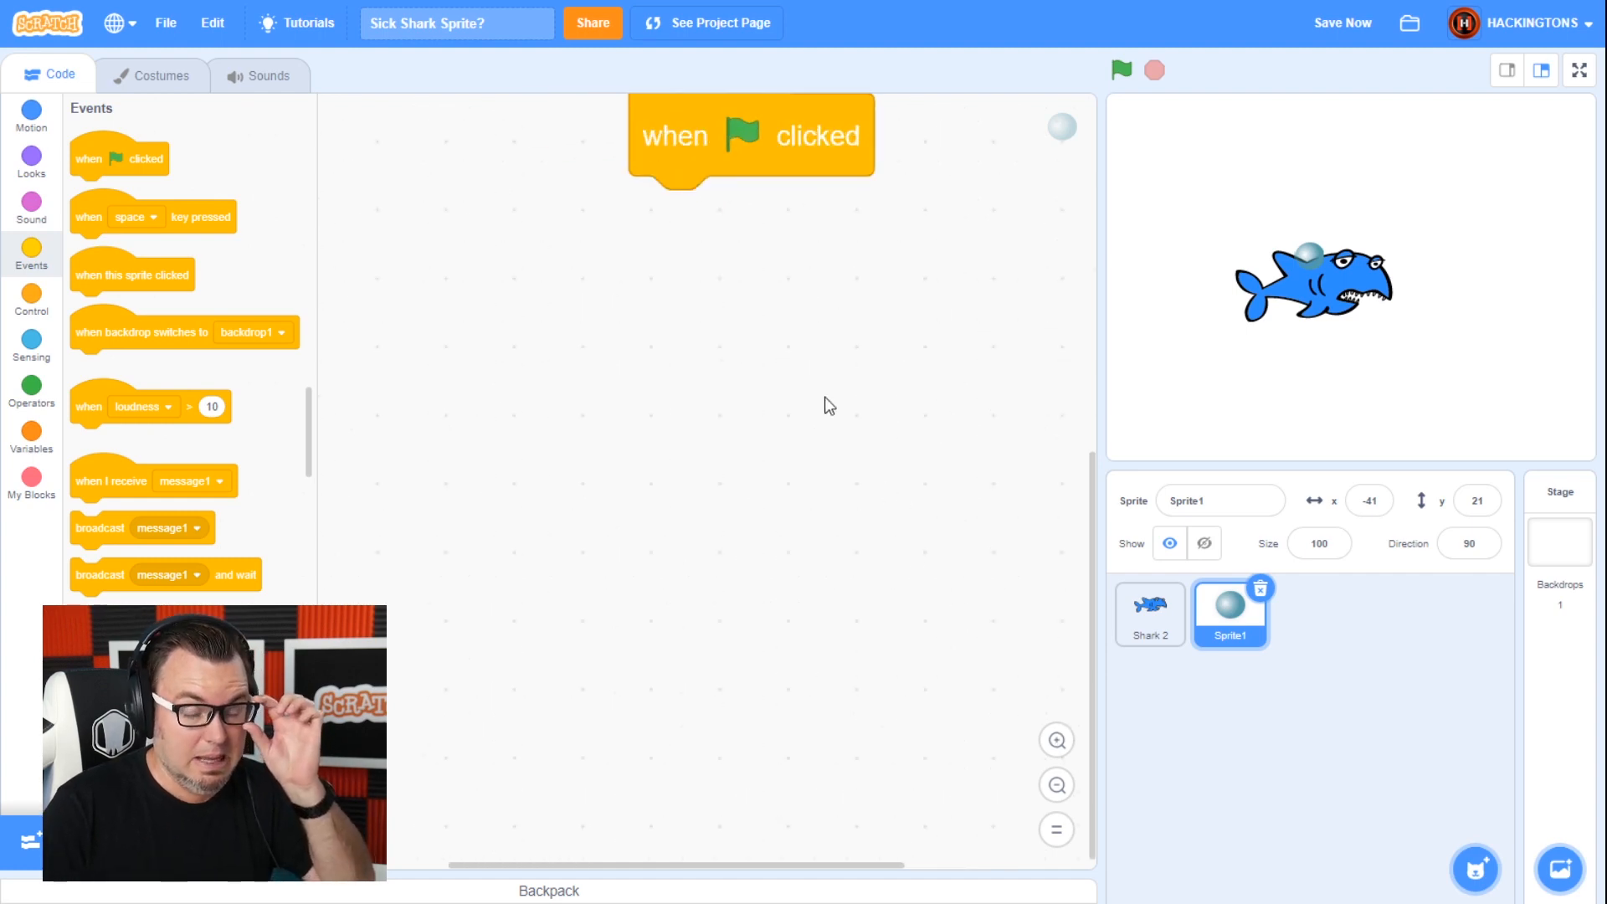
# - Move the green flag block lower in the code area
pyautogui.moveTo(750, 134); pyautogui.dragTo(707, 205)
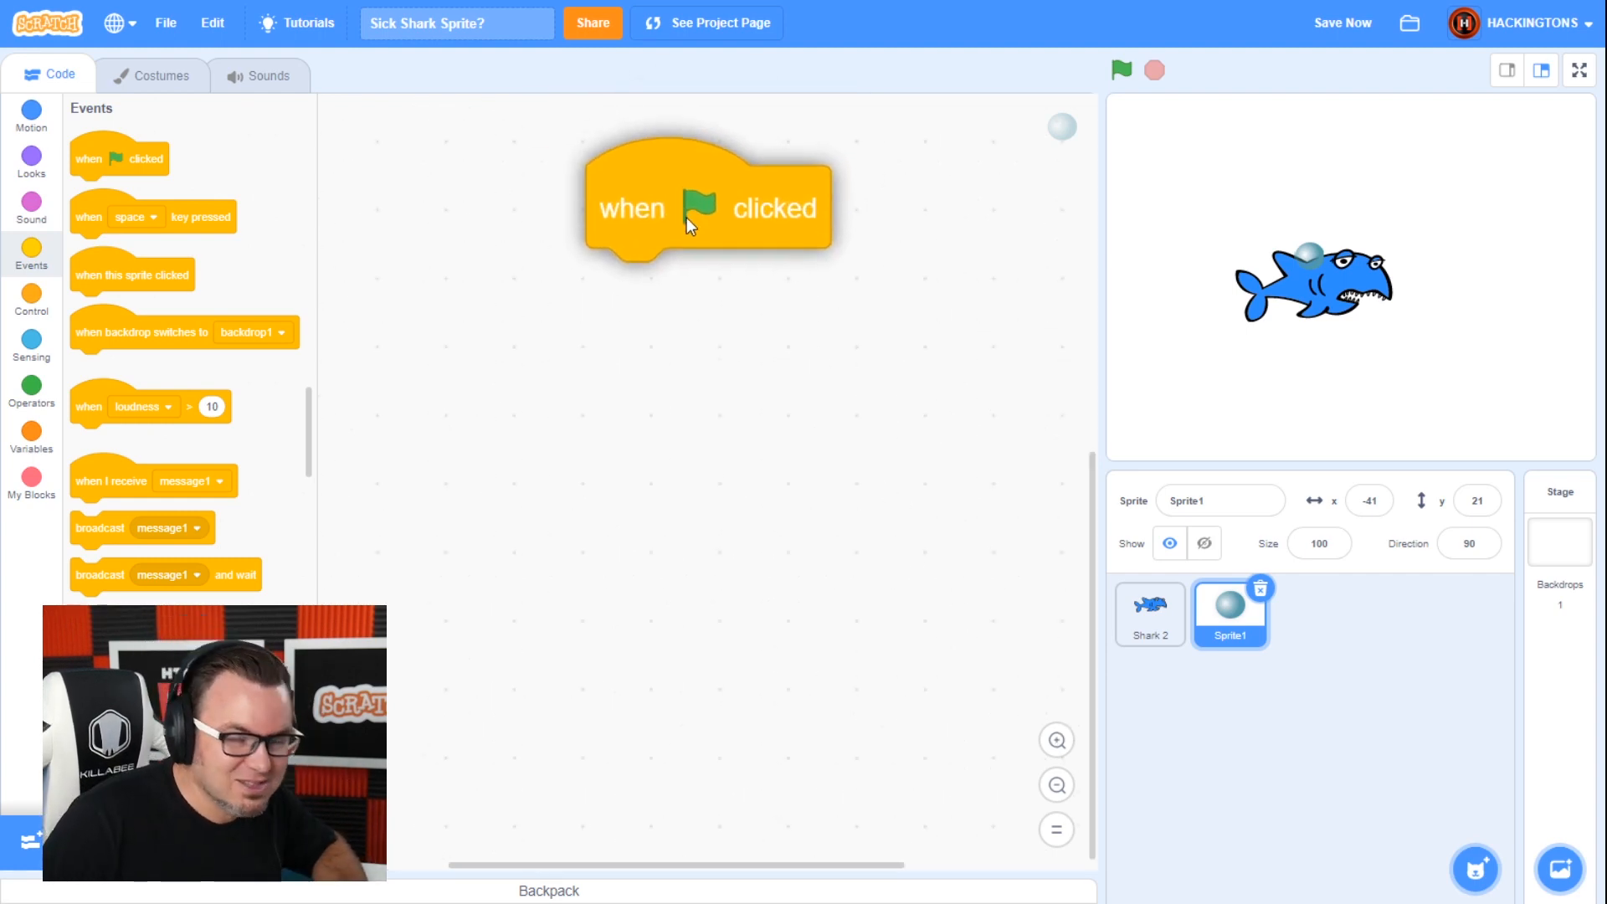
pyautogui.moveTo(707, 205); pyautogui.dragTo(702, 268)
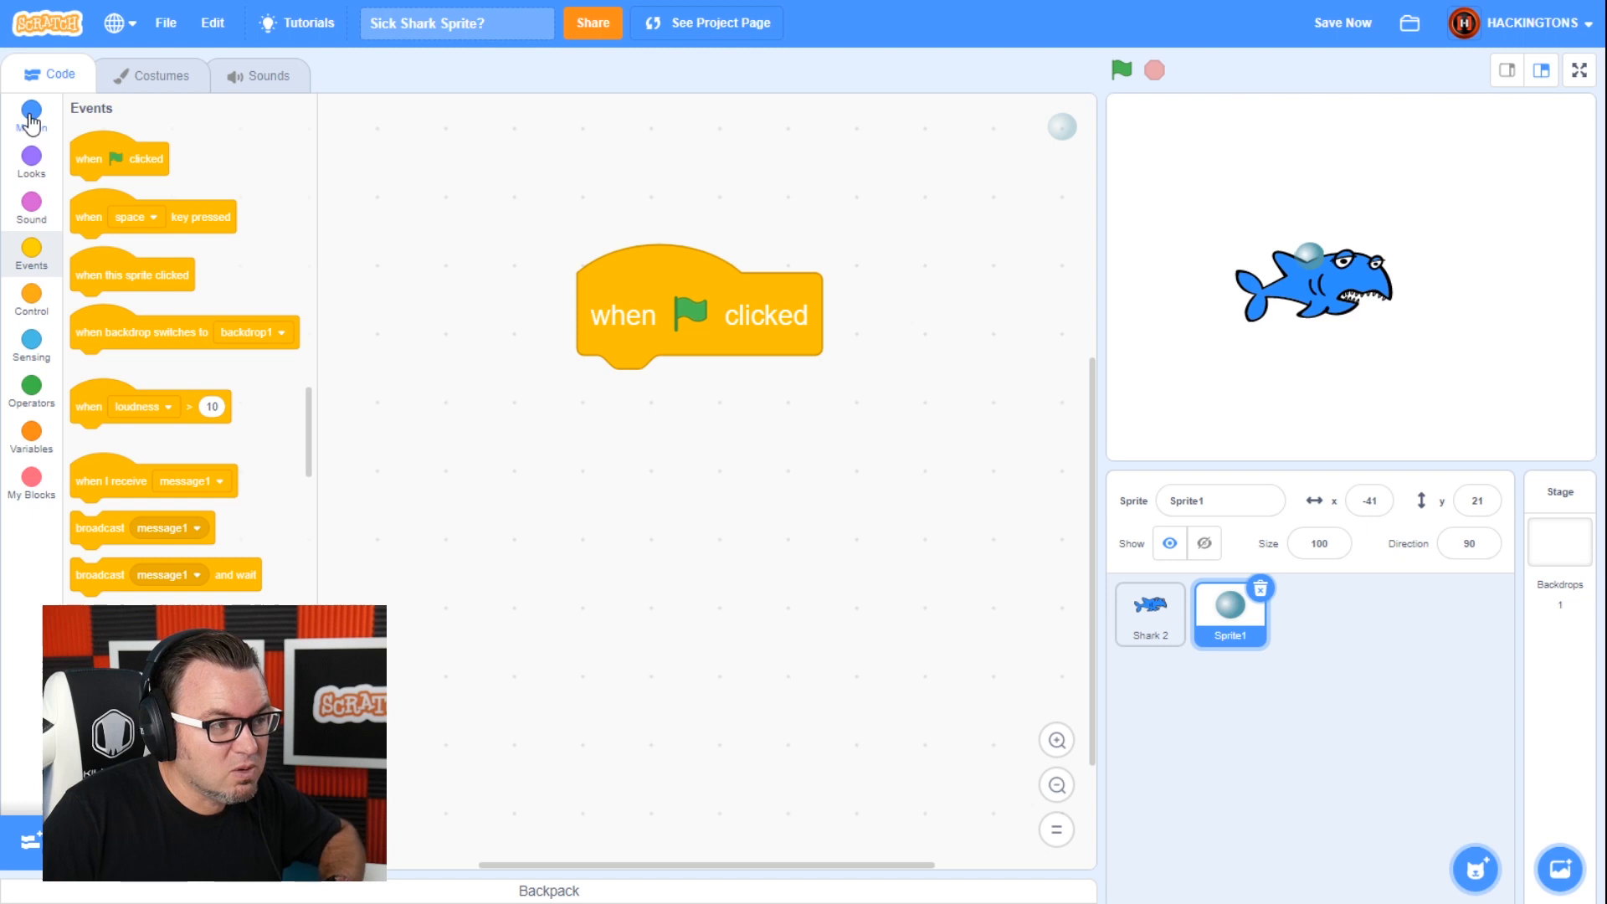
pyautogui.click(31, 120)
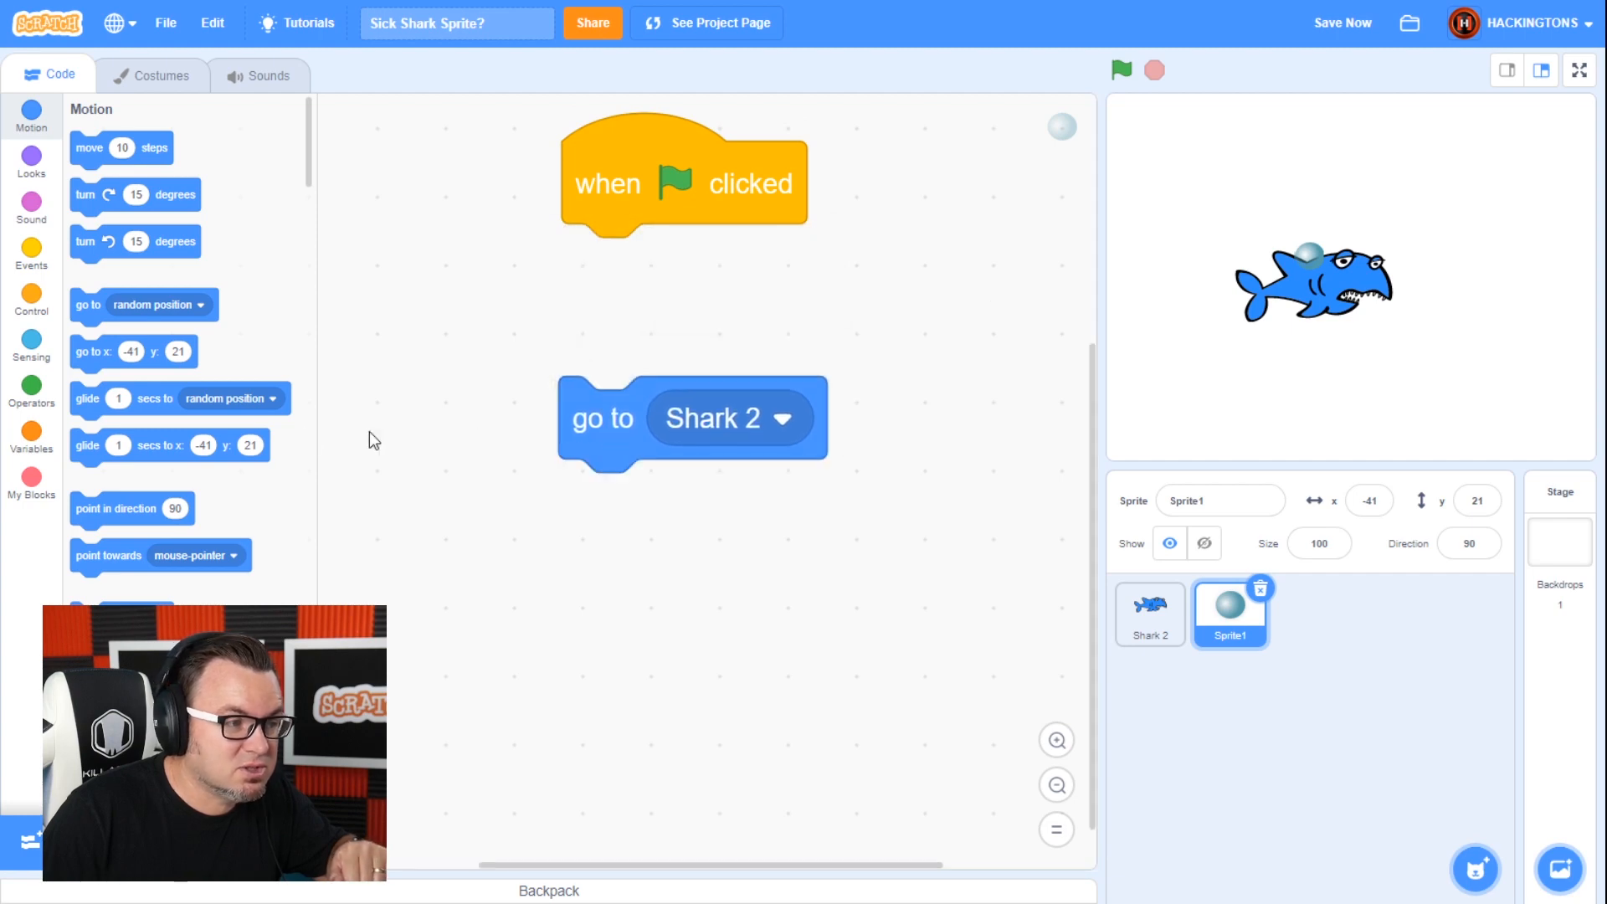
pyautogui.click(32, 302)
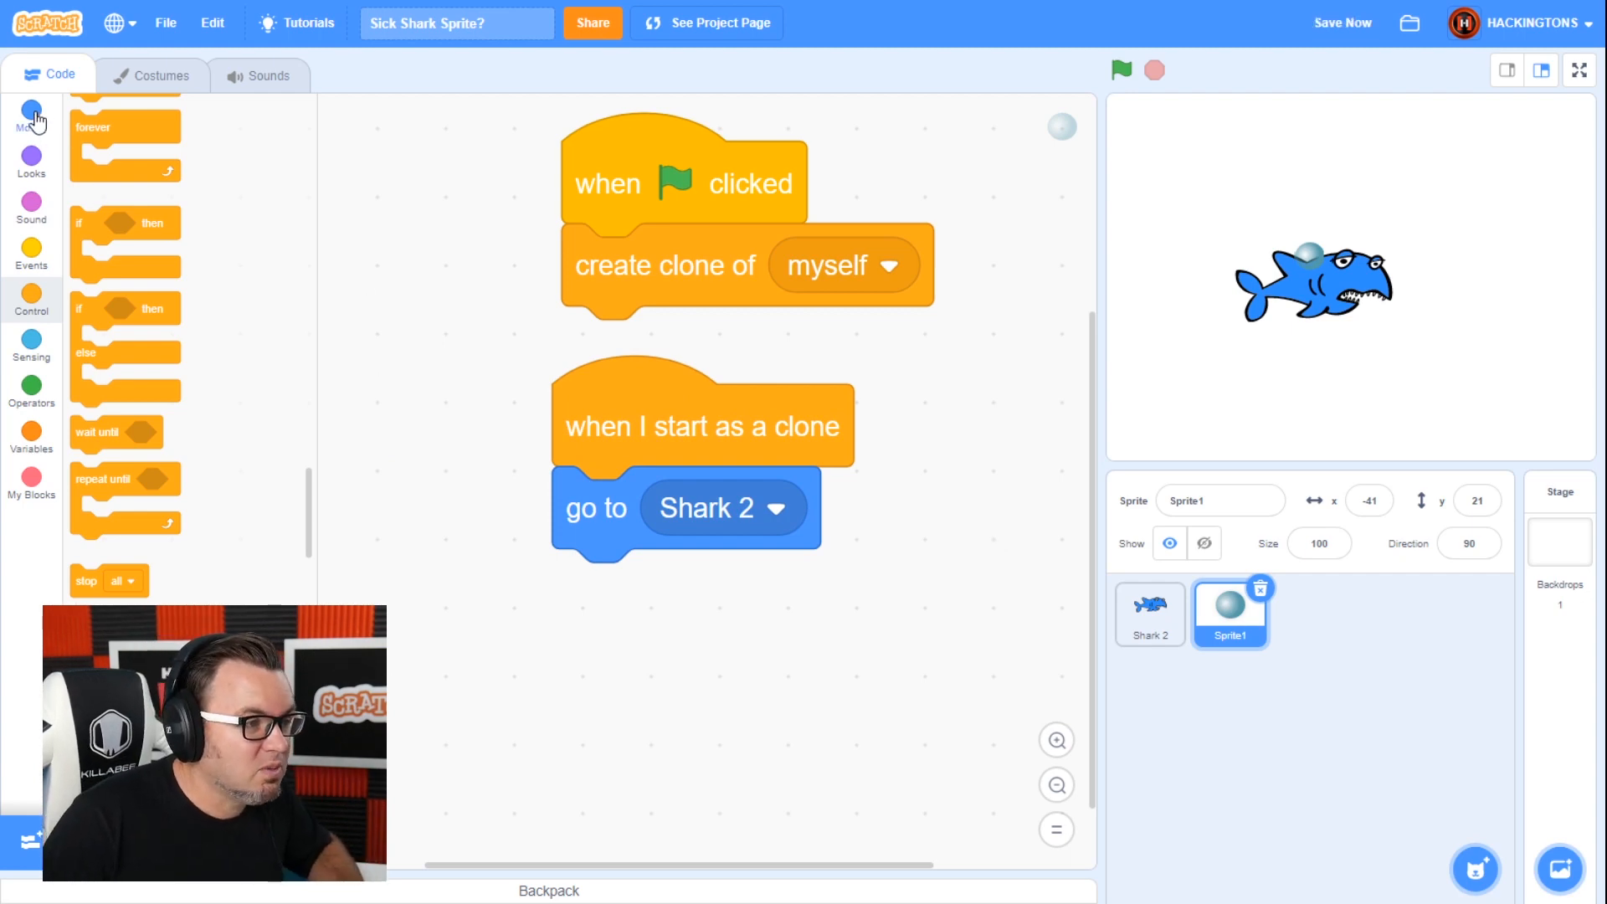
pyautogui.click(31, 110)
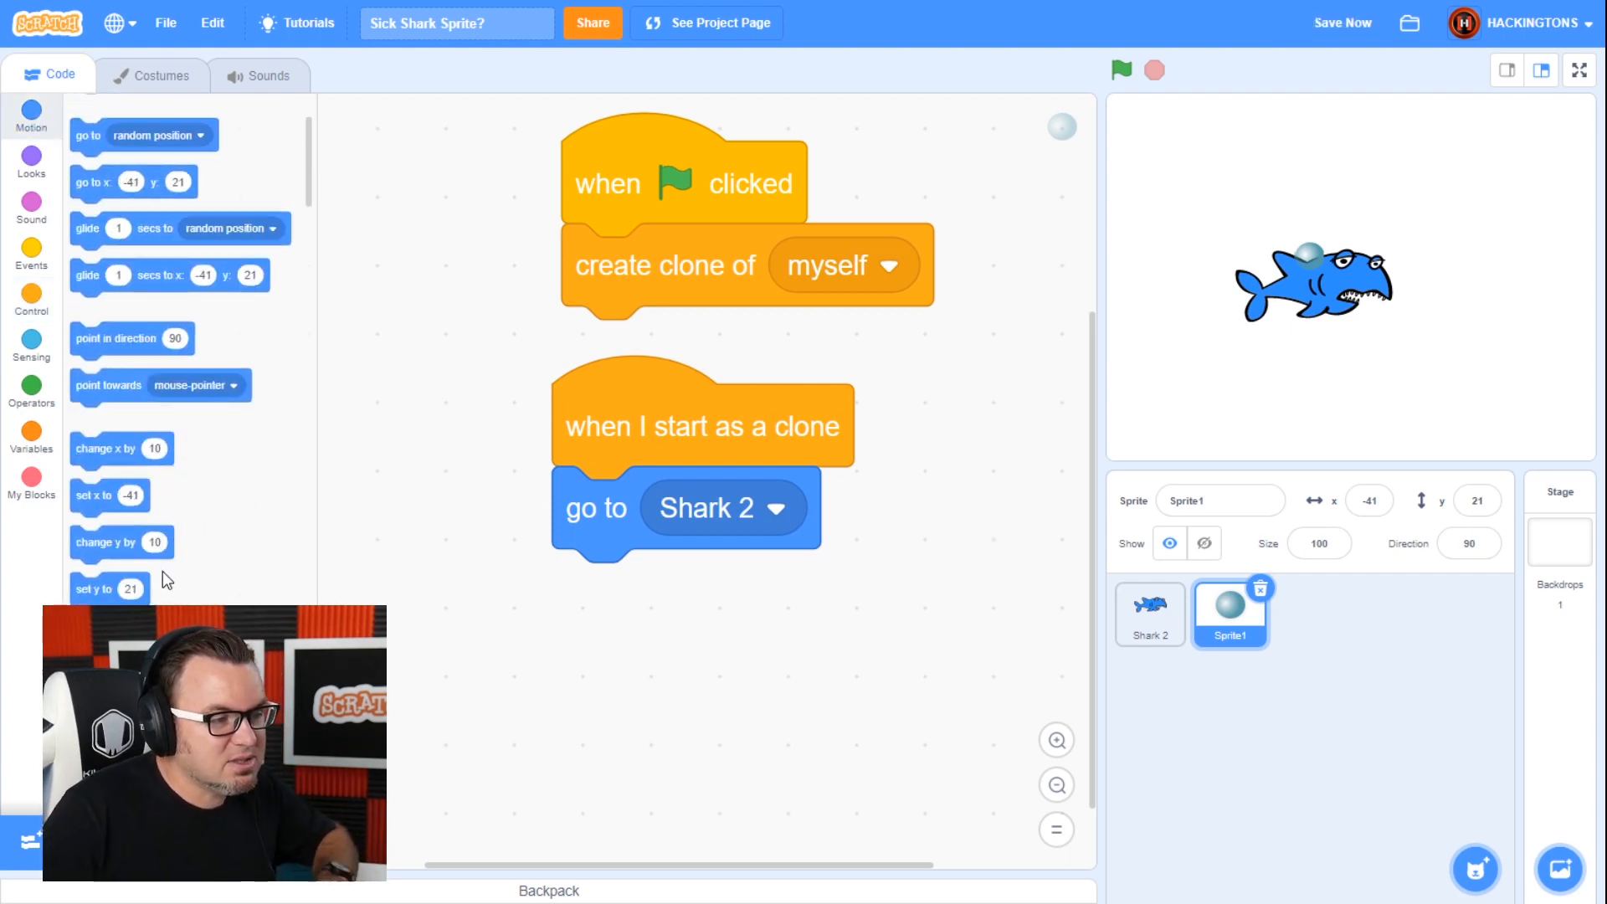
pyautogui.moveTo(92, 594)
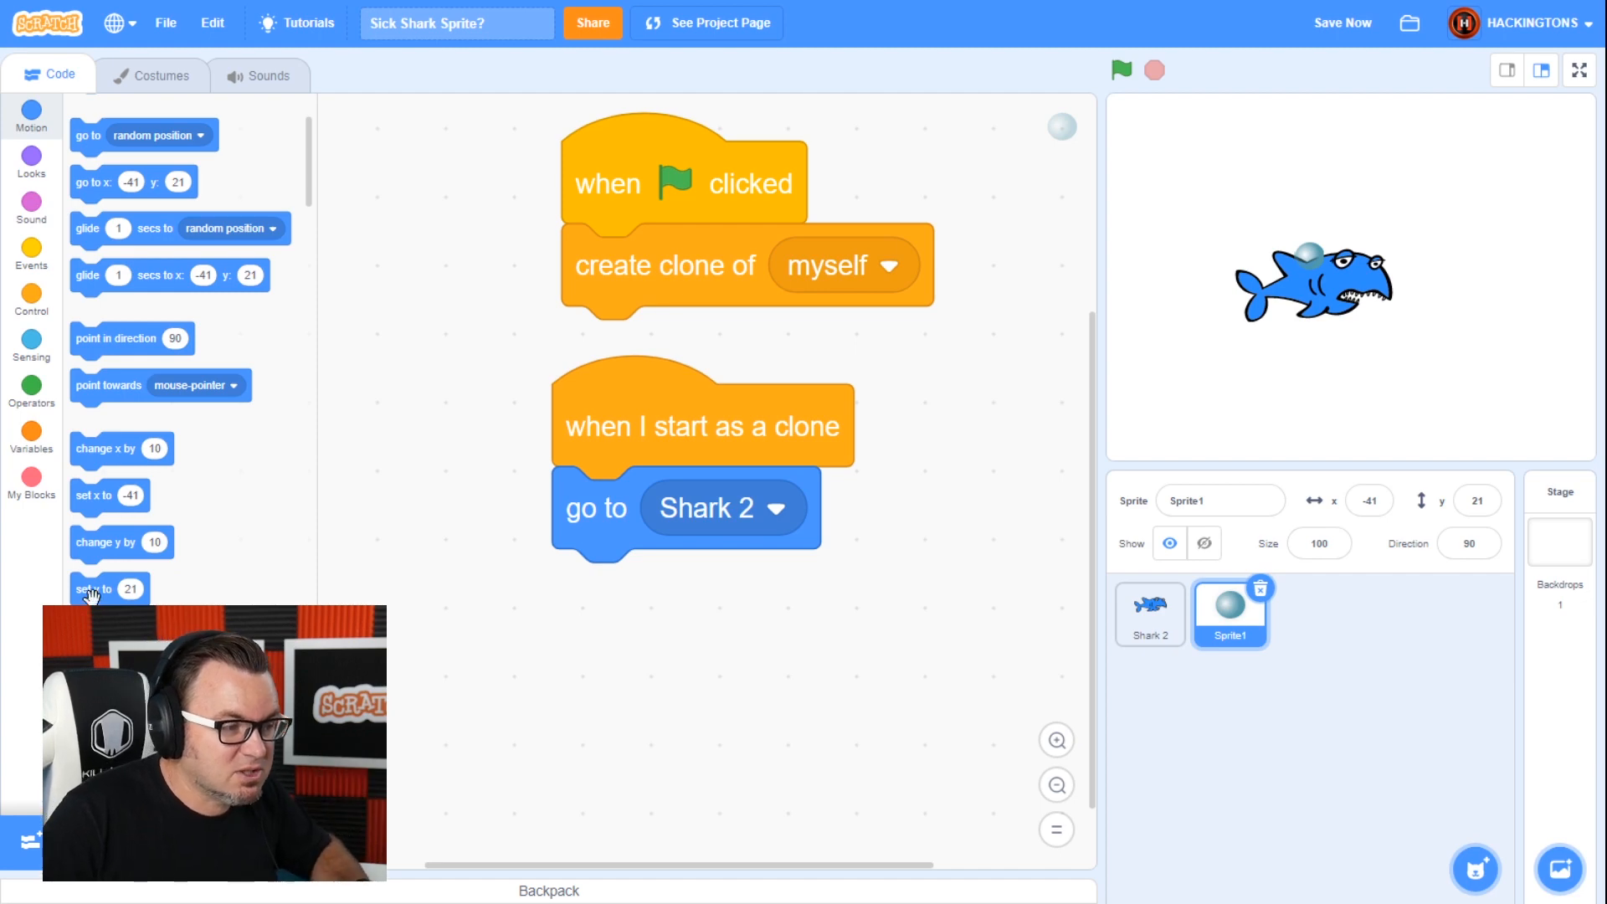
# - Attach change y by 10 under go to Shark 2 inside a repeat-until loop
pyautogui.moveTo(121, 541); pyautogui.dragTo(530, 621)
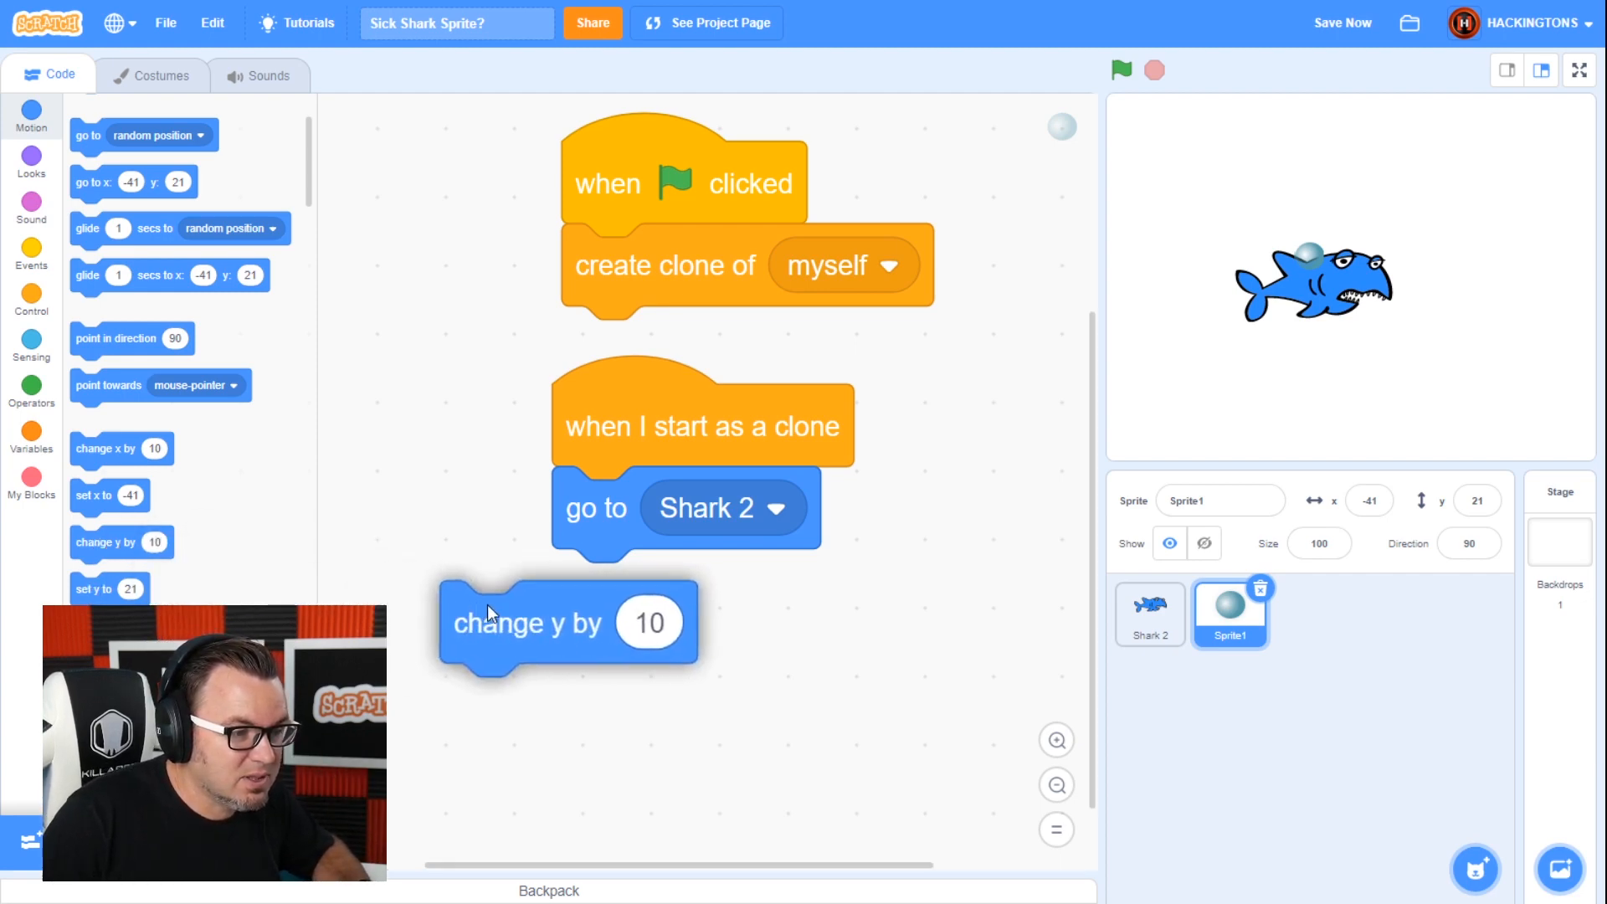
pyautogui.moveTo(528, 622); pyautogui.dragTo(640, 589)
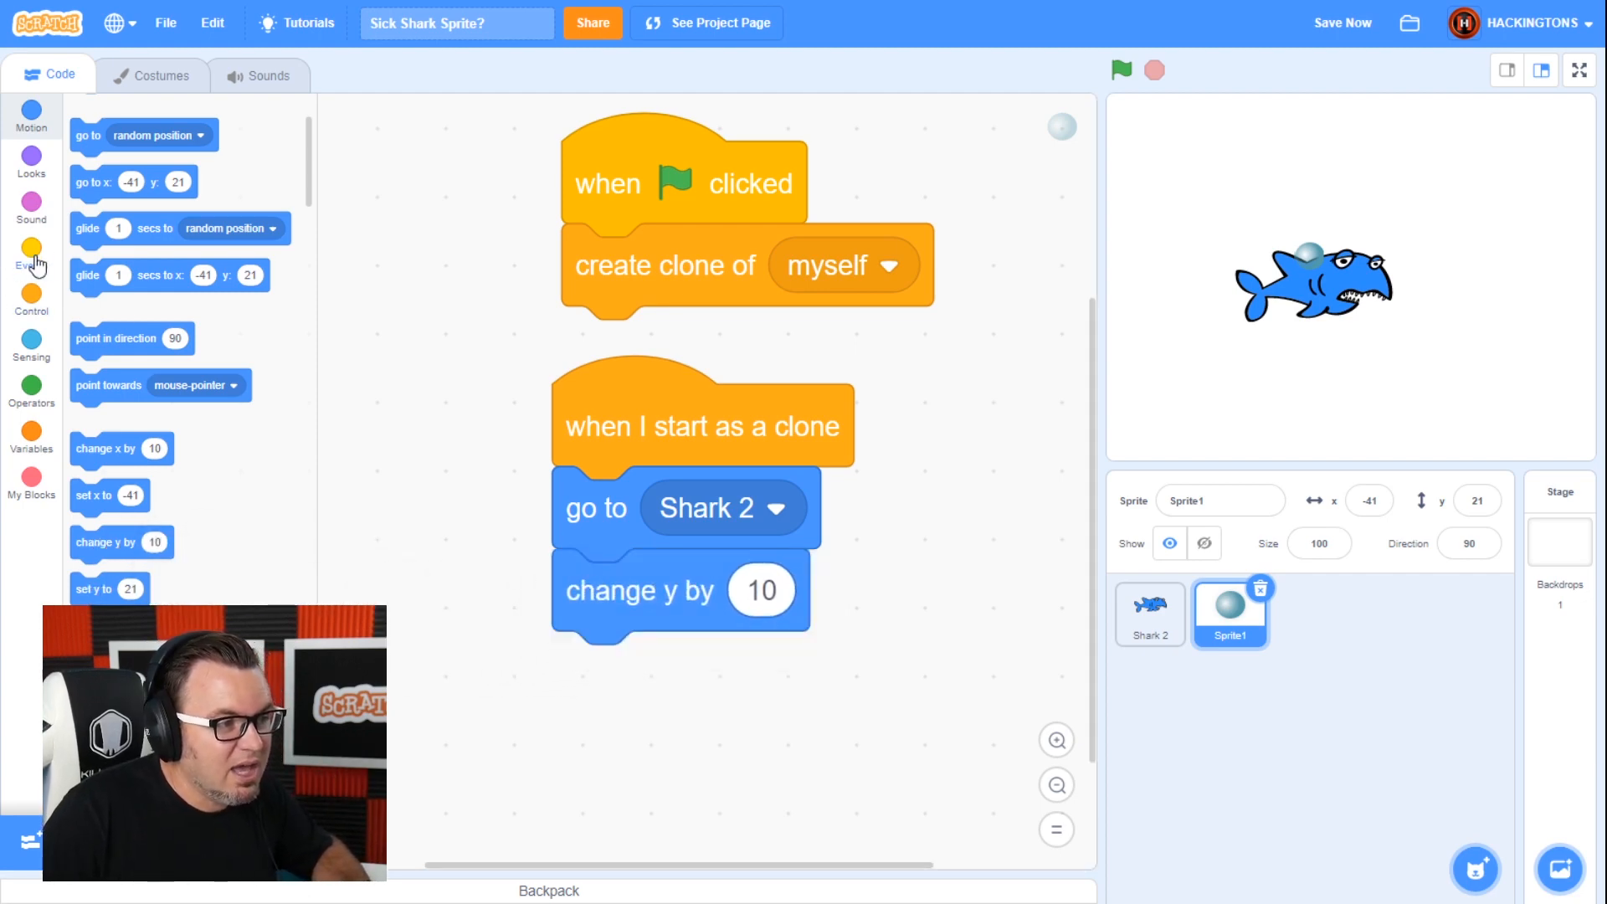
pyautogui.moveTo(31, 297)
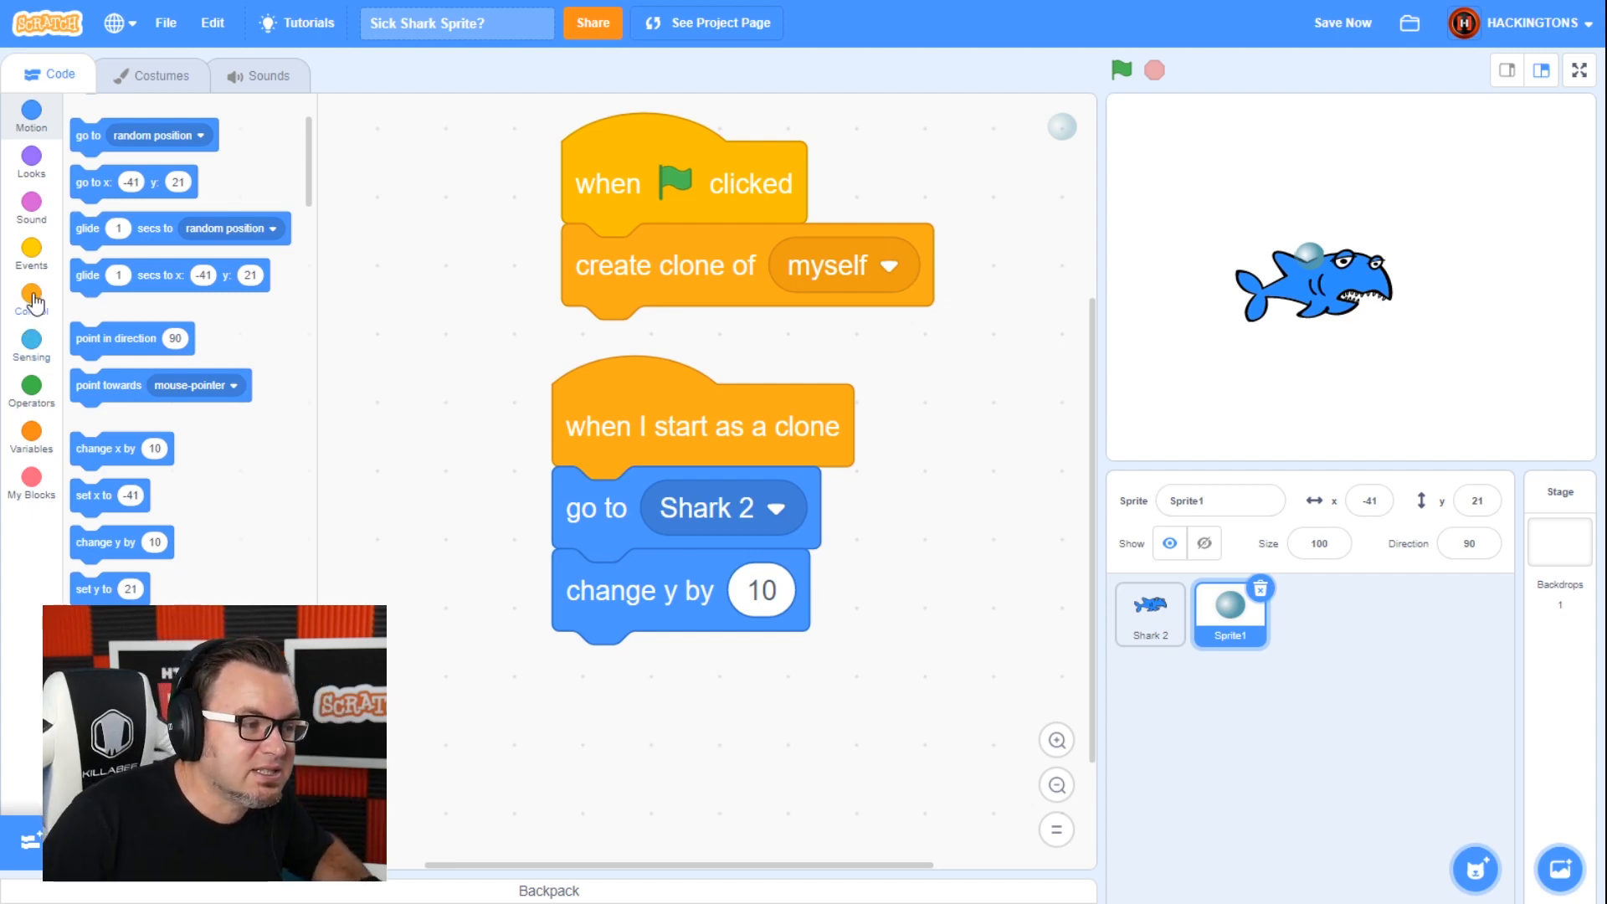
pyautogui.click(32, 297)
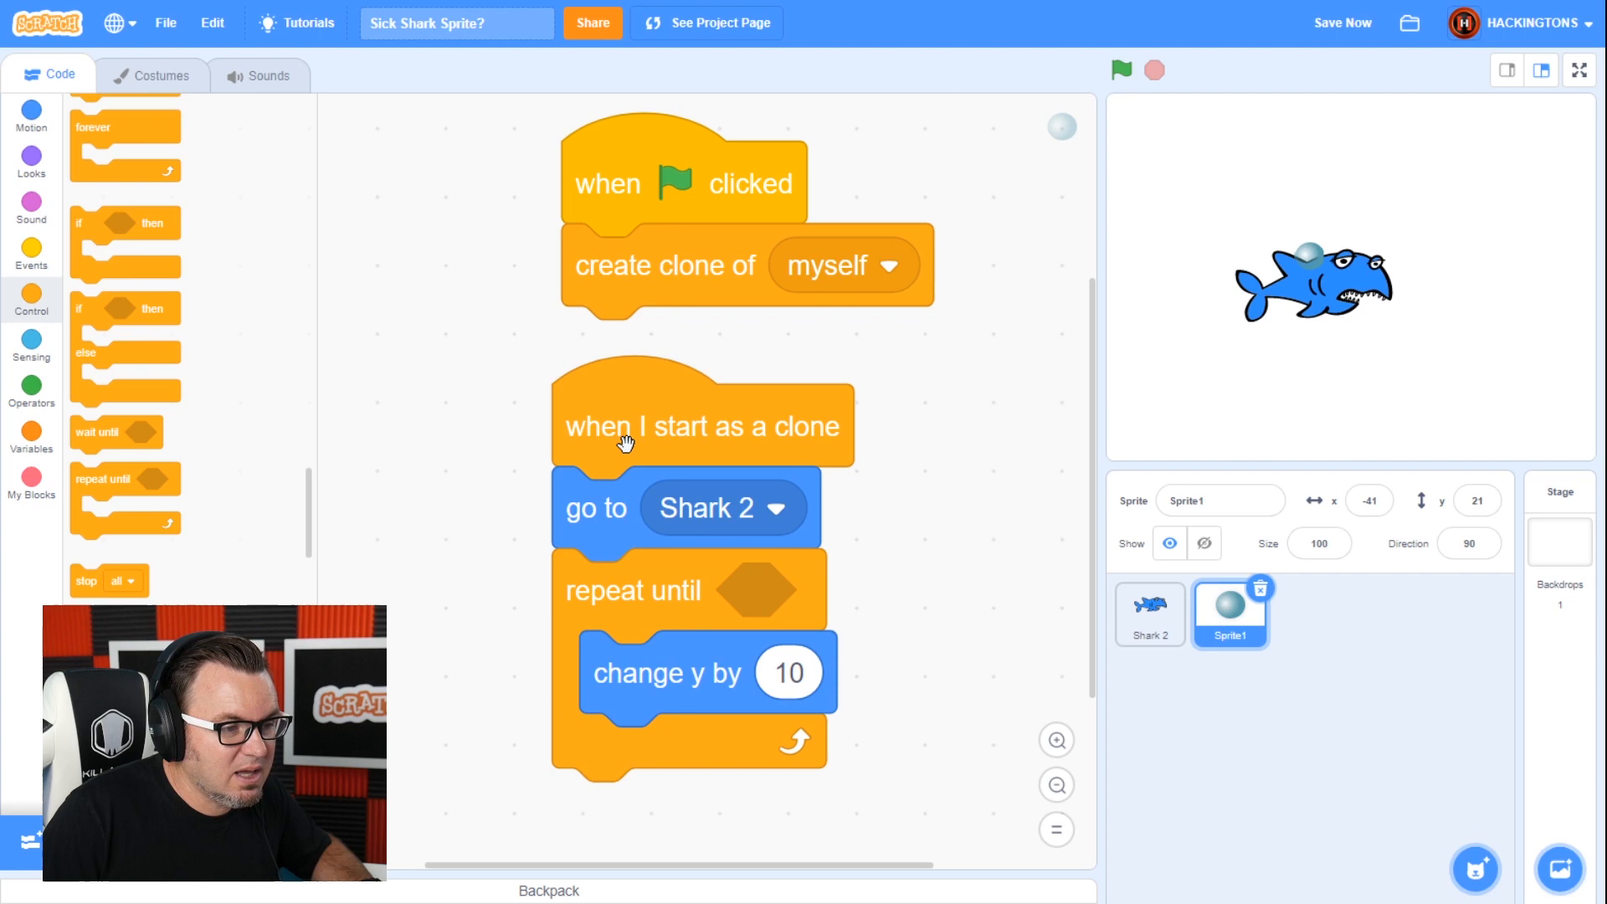
pyautogui.moveTo(31, 343)
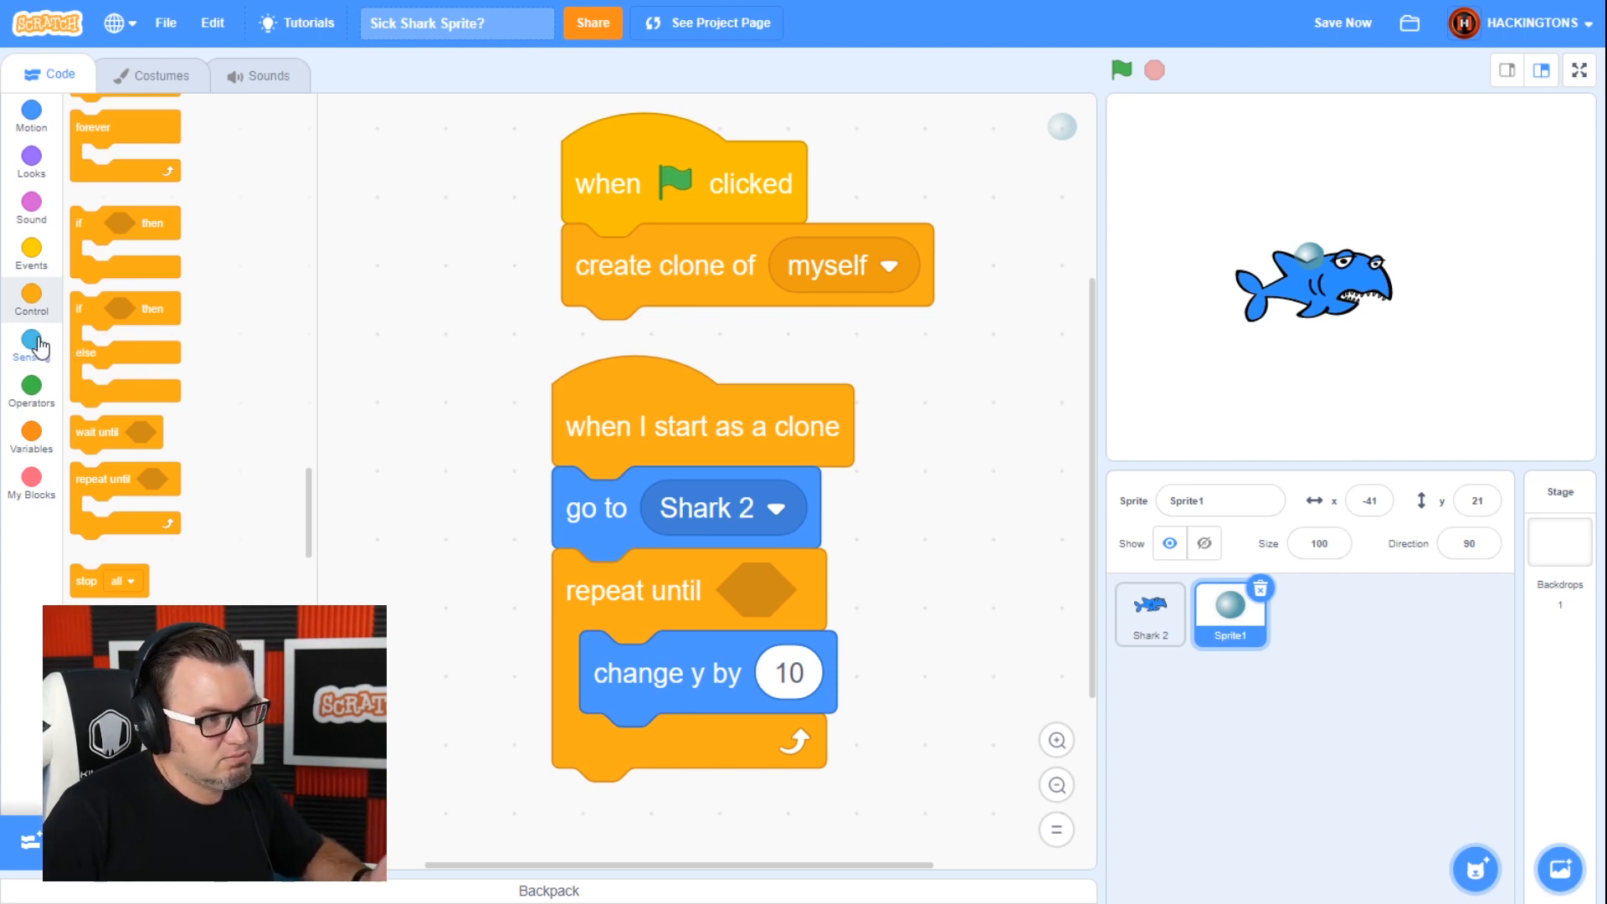
pyautogui.click(32, 342)
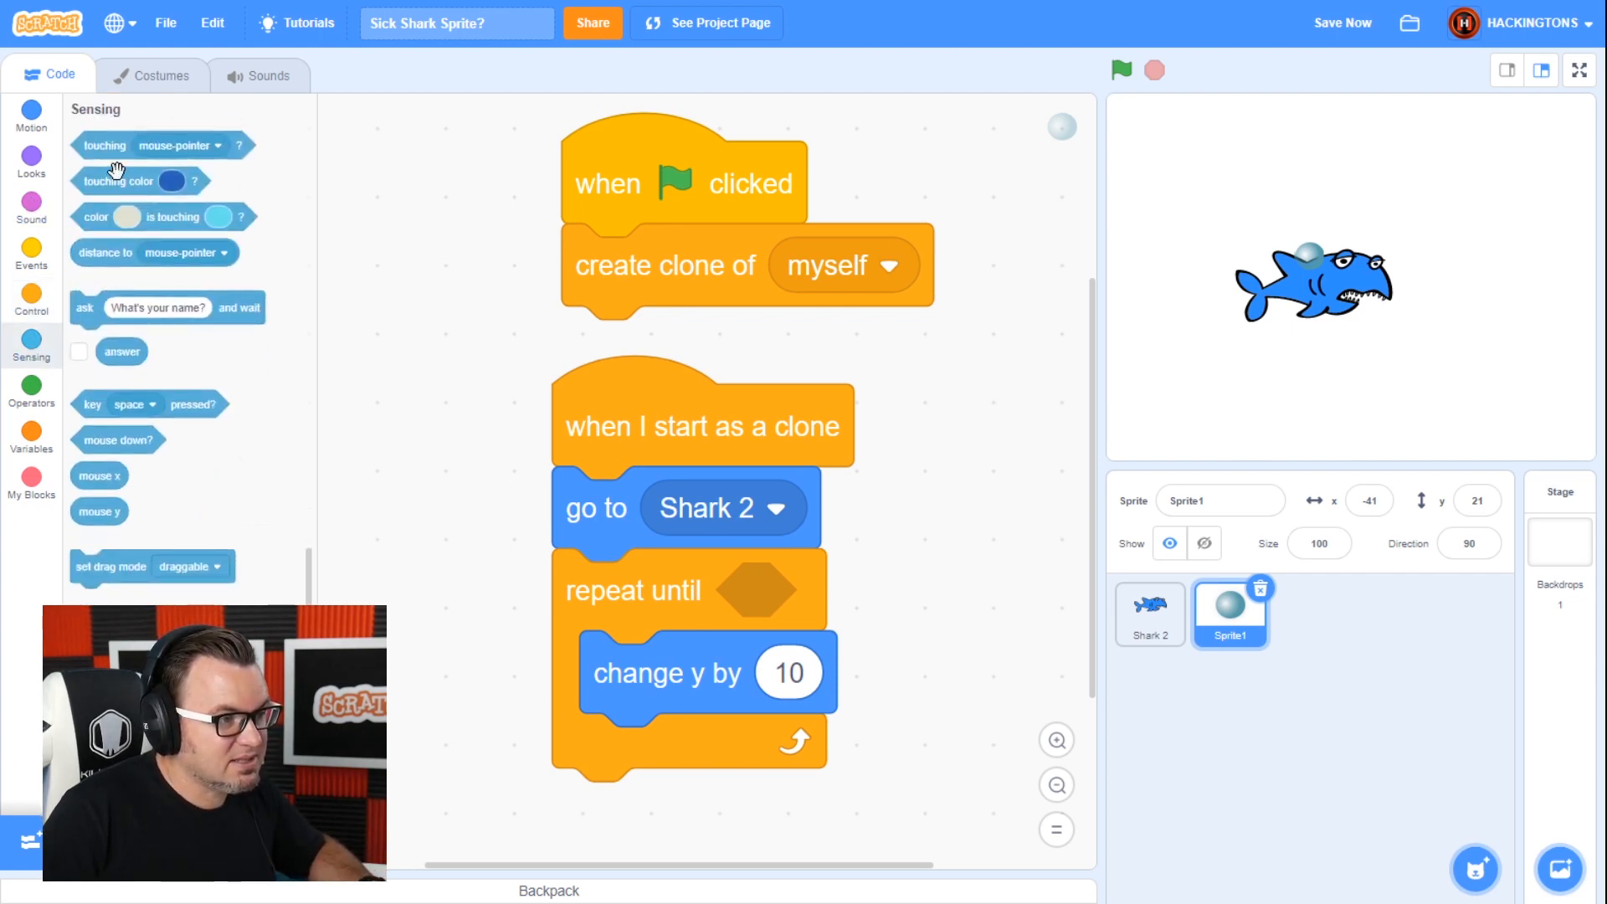
# - Set the loop condition to touching edge and add delete this clone afterward
pyautogui.moveTo(105, 146); pyautogui.dragTo(748, 590)
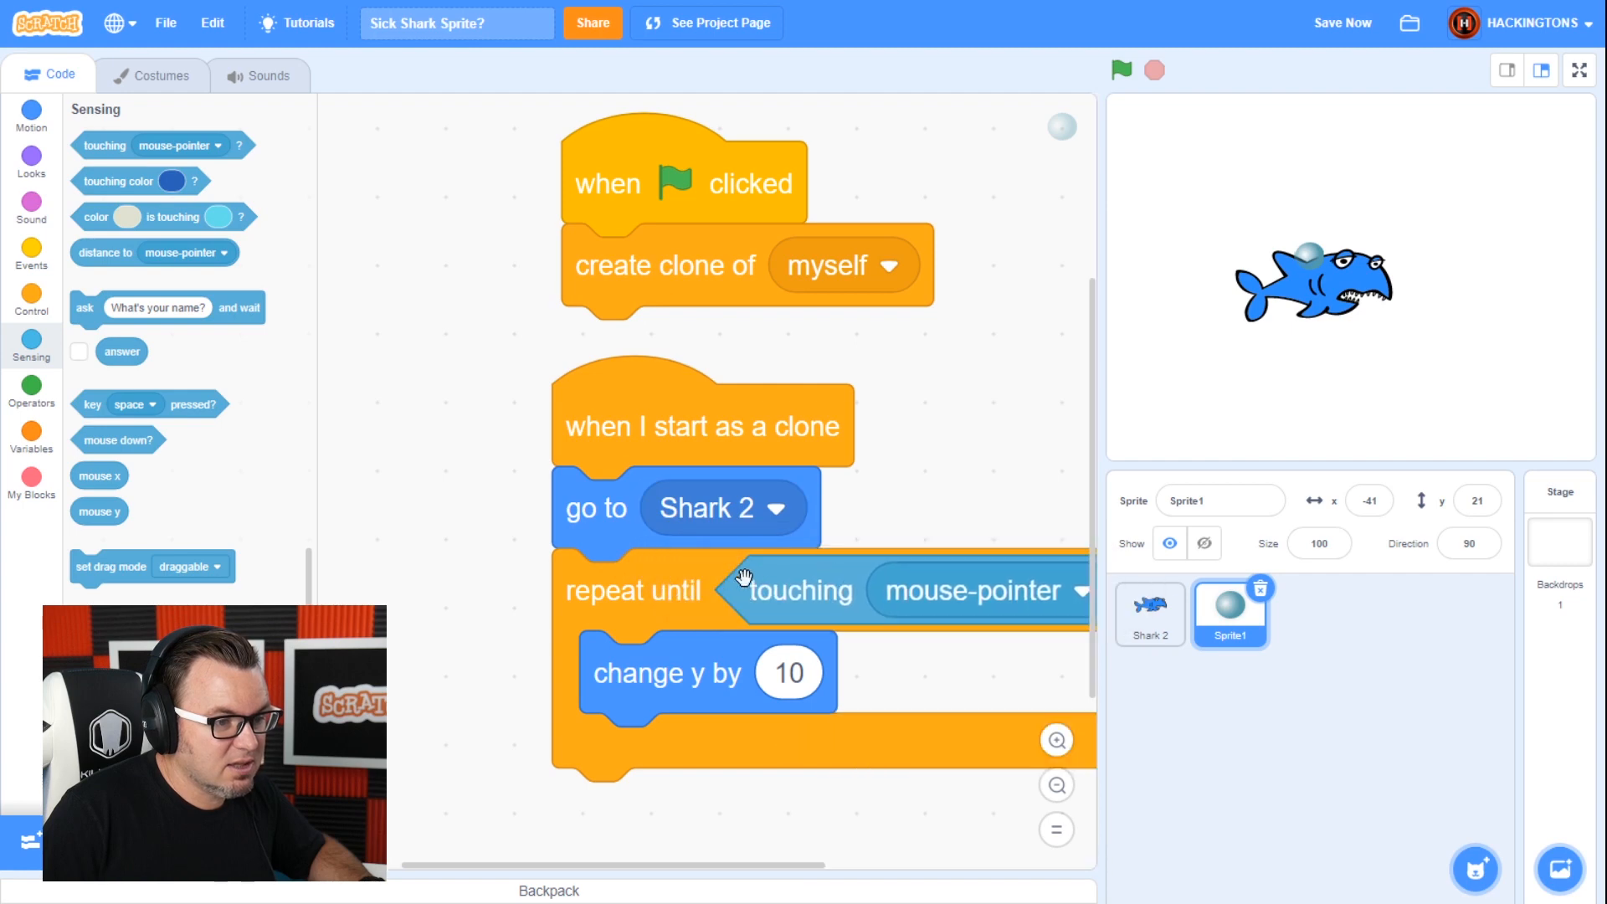
pyautogui.click(1080, 590)
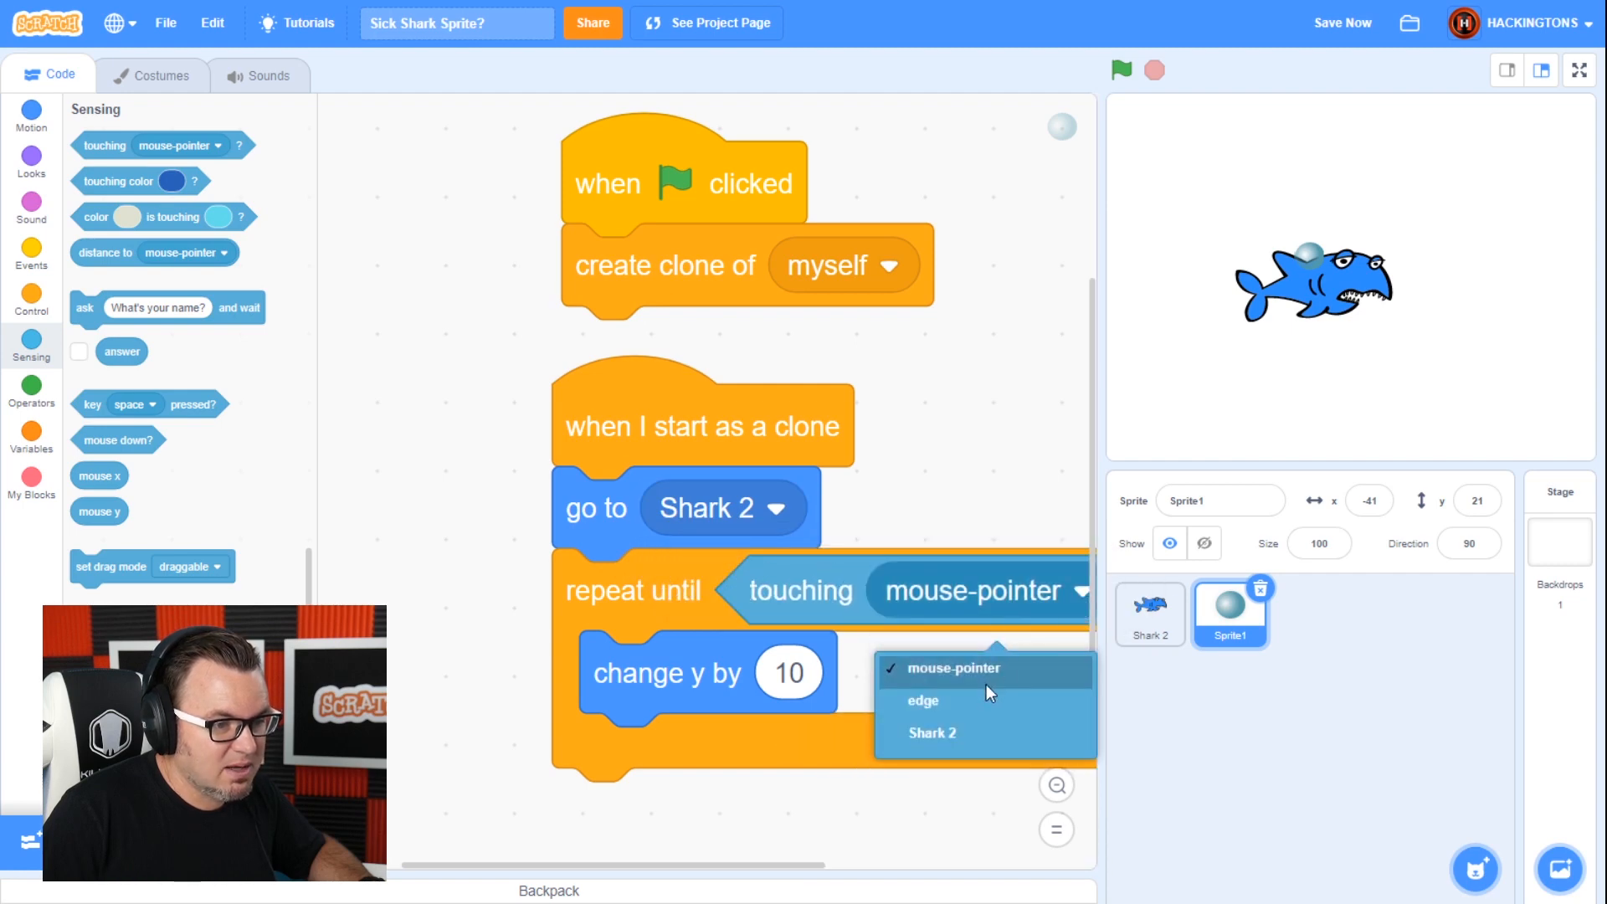
pyautogui.click(923, 700)
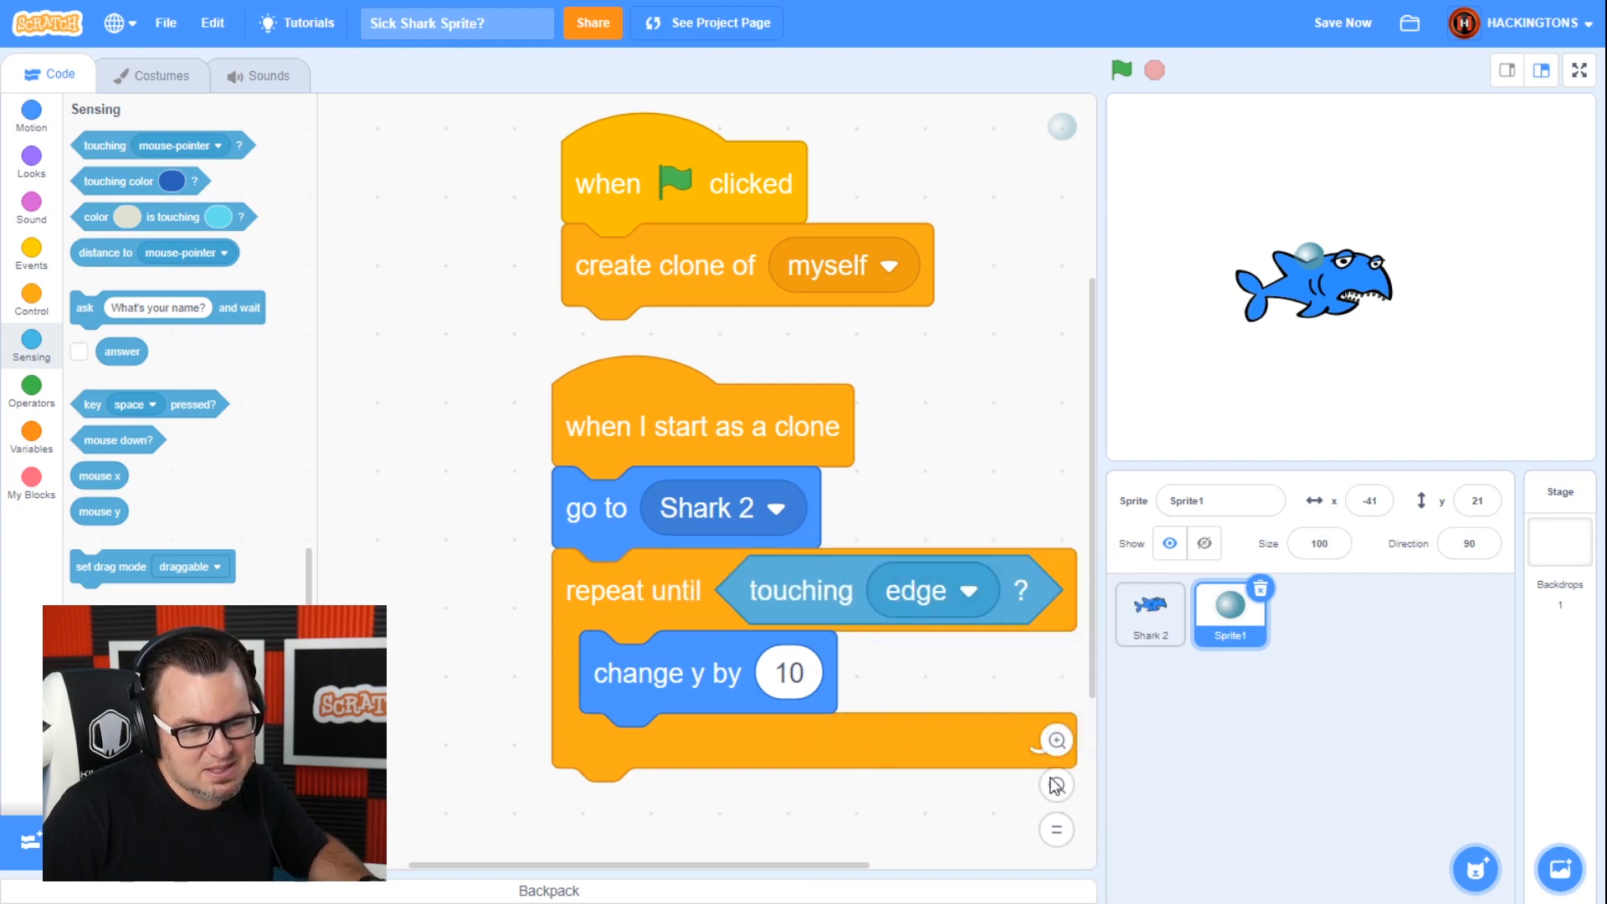
pyautogui.click(1055, 785)
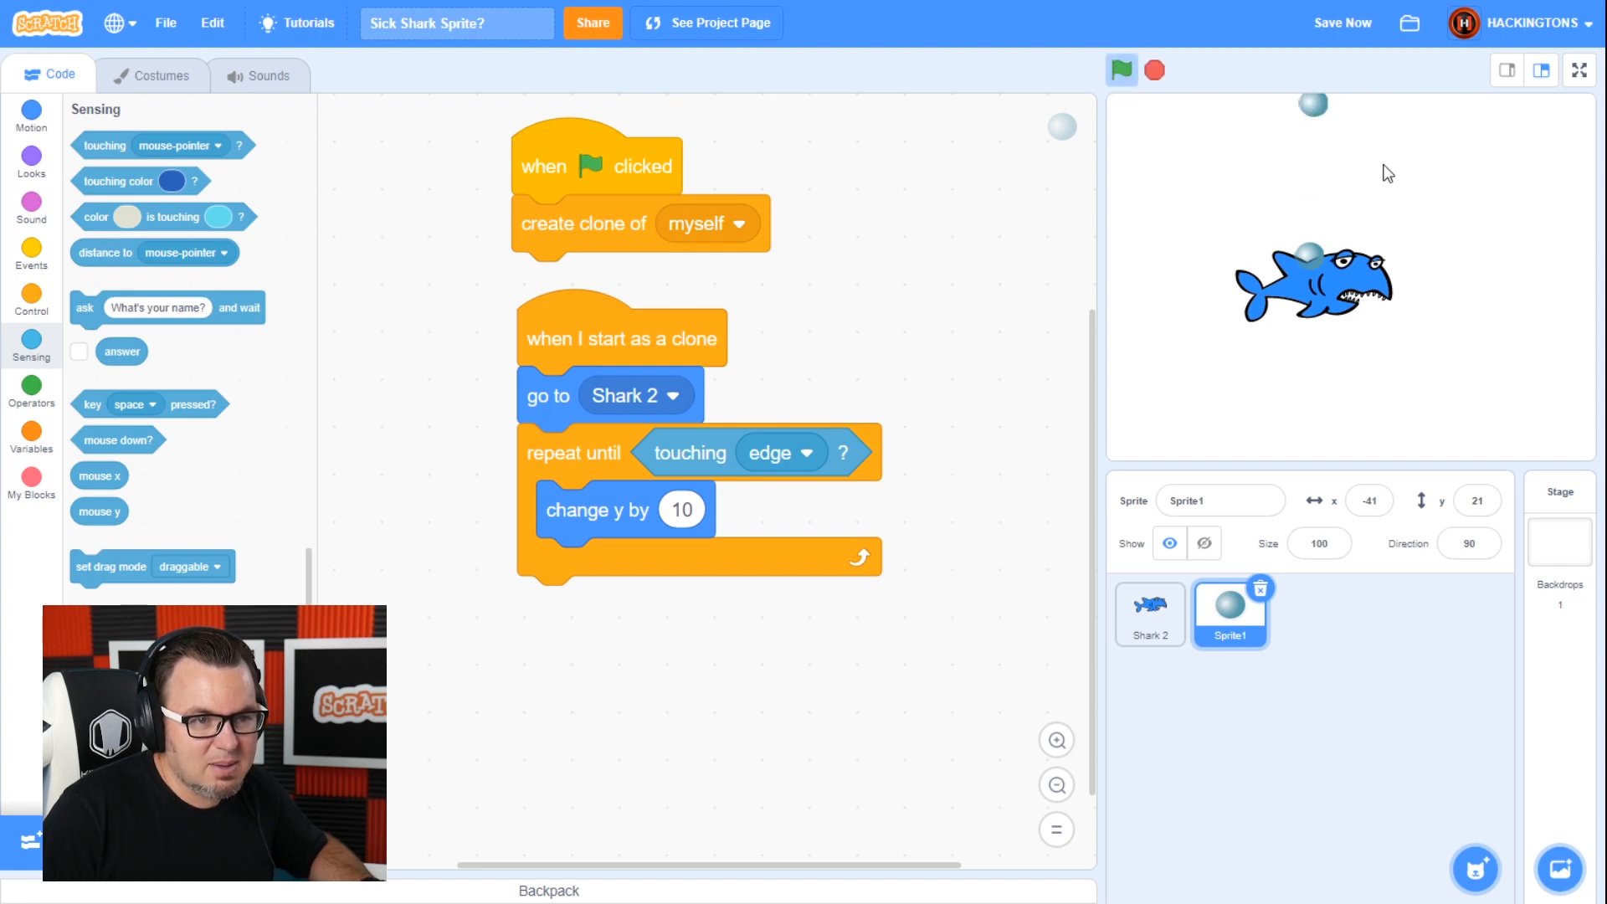
pyautogui.click(31, 299)
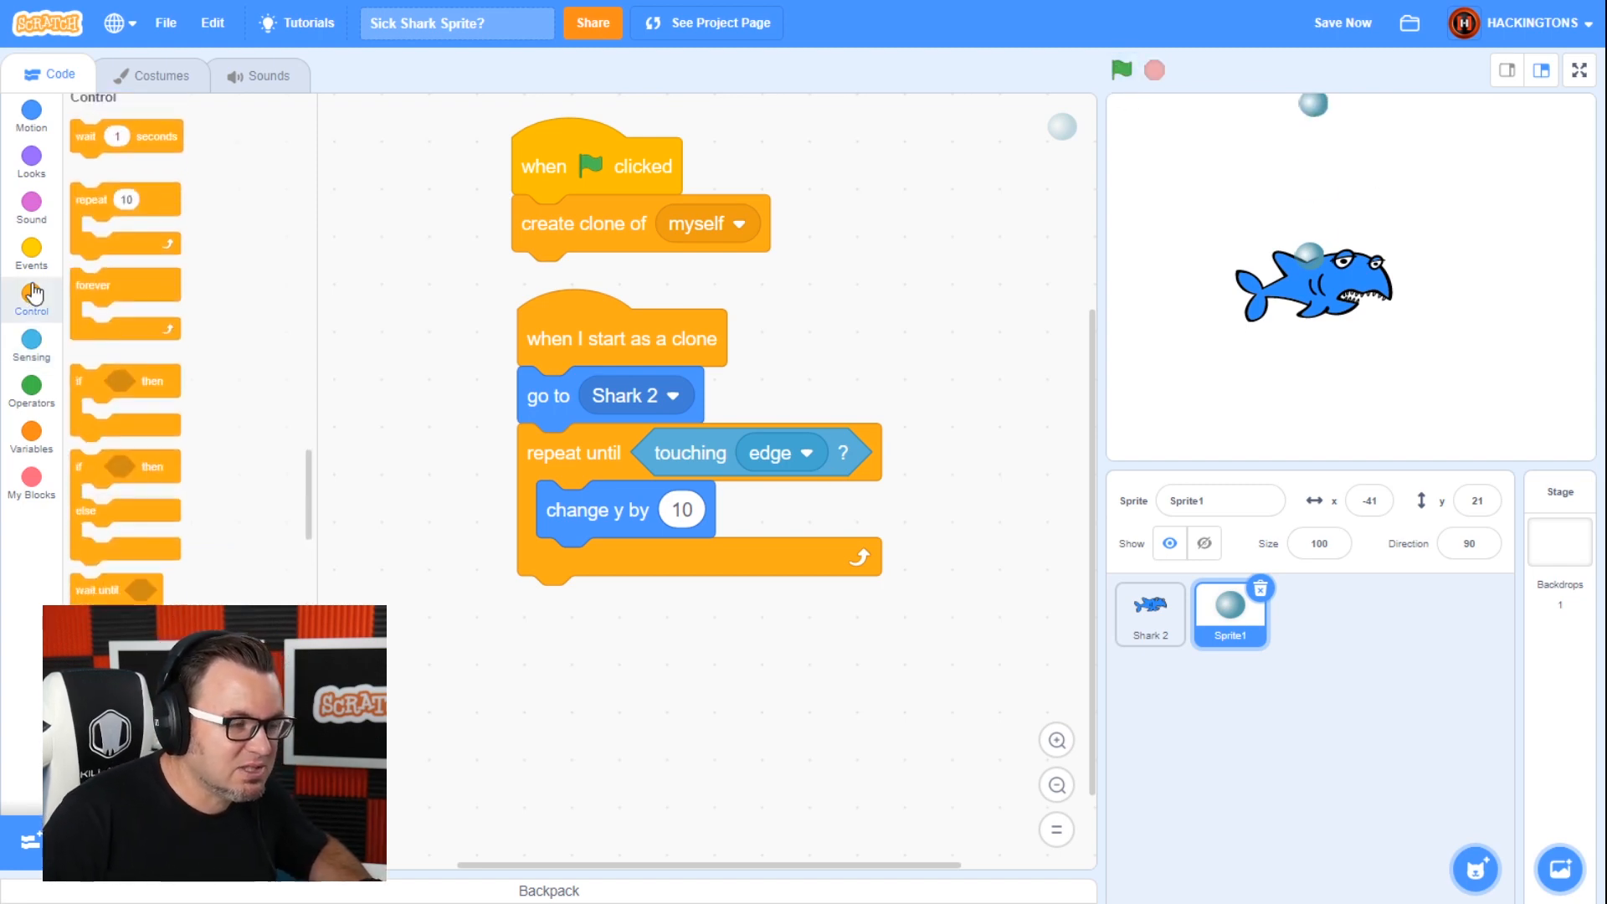
pyautogui.scroll(-3)
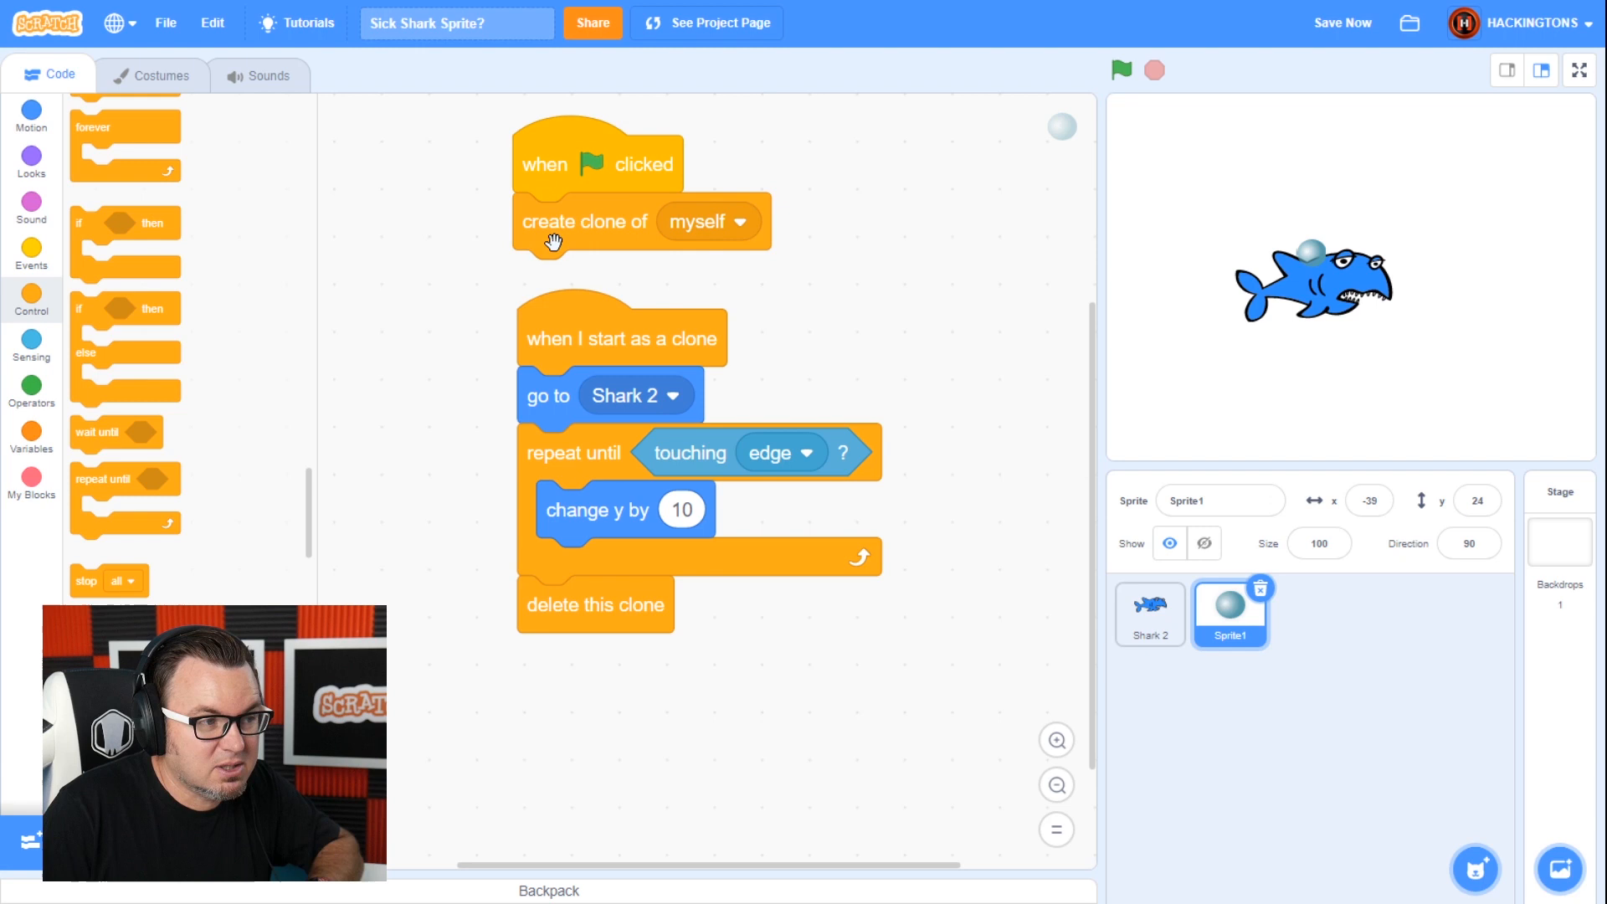
# - Add hide under the flag hat and show under go to Shark 2
pyautogui.click(32, 156)
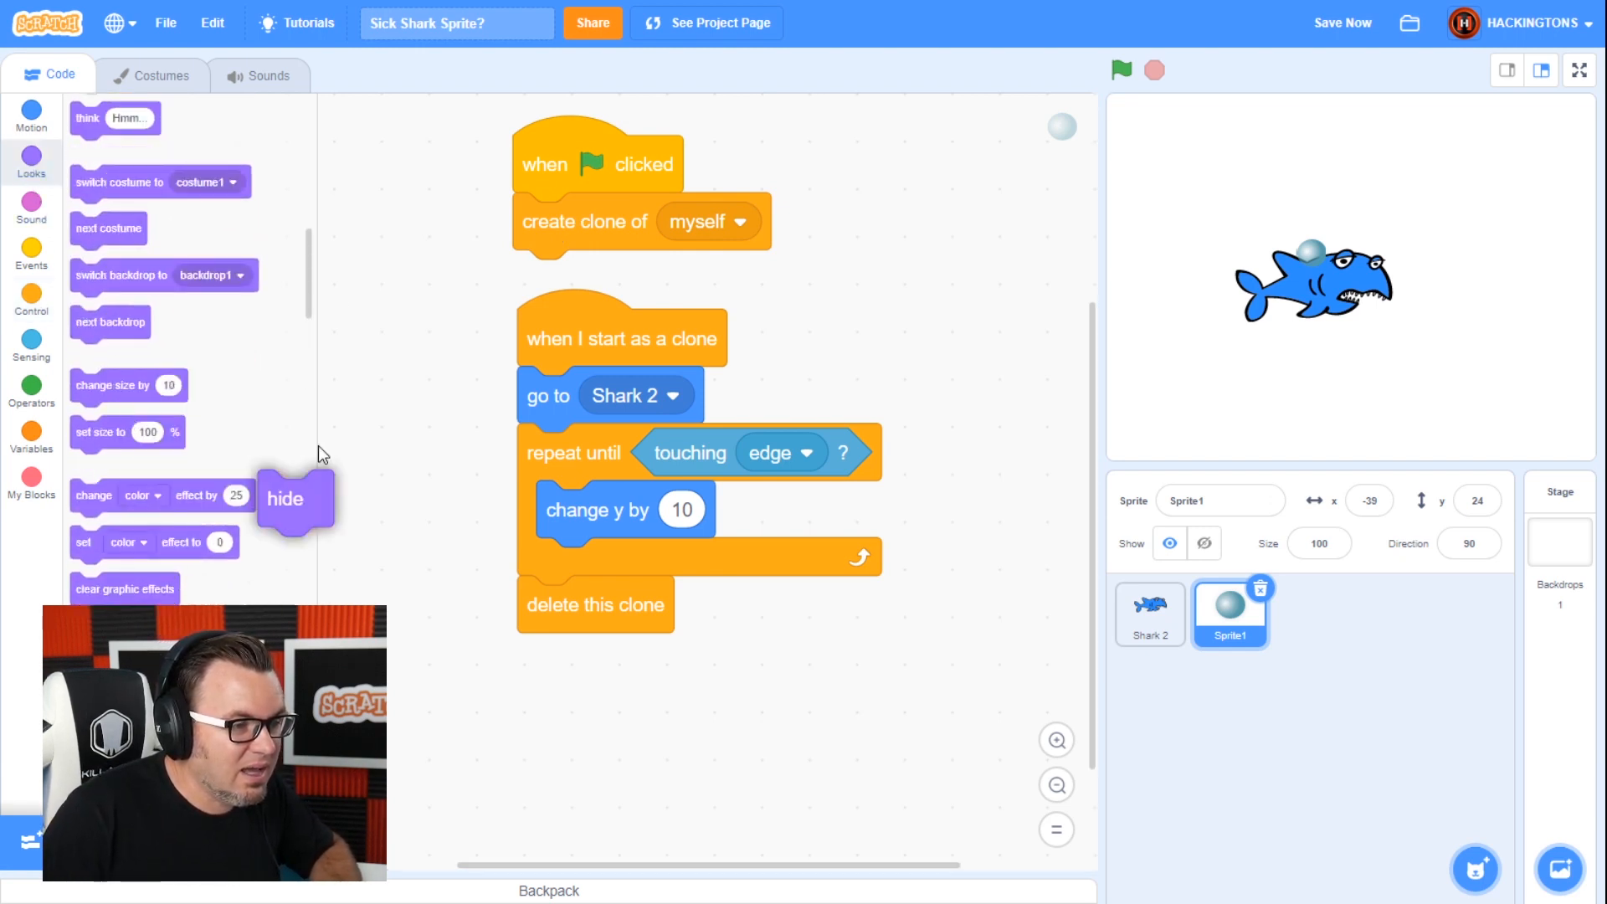
pyautogui.moveTo(284, 499); pyautogui.dragTo(540, 220)
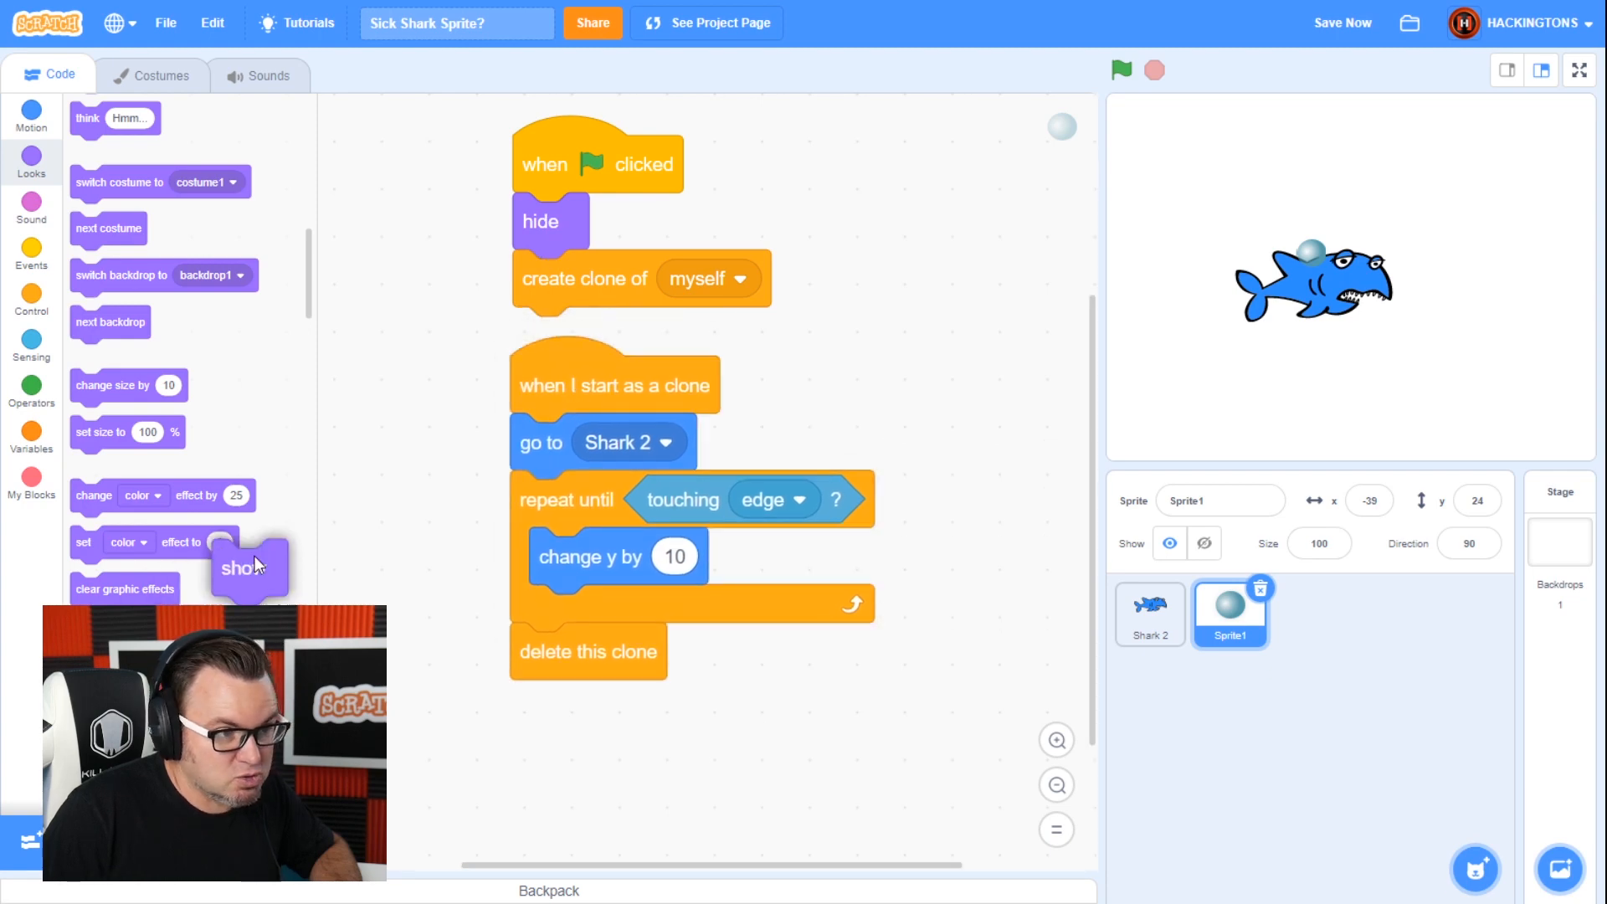
pyautogui.moveTo(243, 570); pyautogui.dragTo(538, 501)
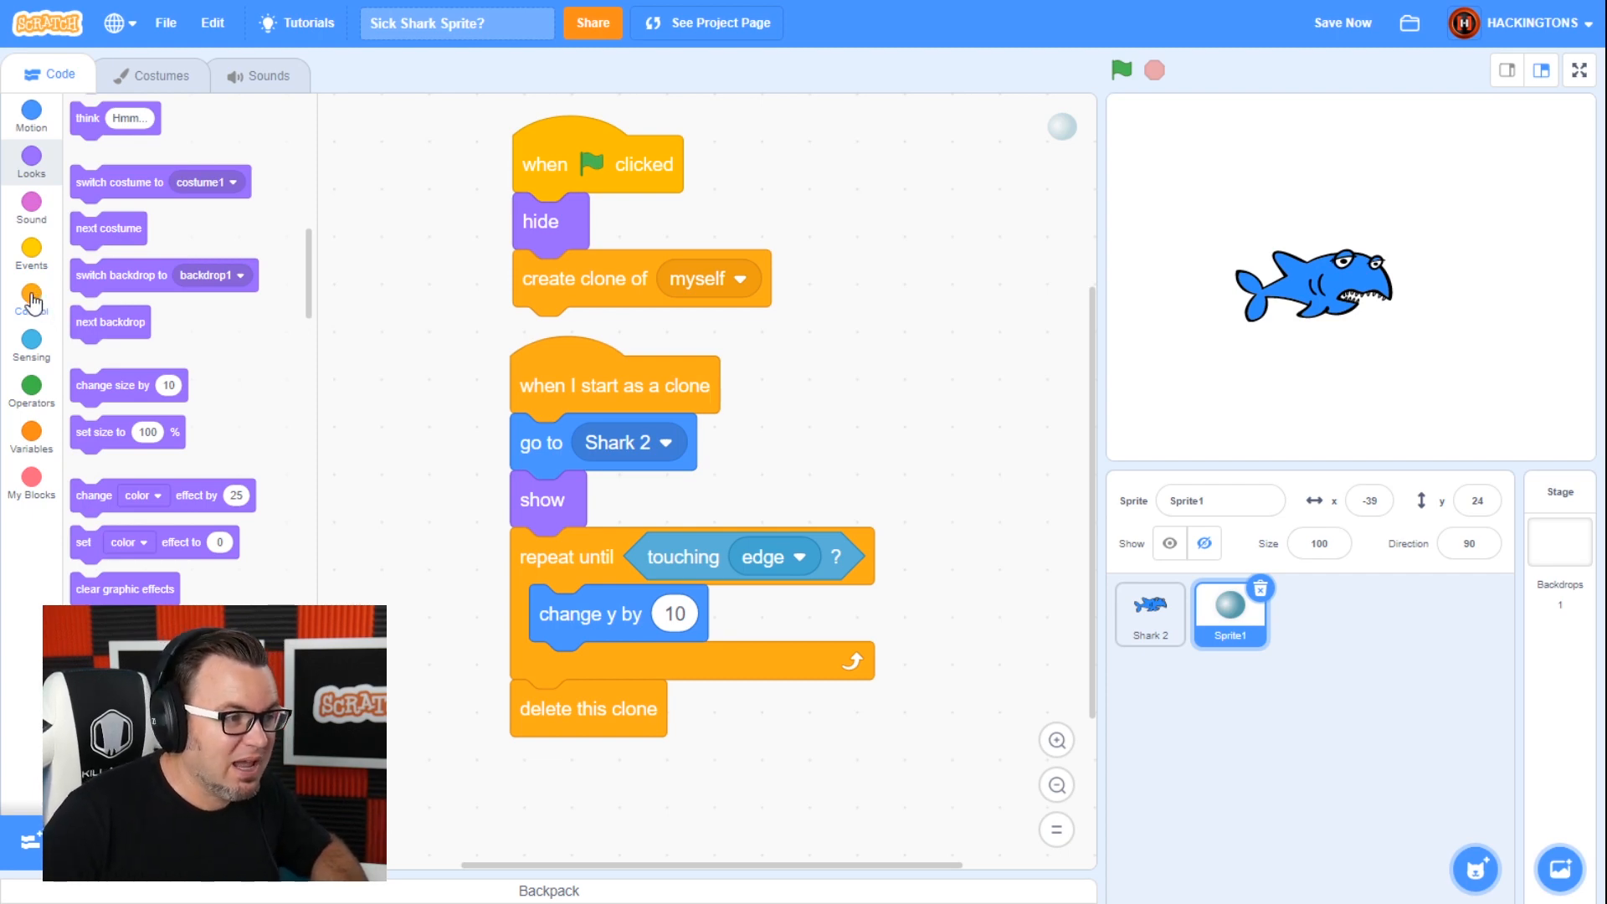
pyautogui.click(31, 295)
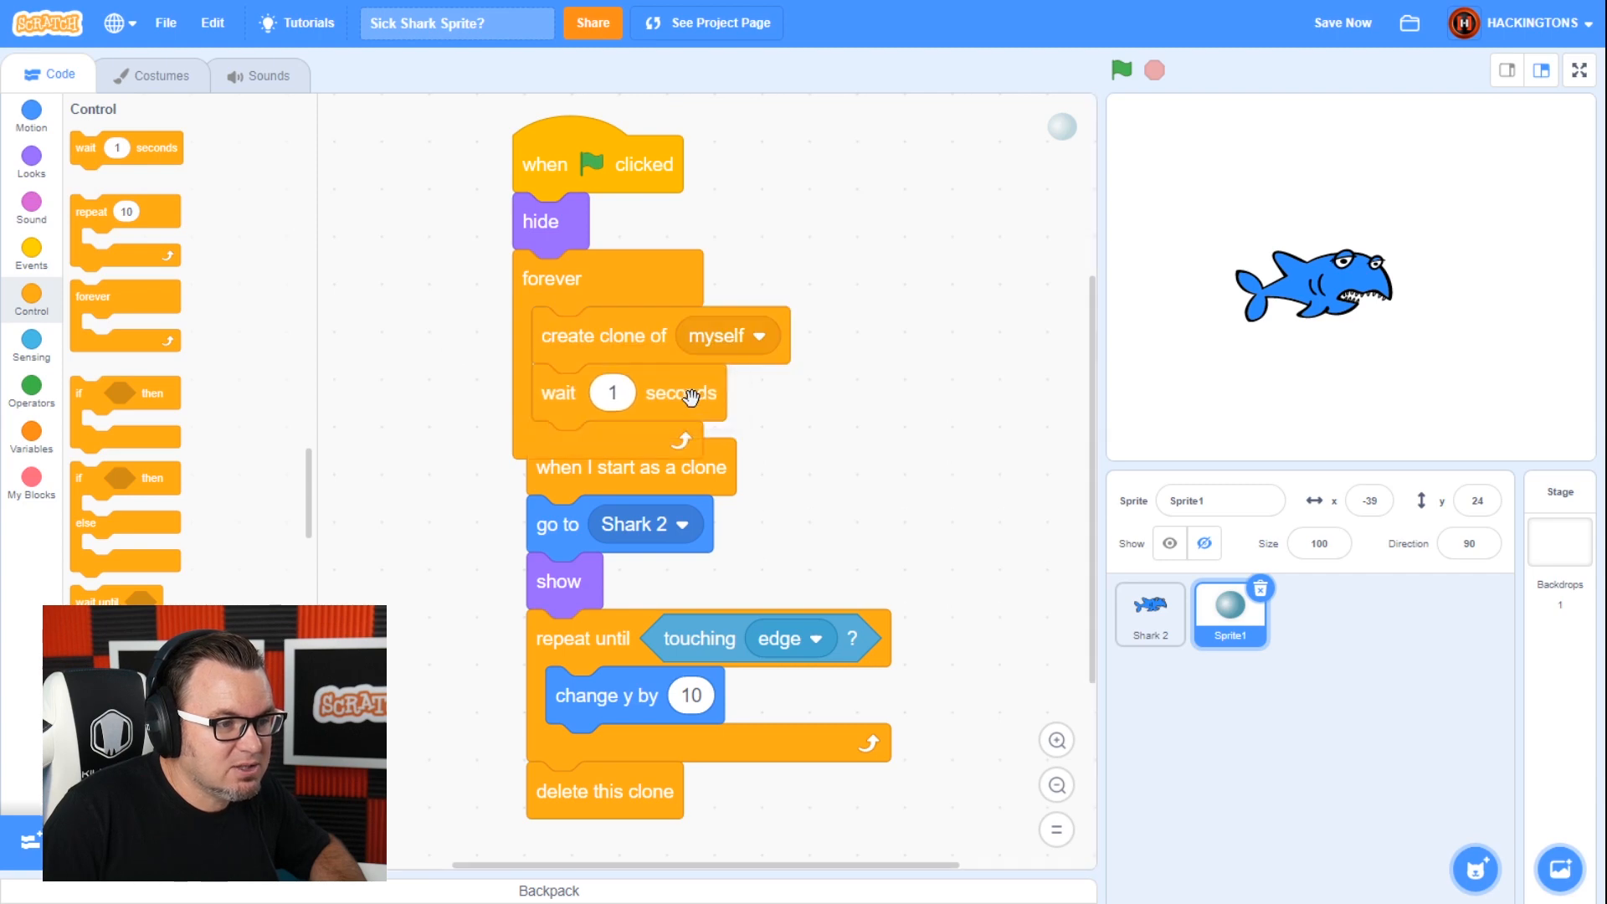
# - Change the wait between clone creations to 0.5 seconds
pyautogui.click(612, 393)
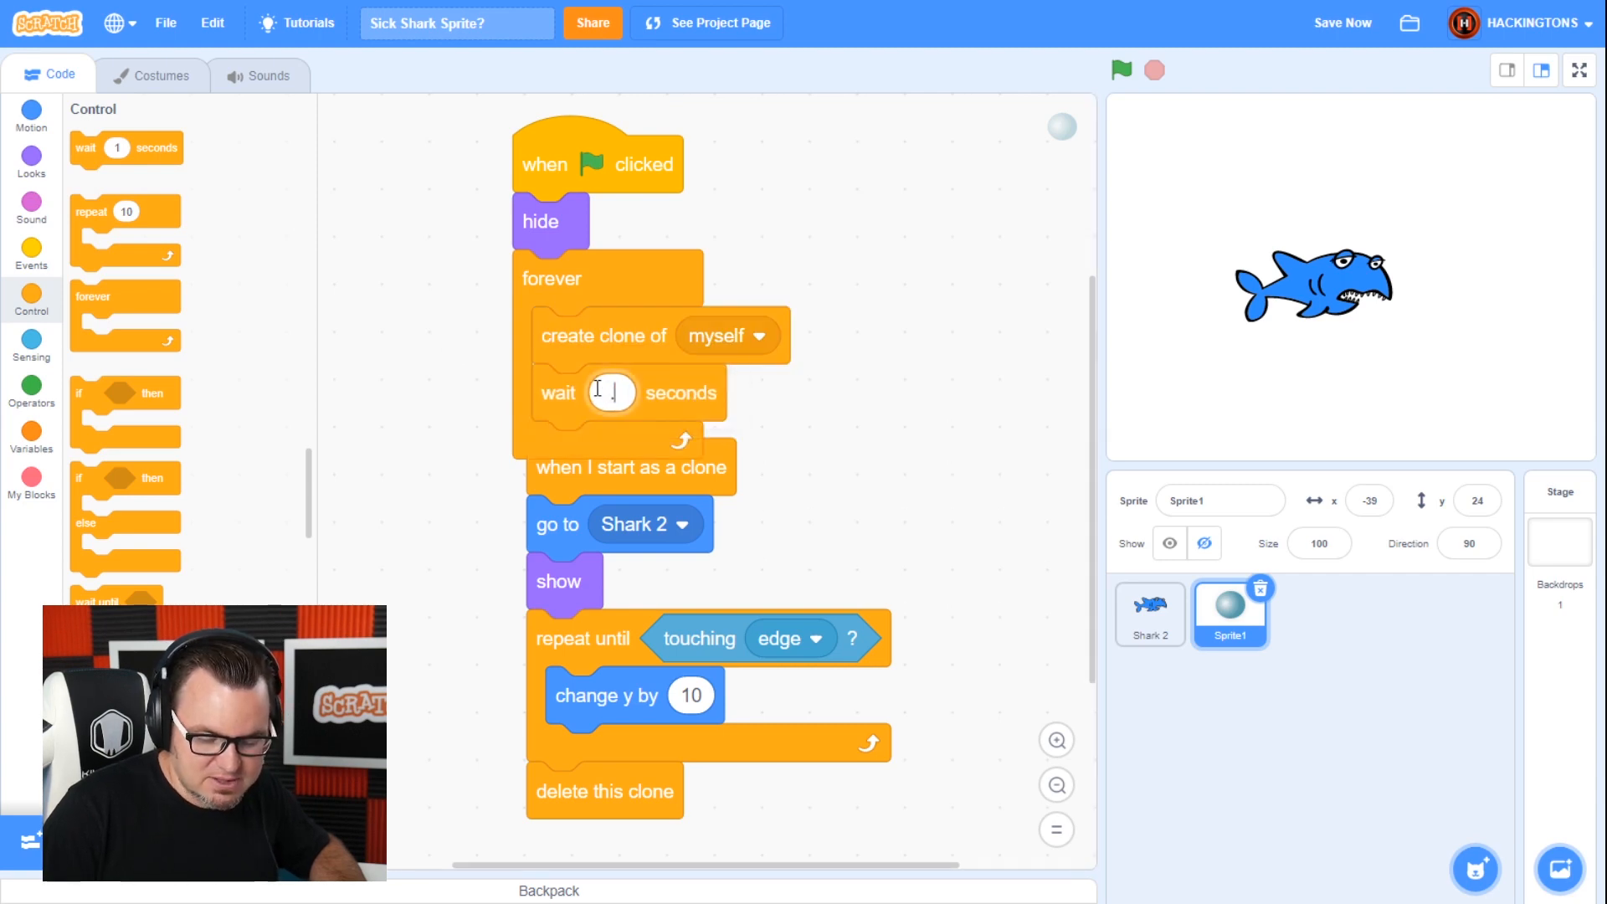
pyautogui.write('.5')
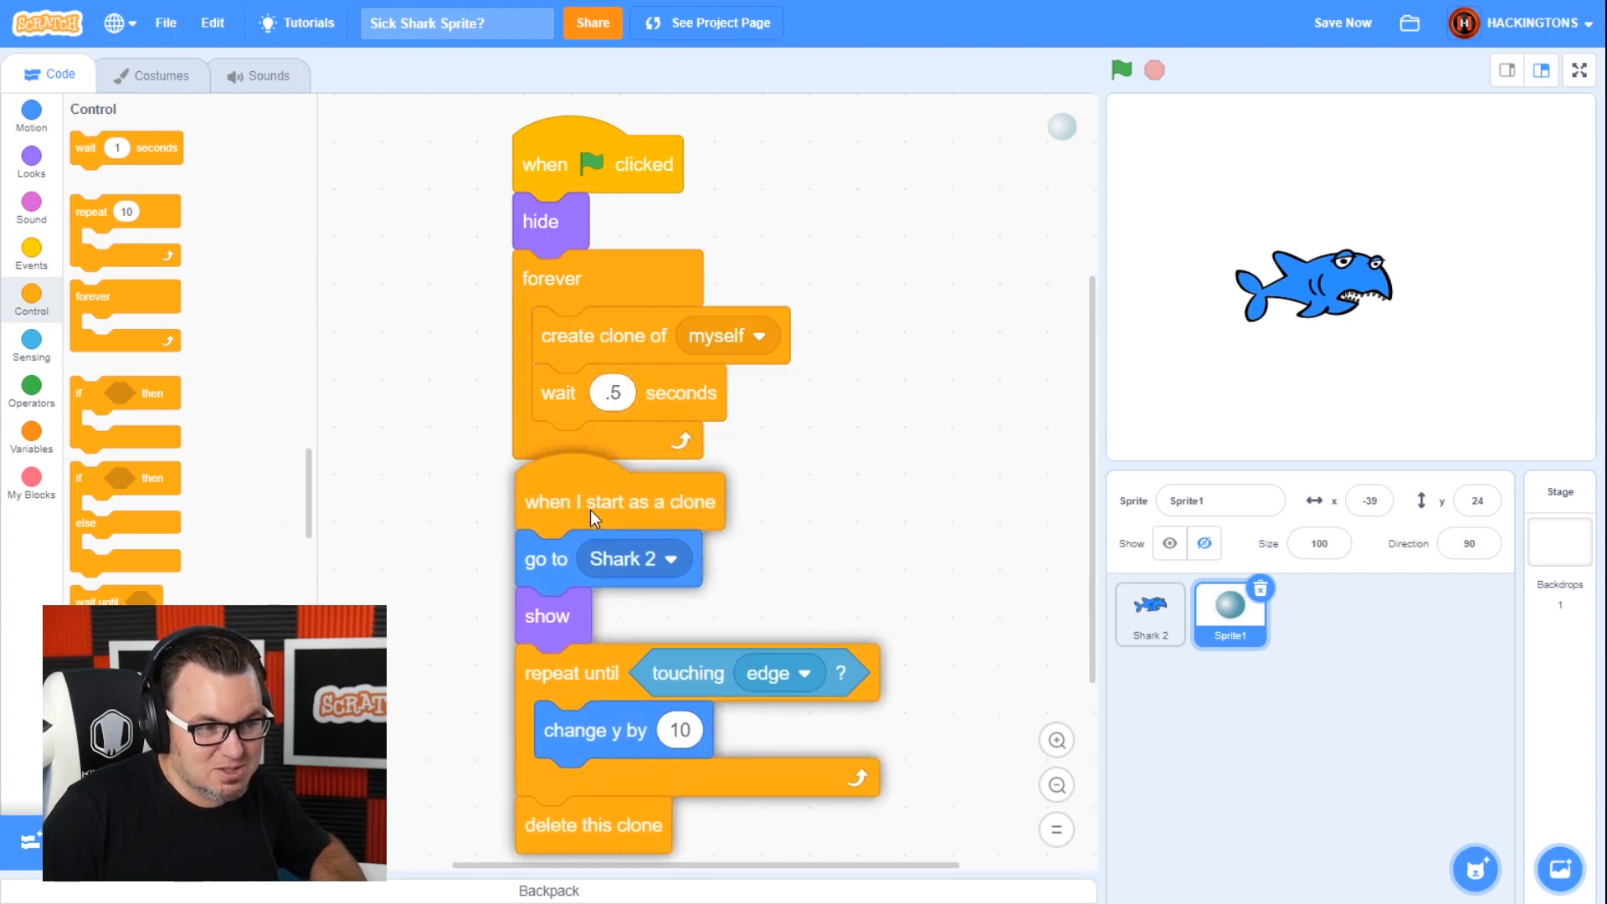
pyautogui.click(1119, 68)
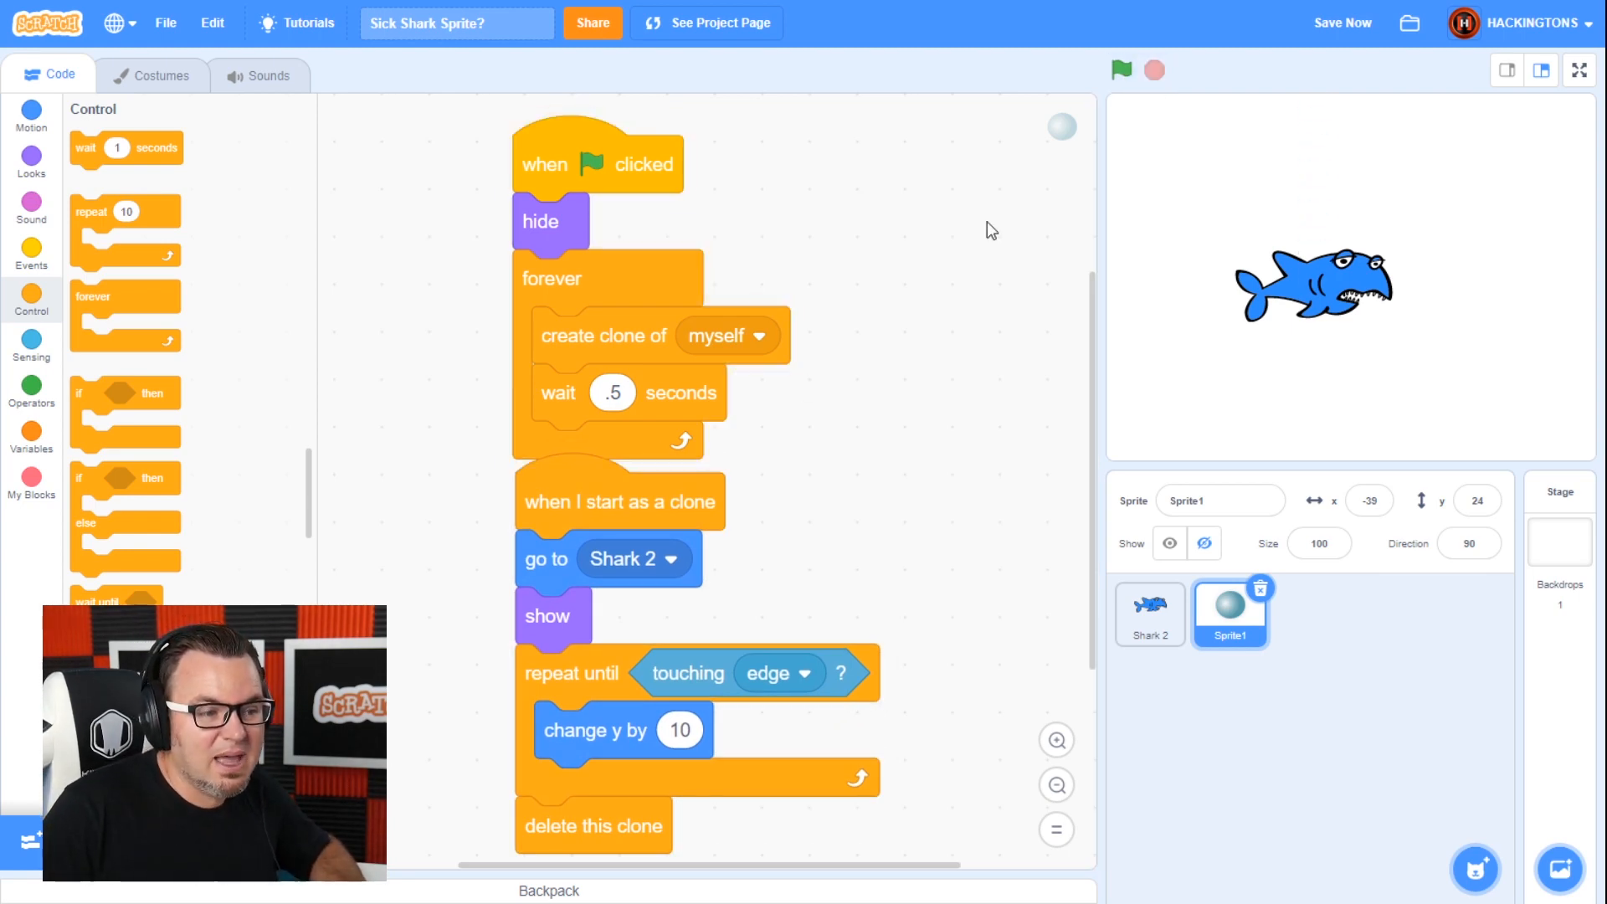
# - Move the clone script beside the flag script and set its rise to 1
pyautogui.moveTo(619, 501); pyautogui.dragTo(842, 192)
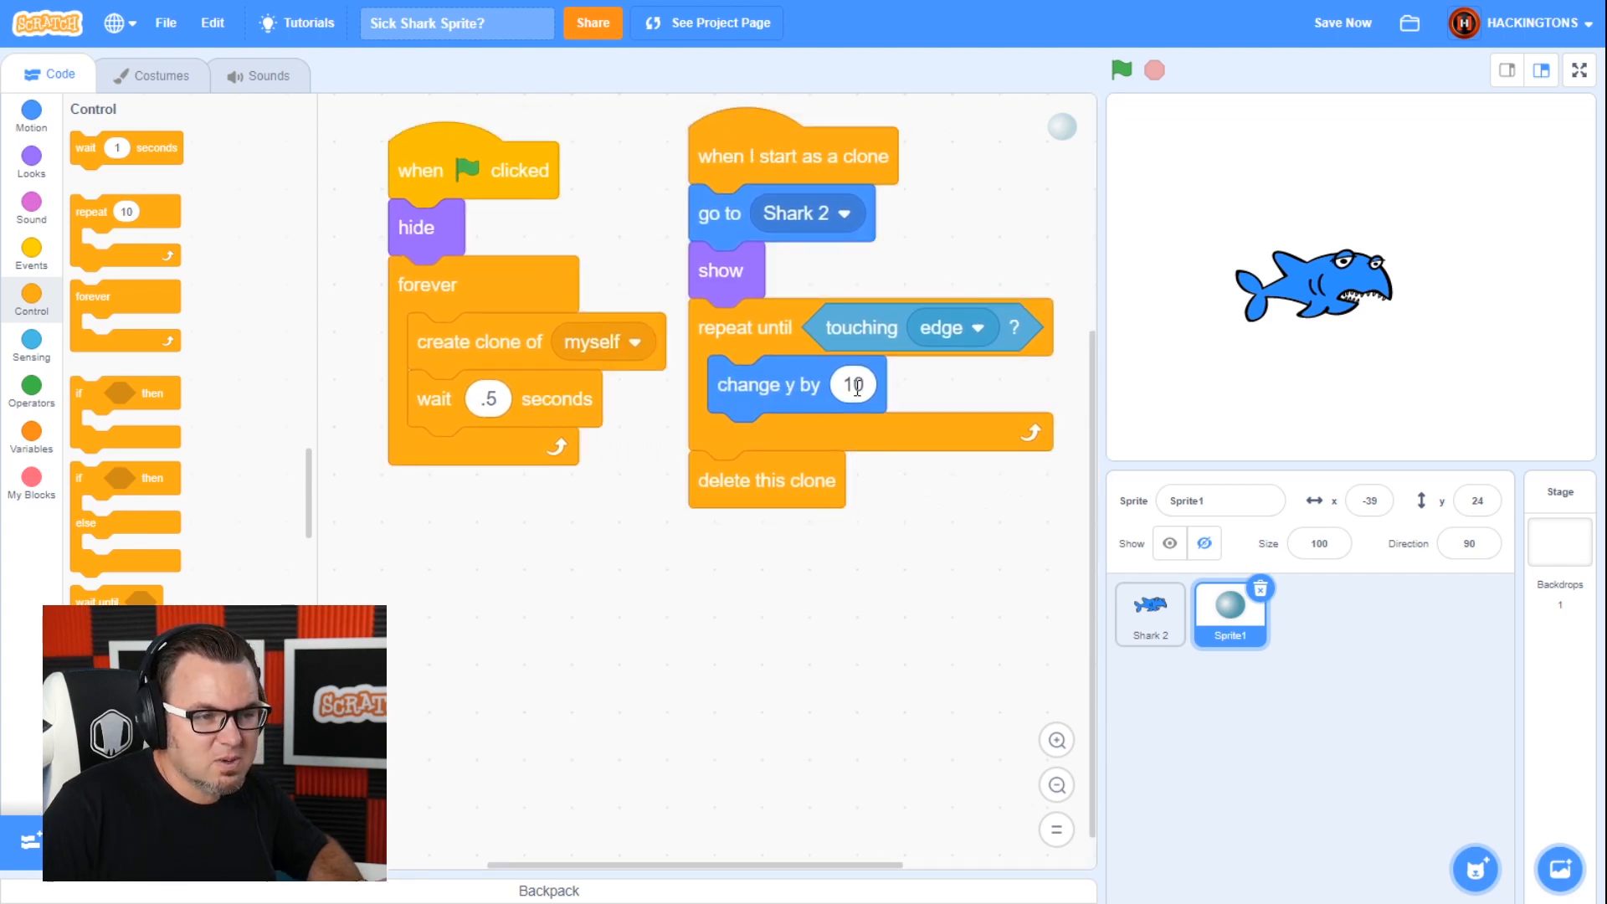
pyautogui.write('1')
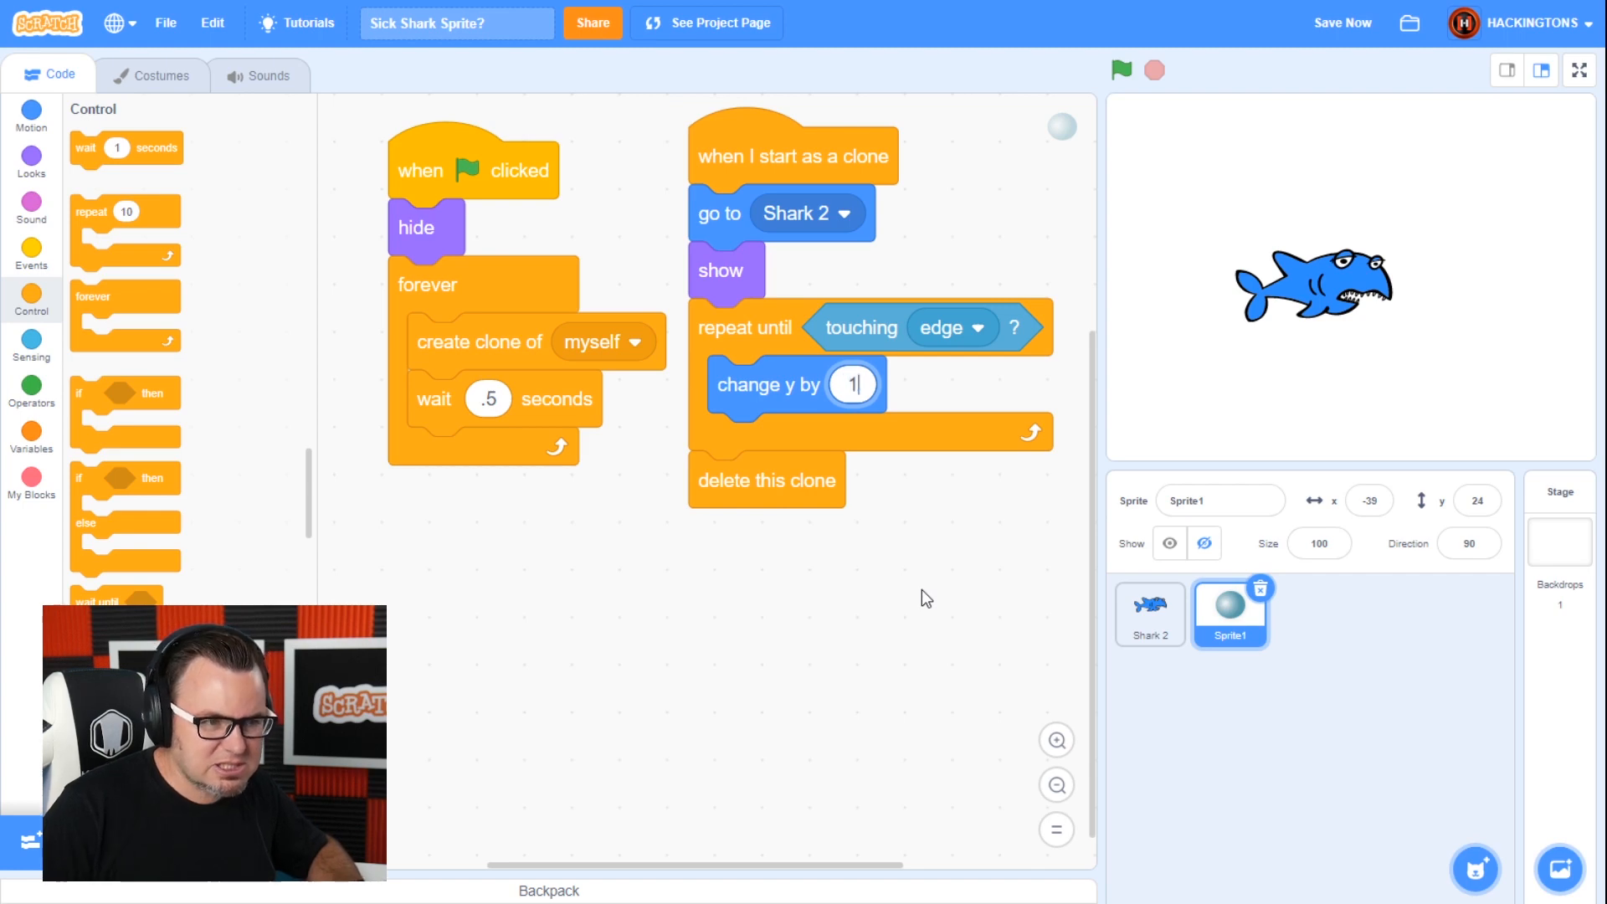
pyautogui.moveTo(936, 646)
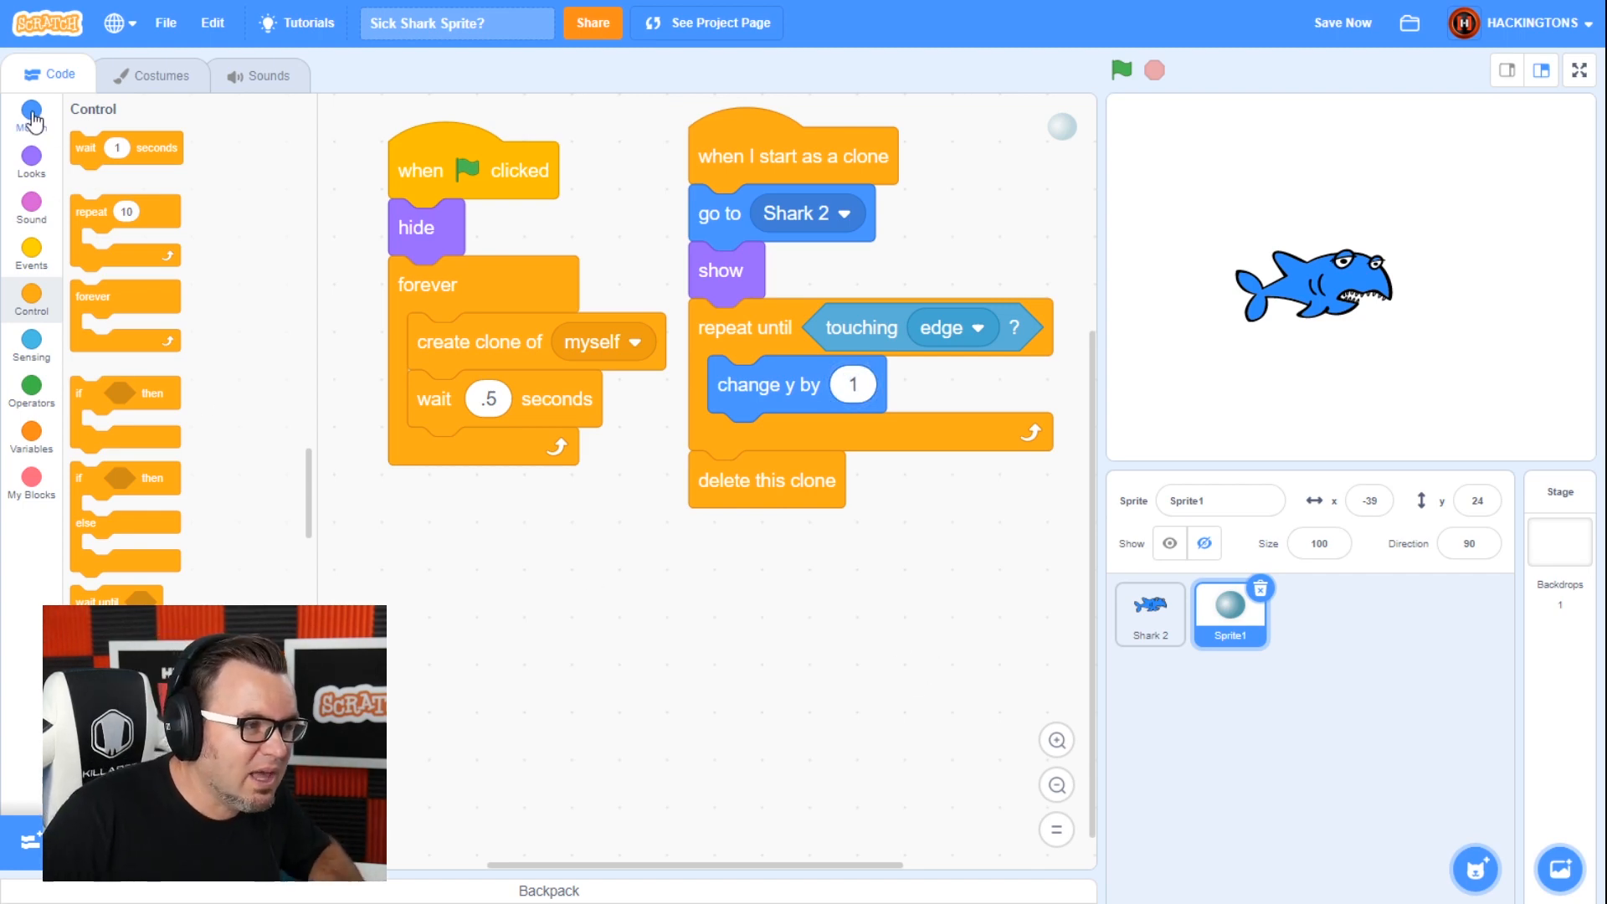
# - Add change x by pick random -5 to 5 inside the rising loop
pyautogui.click(31, 112)
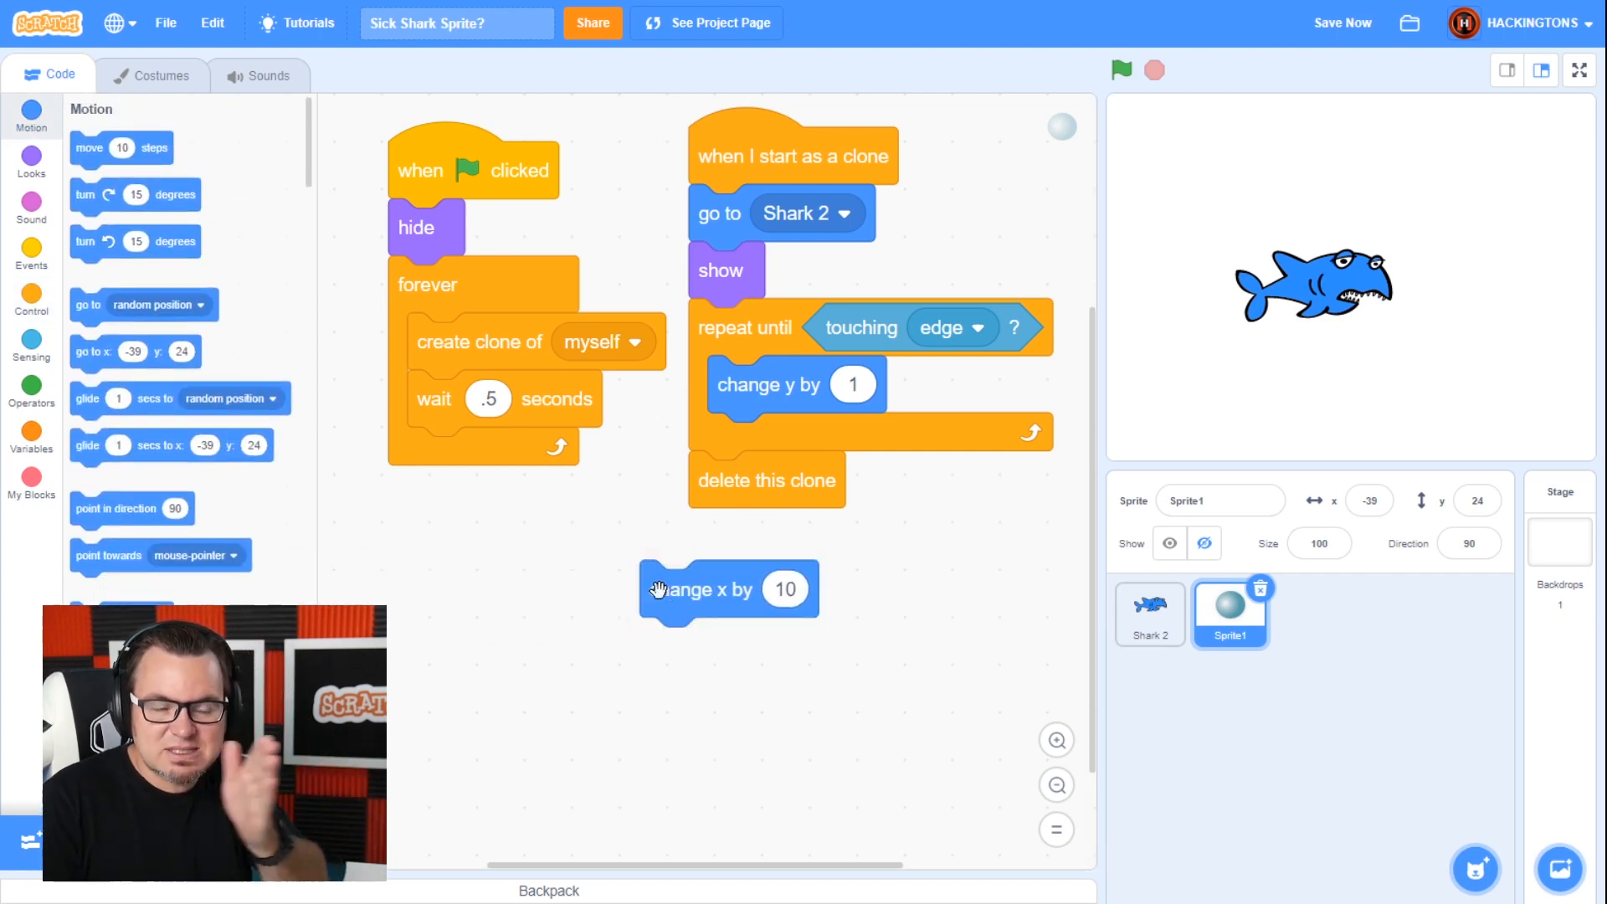
pyautogui.moveTo(727, 589); pyautogui.dragTo(769, 442)
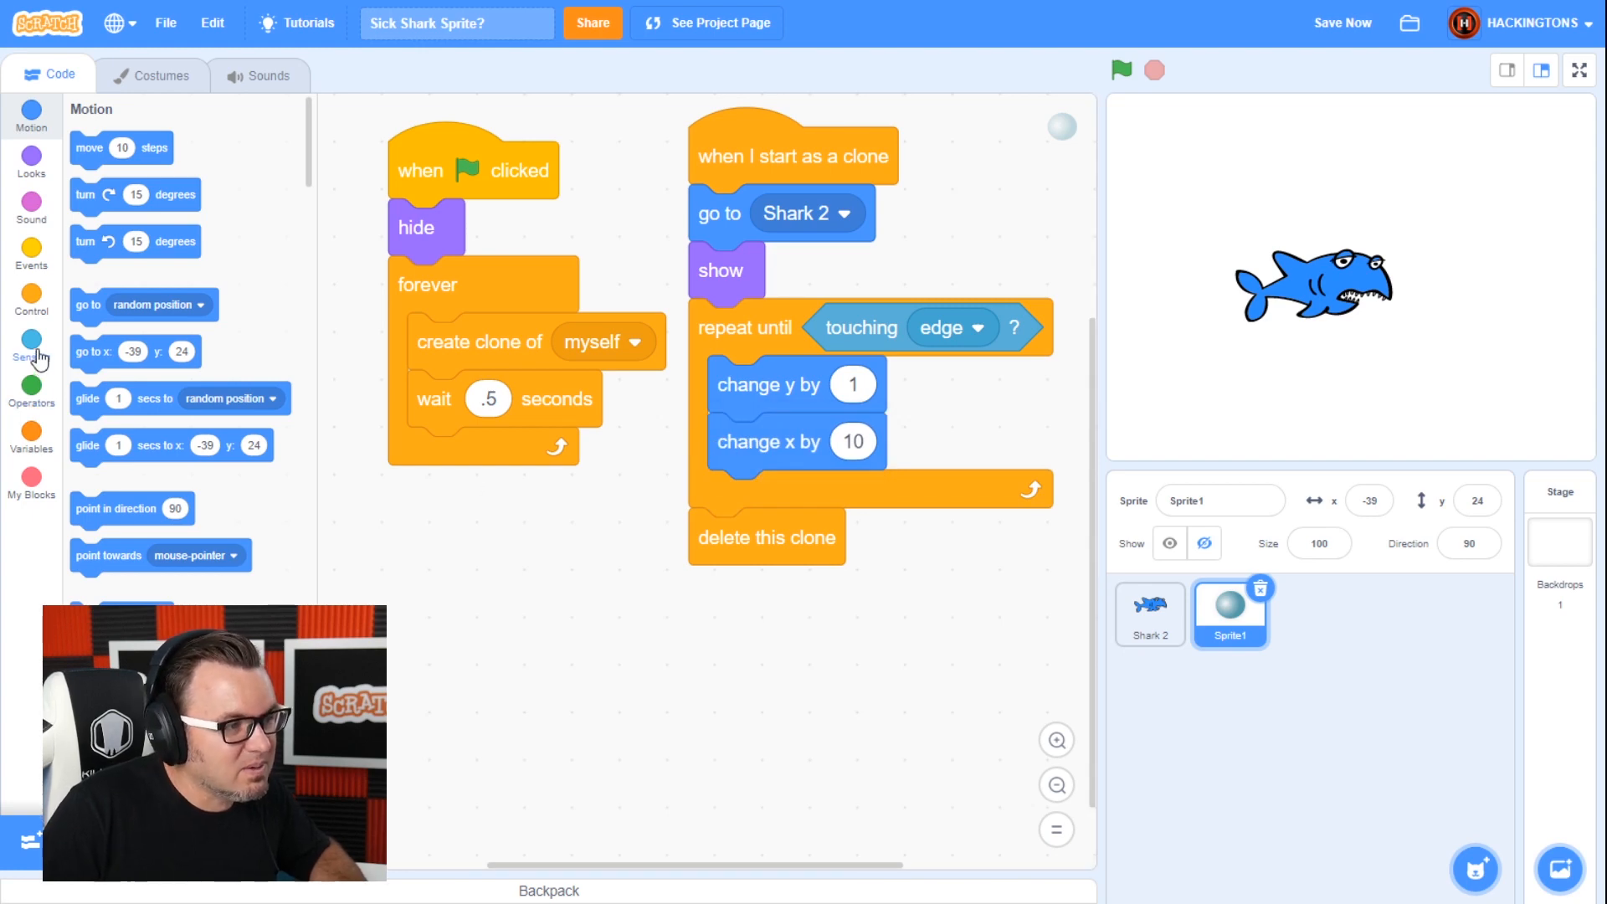
pyautogui.click(32, 392)
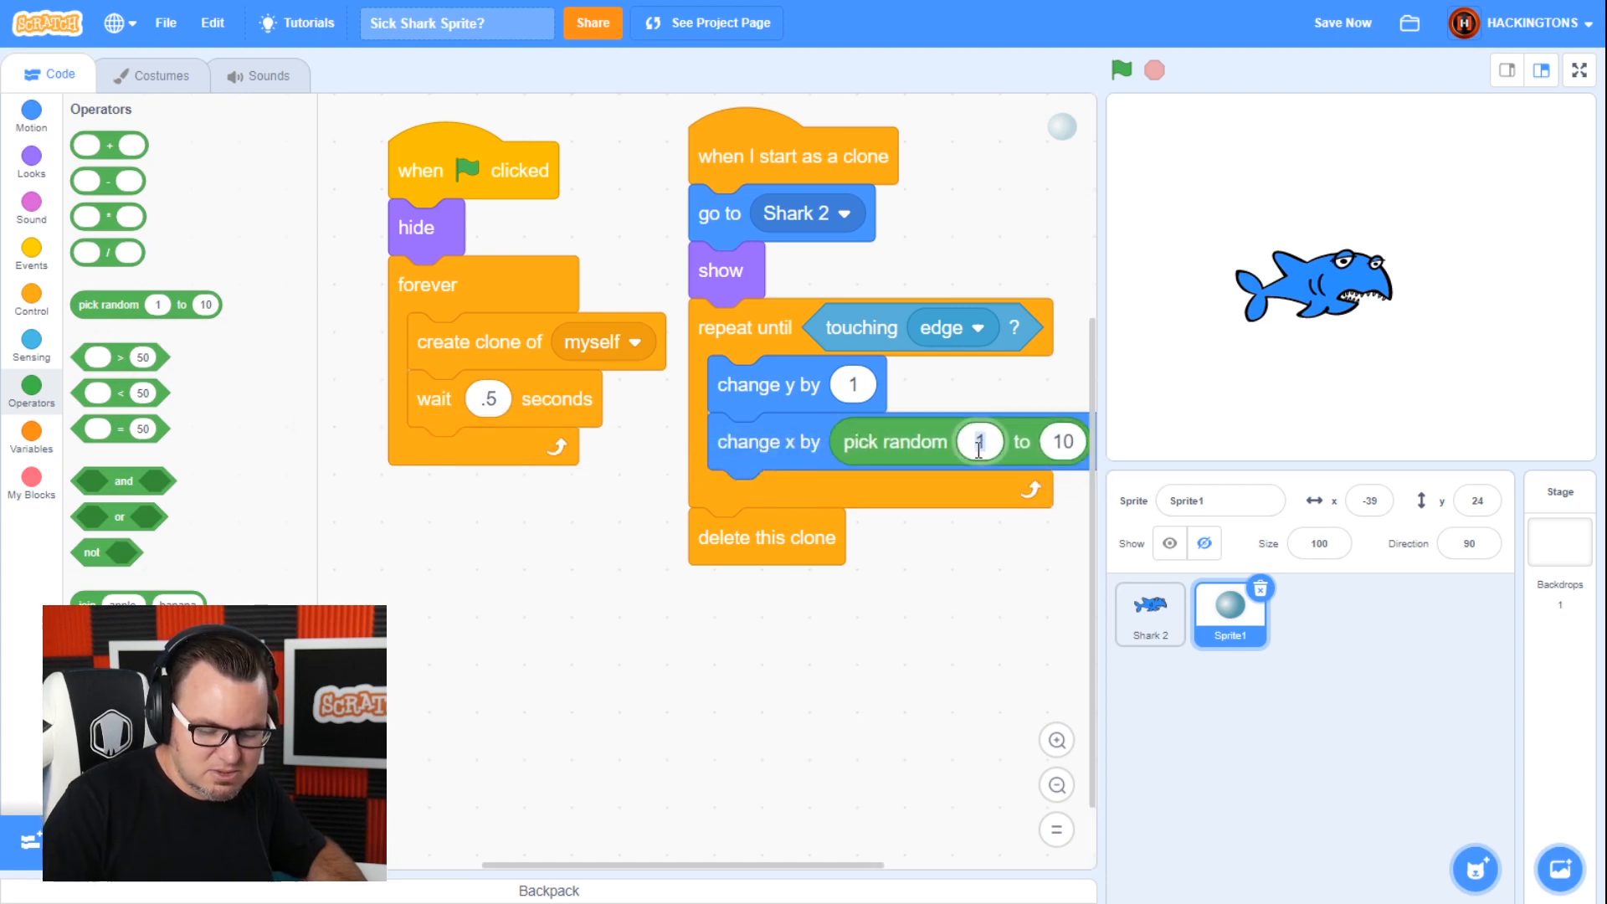
pyautogui.write('-5')
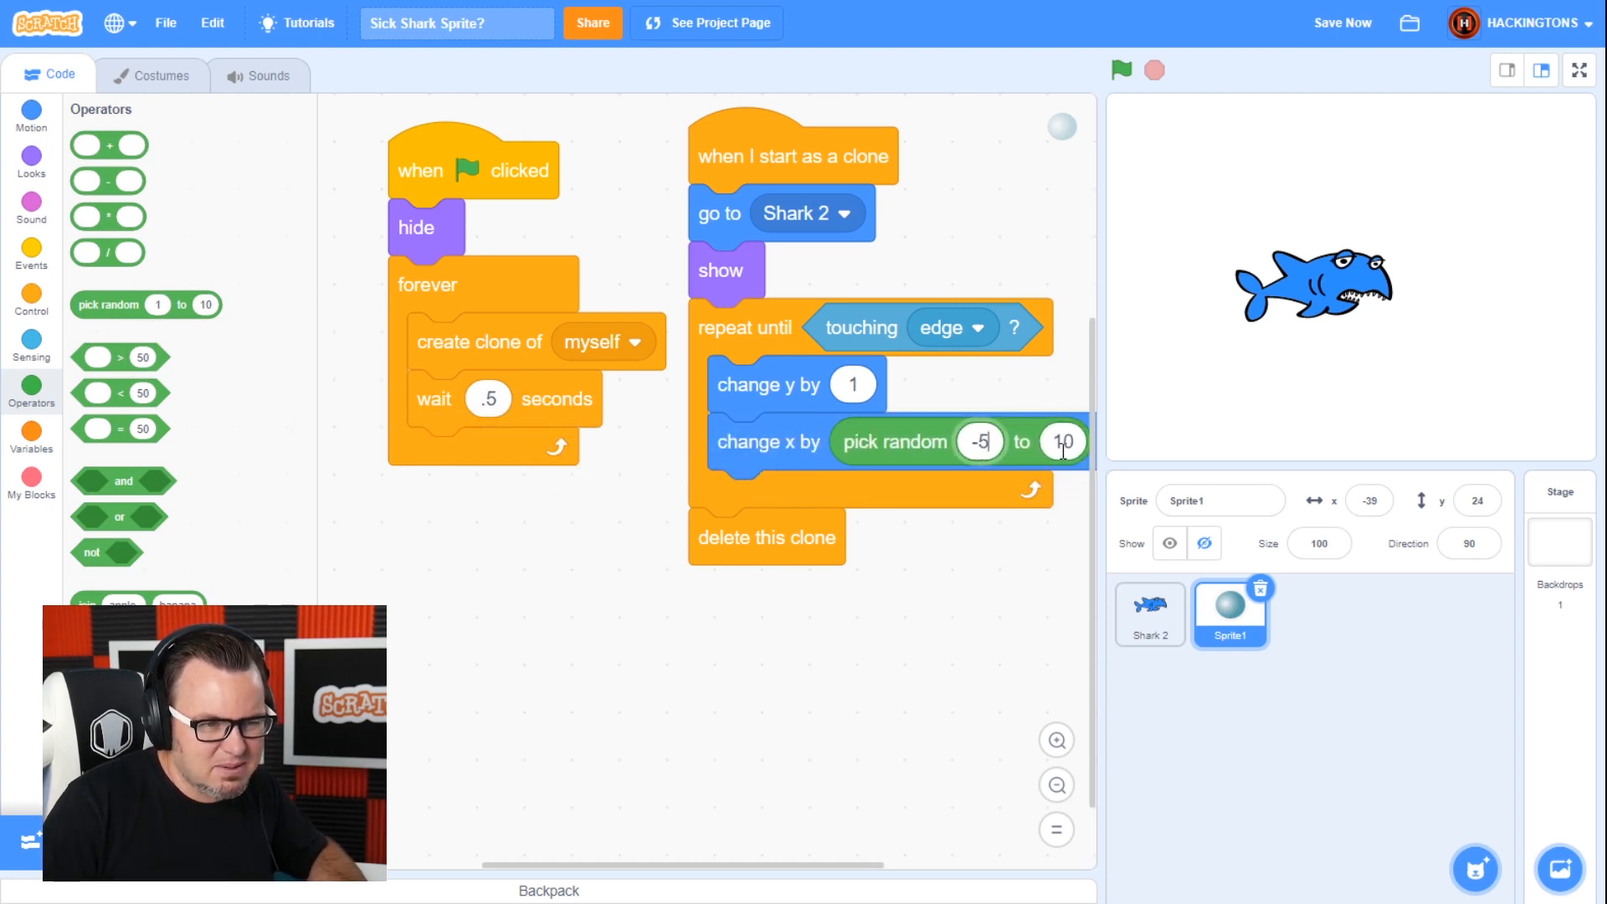
pyautogui.write('5')
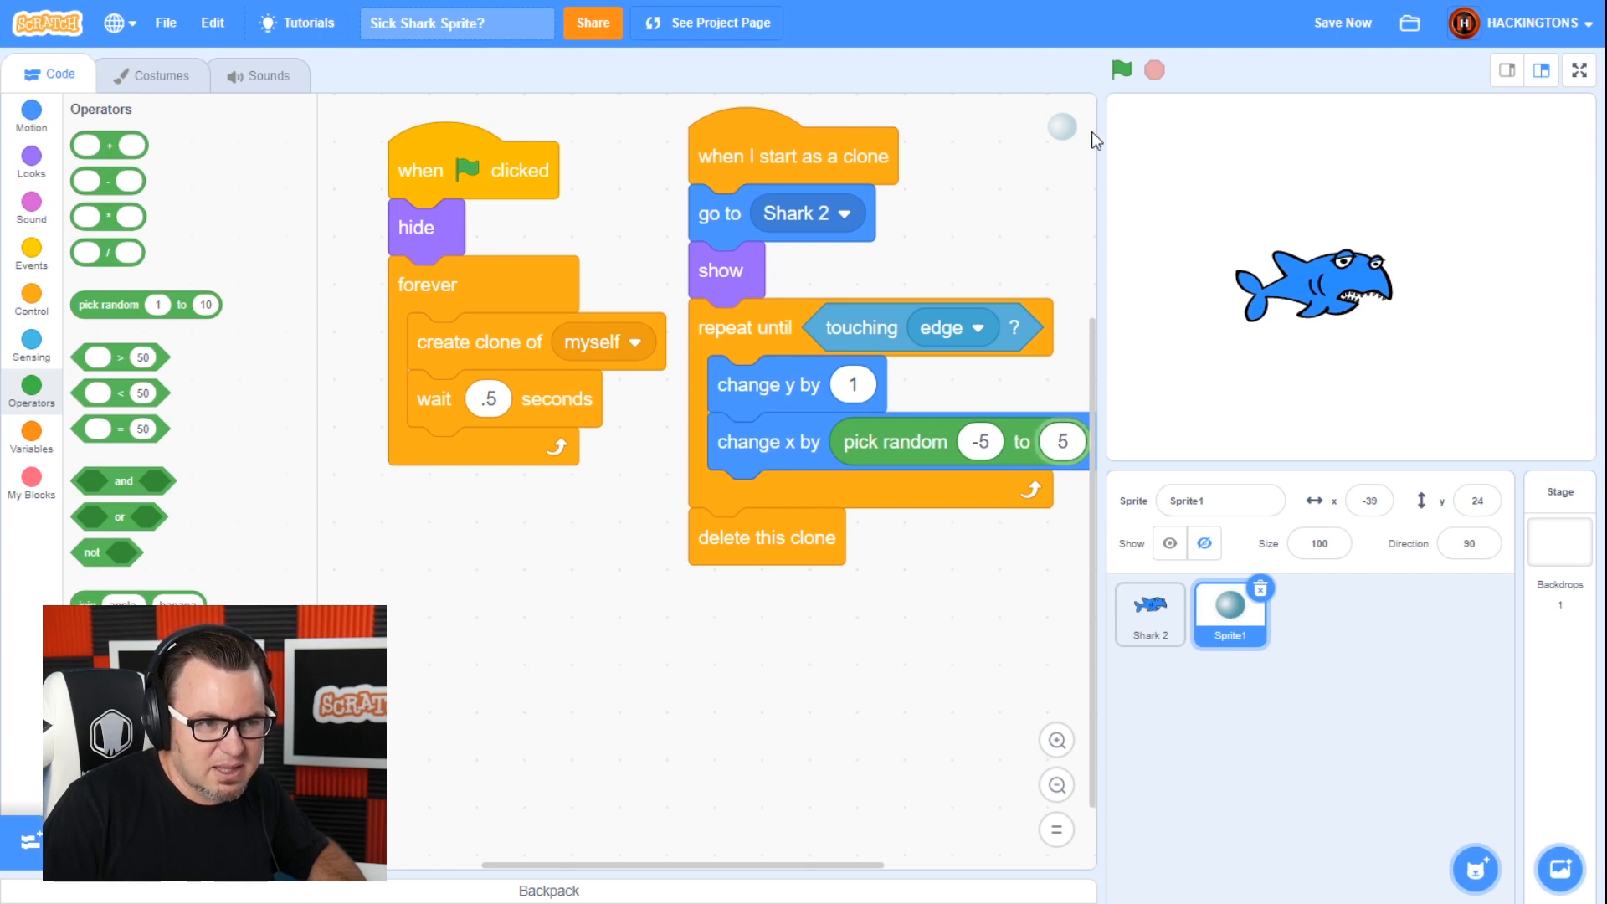
# - Run the project, then narrow the random drift's upper limit to 1
pyautogui.click(1120, 69)
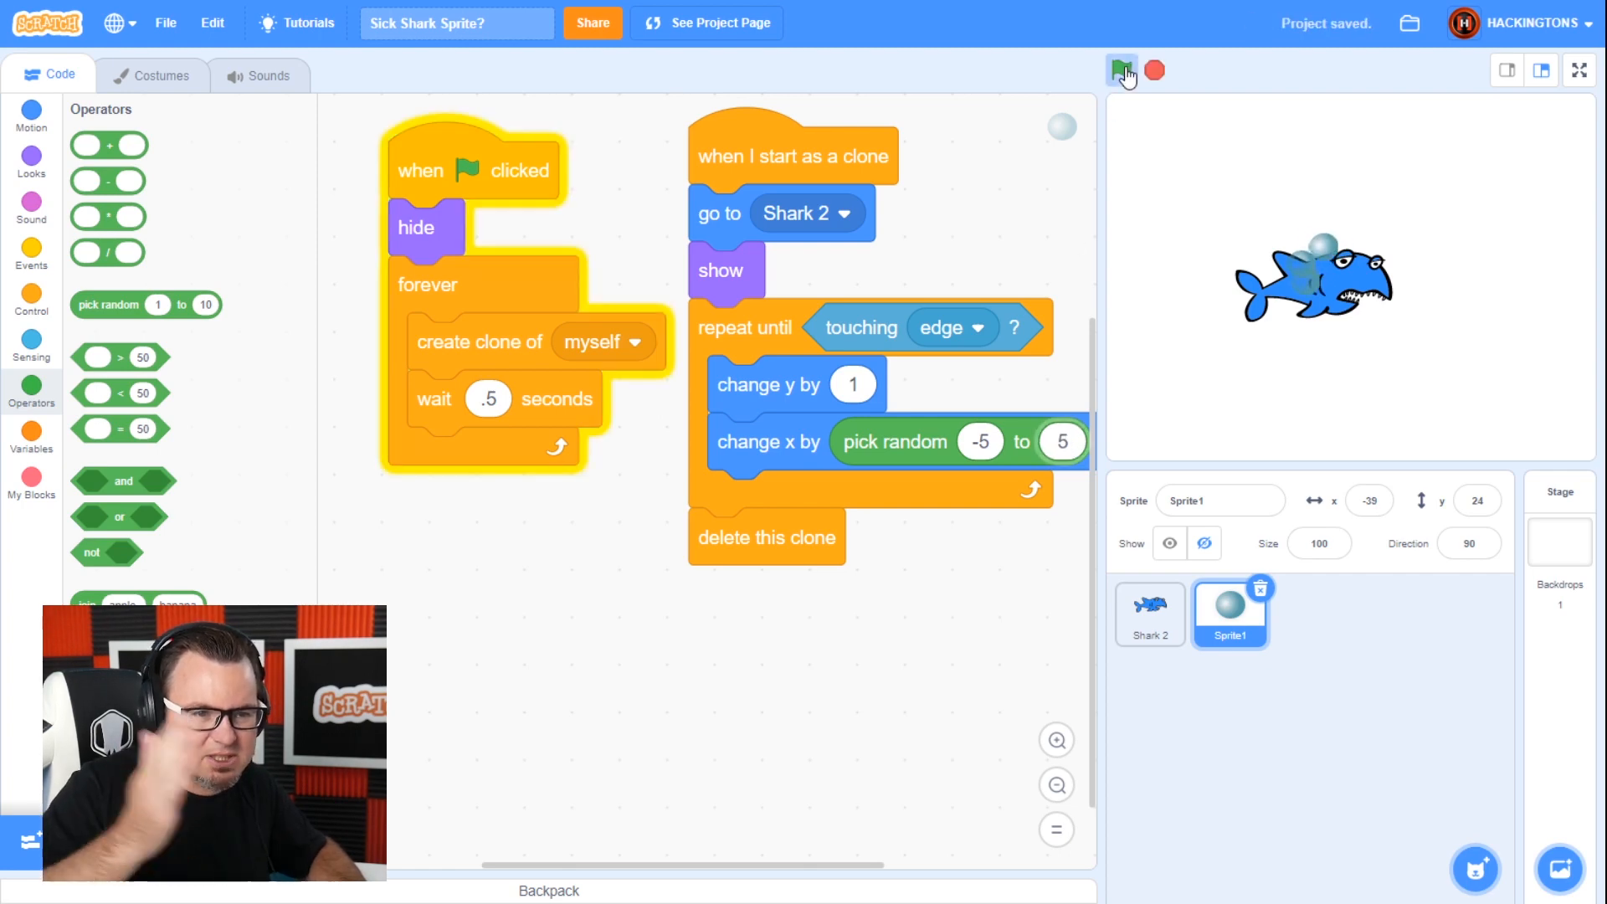
pyautogui.click(1120, 68)
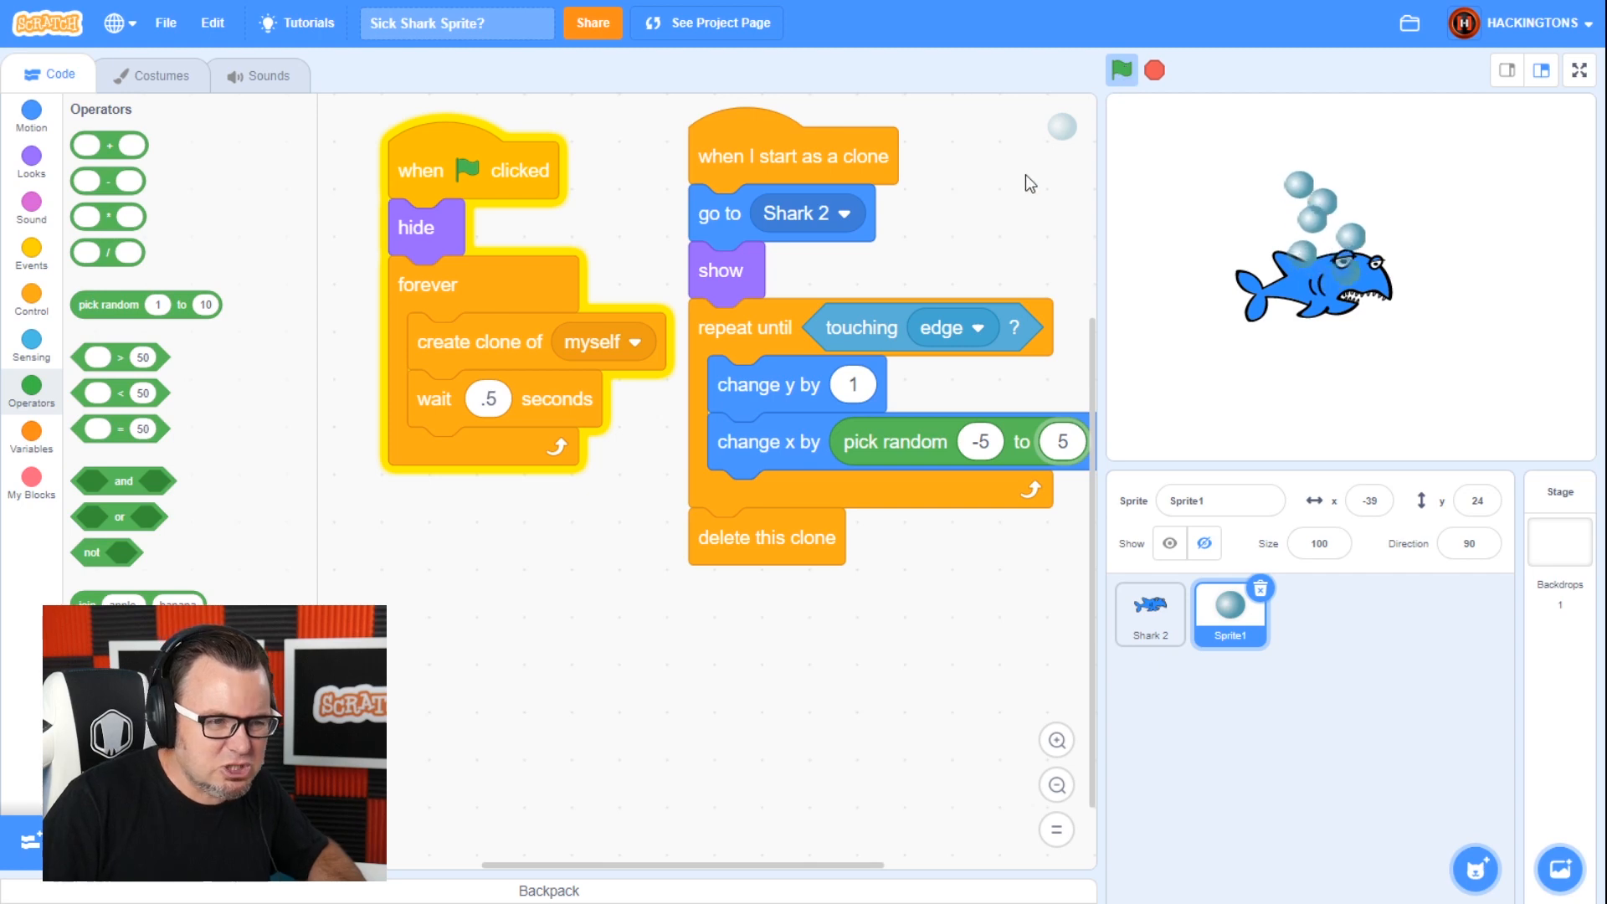
pyautogui.click(980, 442)
pyautogui.write('-')
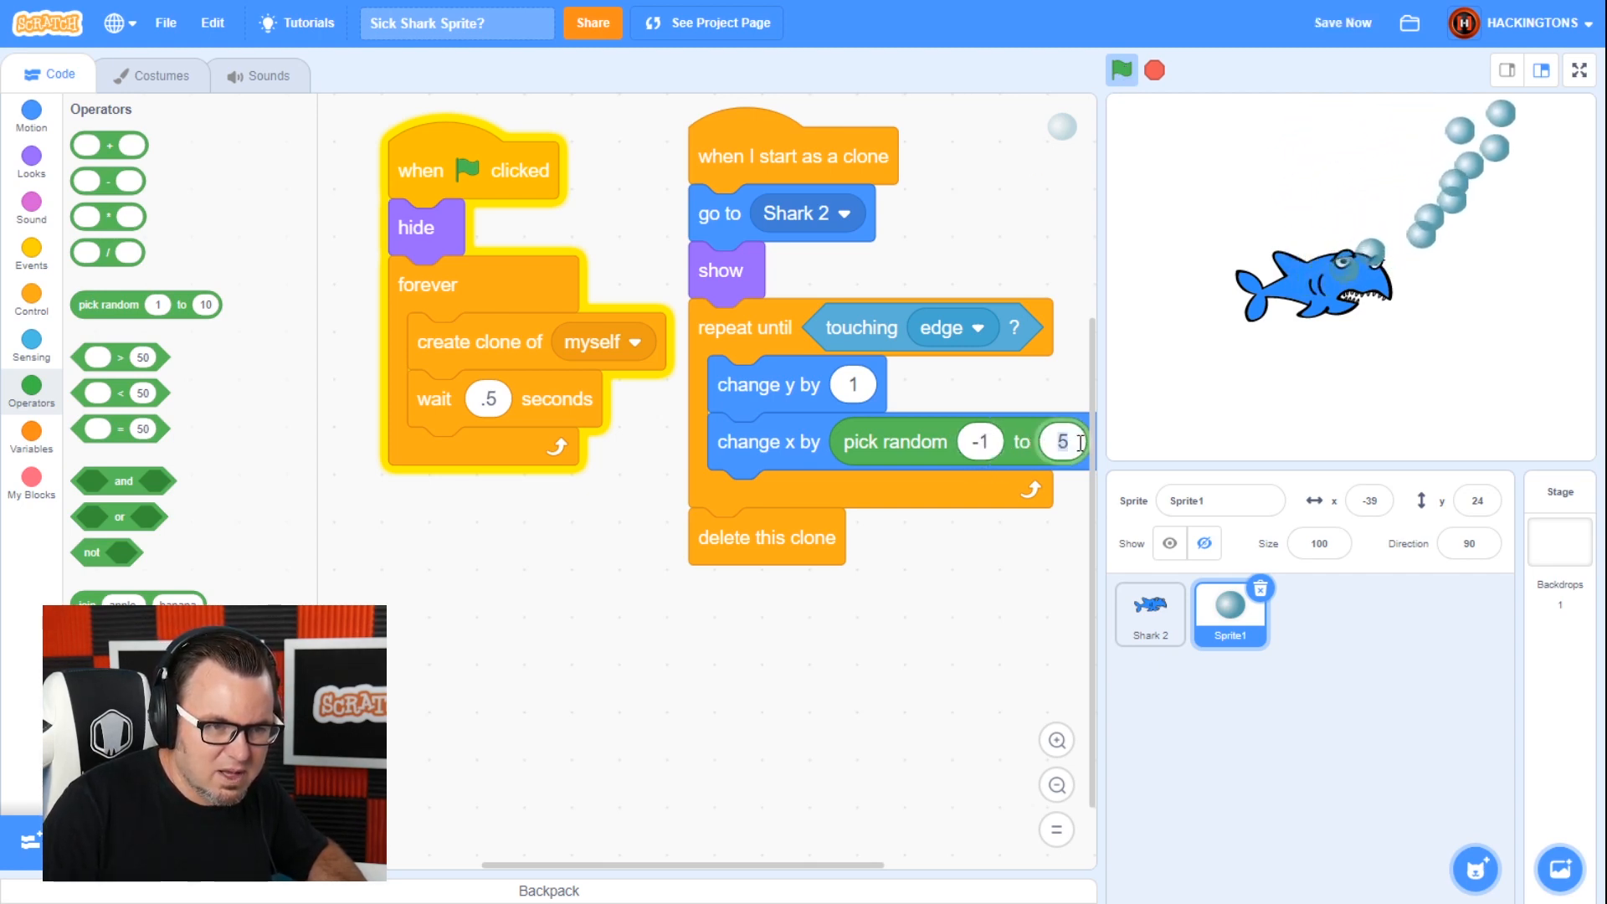
pyautogui.write('1')
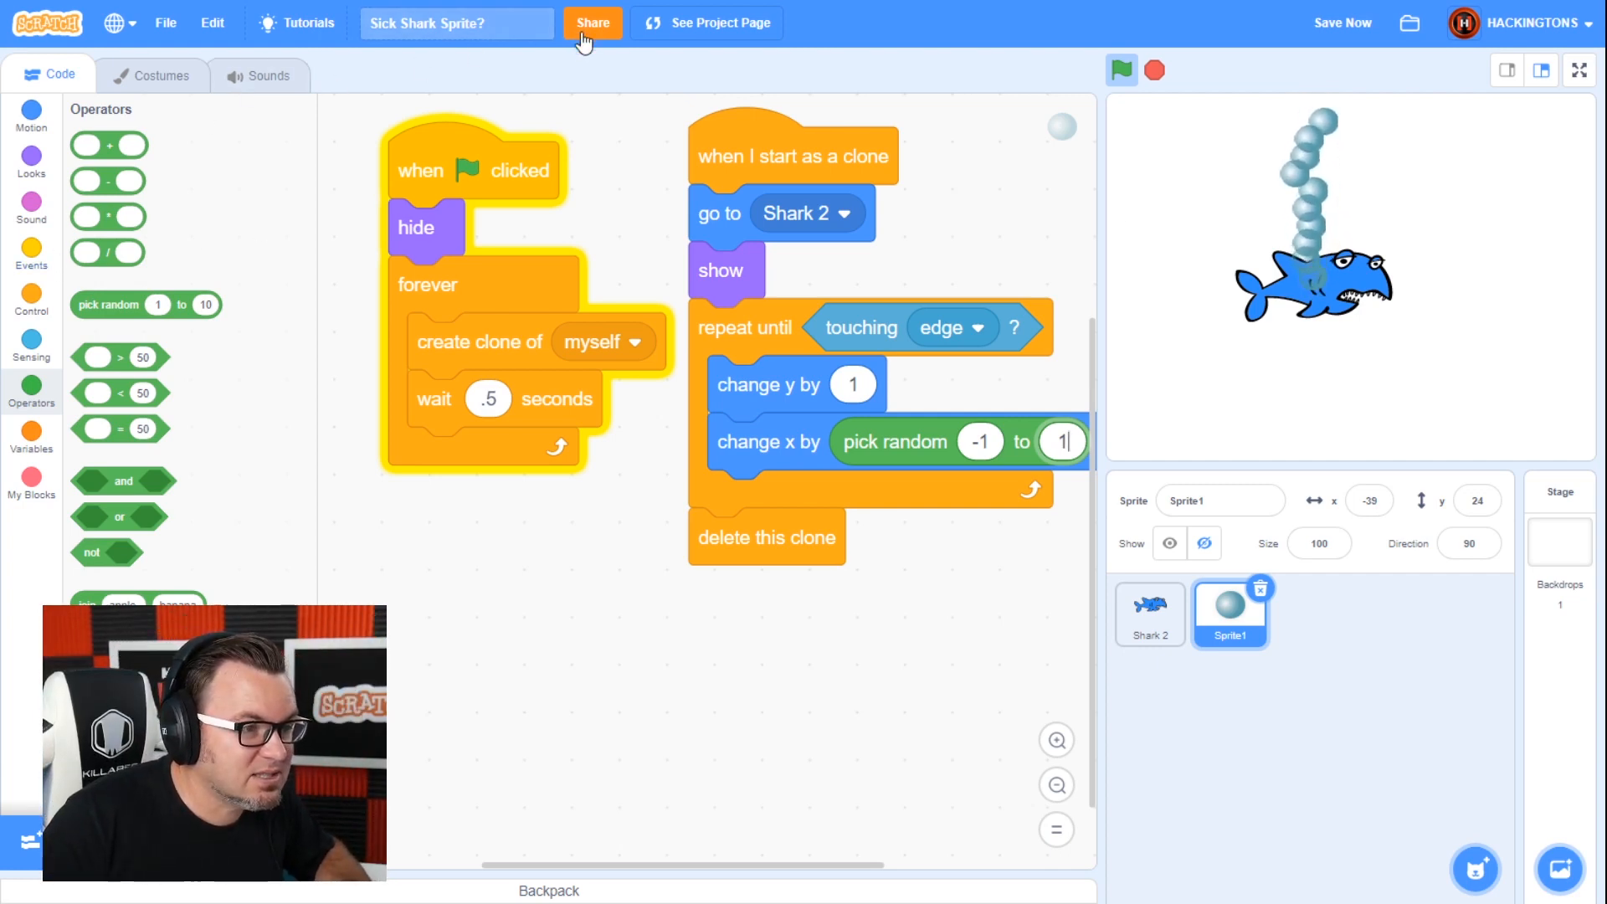
# - Start clones at size 10%, grow them by 1 per step, then run and stop
pyautogui.click(31, 168)
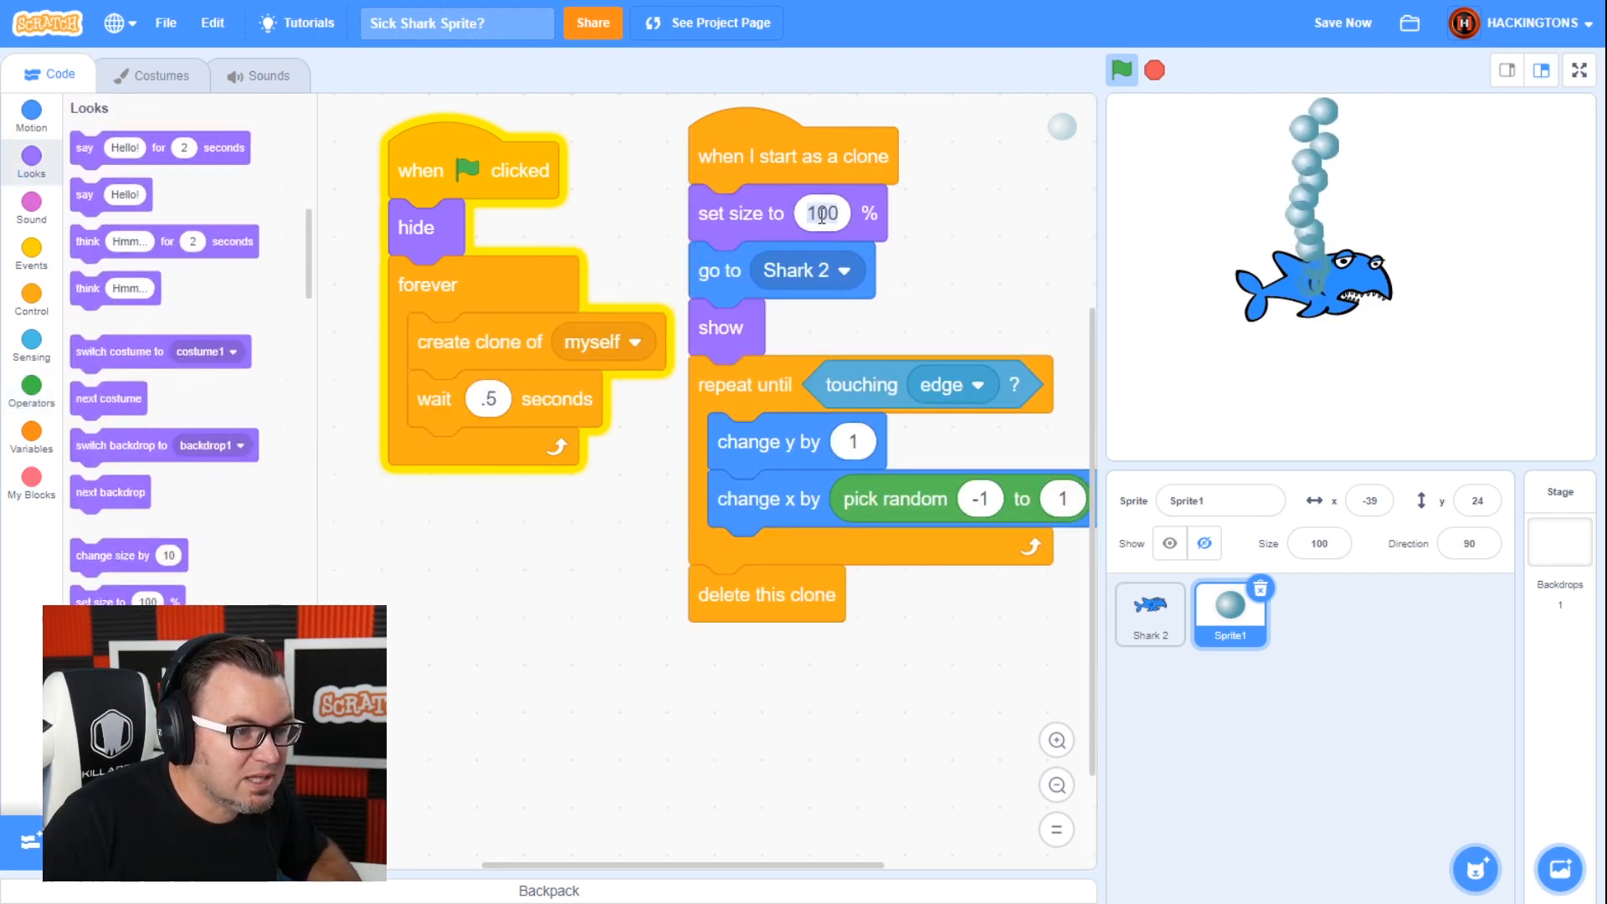
pyautogui.write('10')
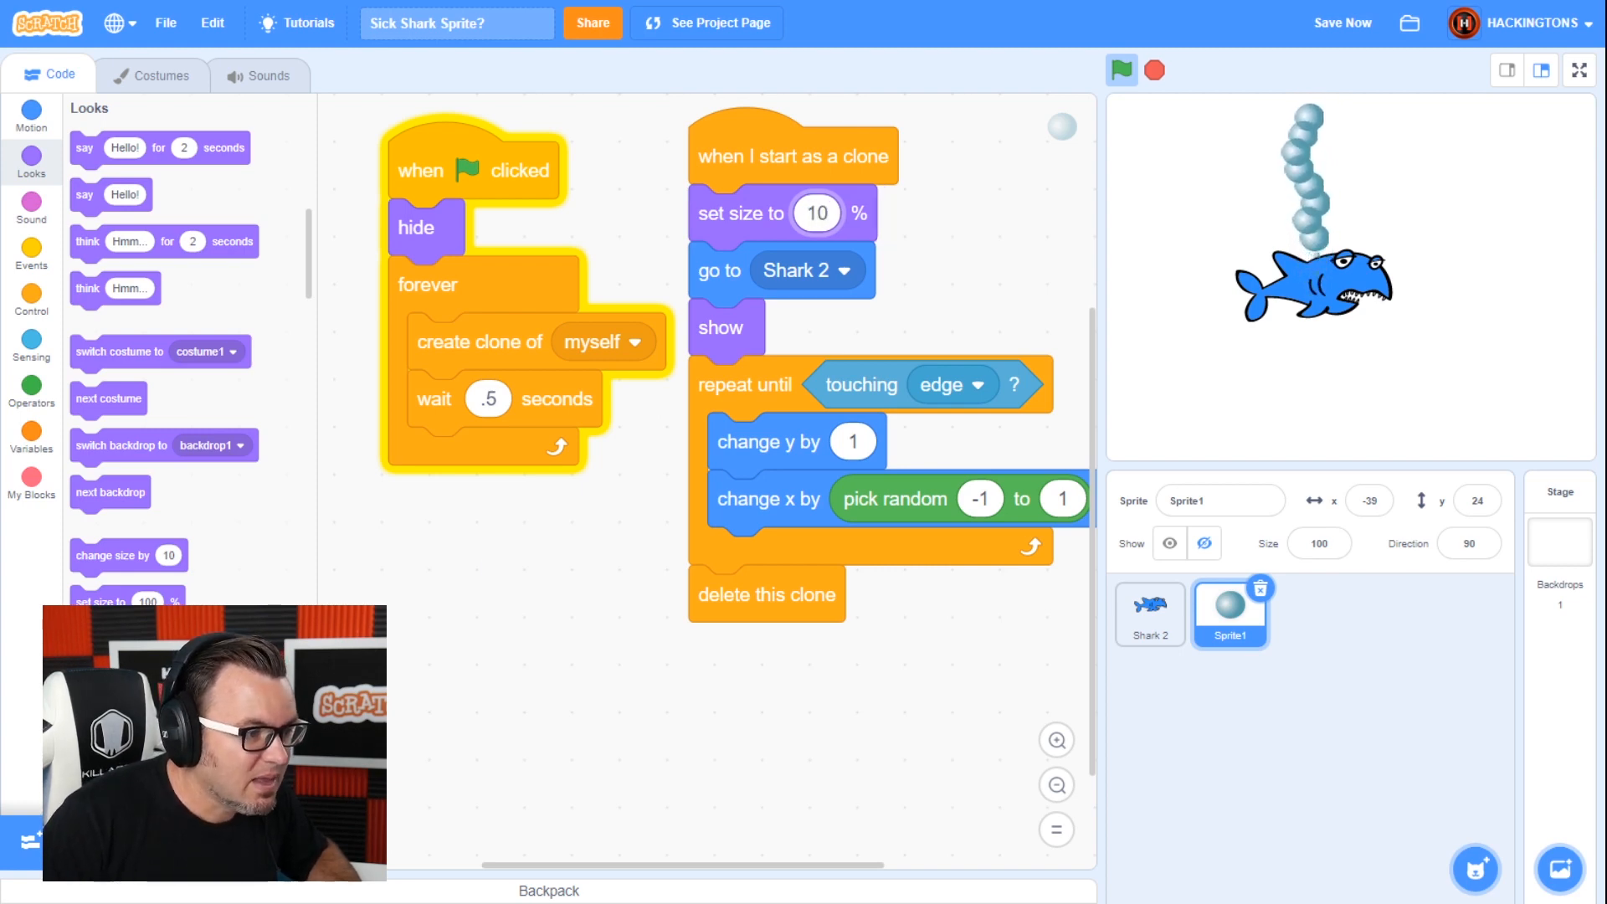
pyautogui.moveTo(128, 554); pyautogui.dragTo(781, 562)
pyautogui.write('1')
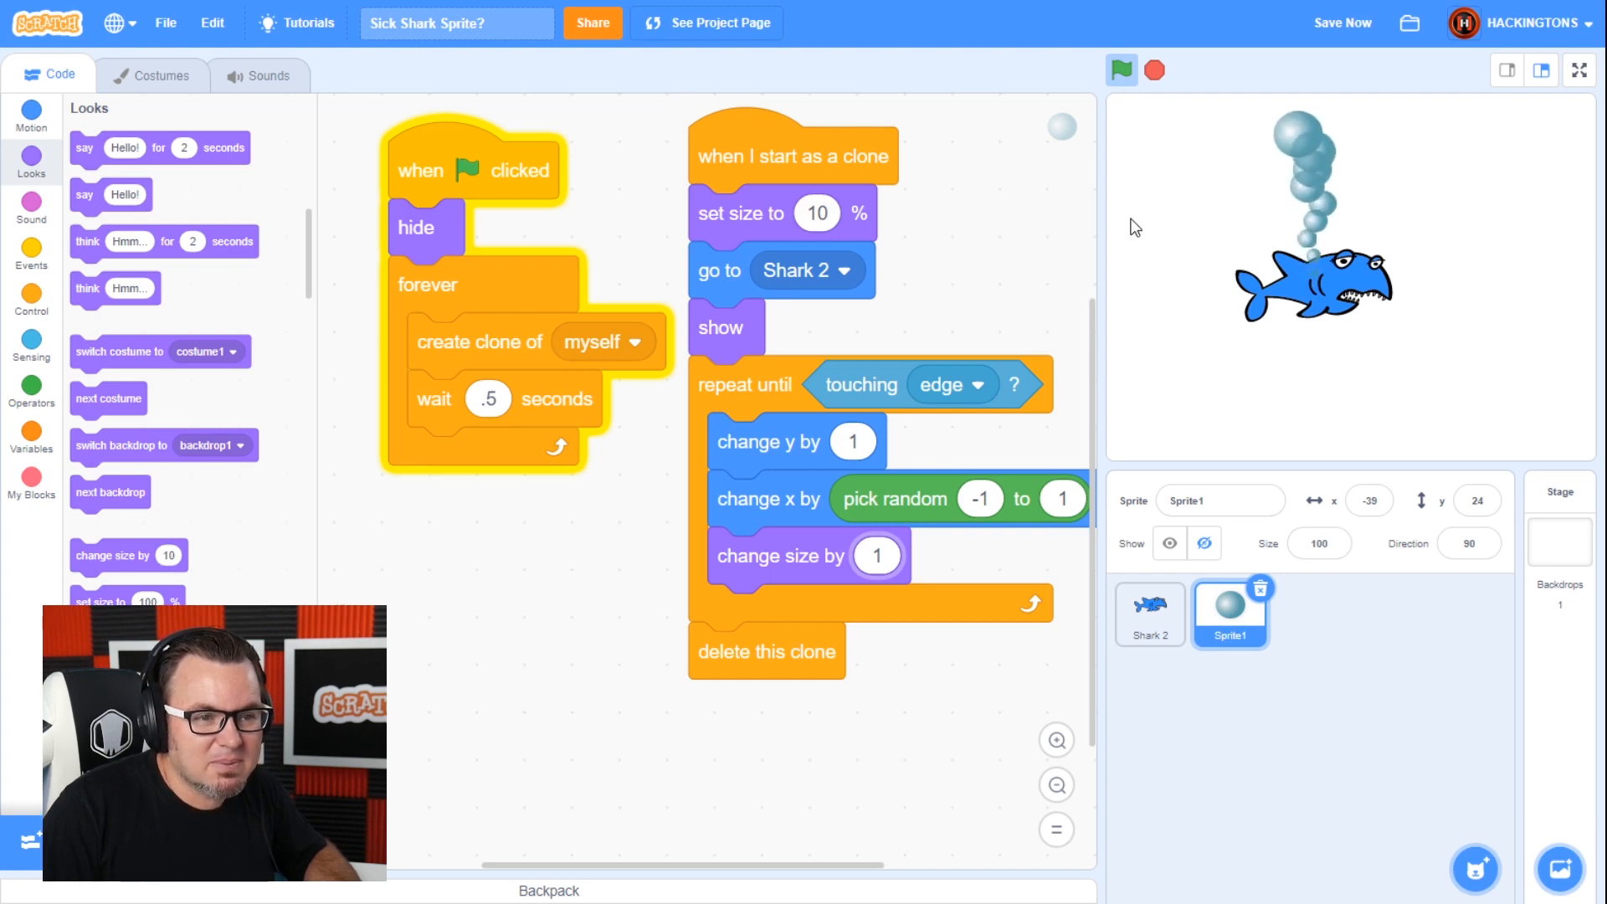
pyautogui.moveTo(1077, 282)
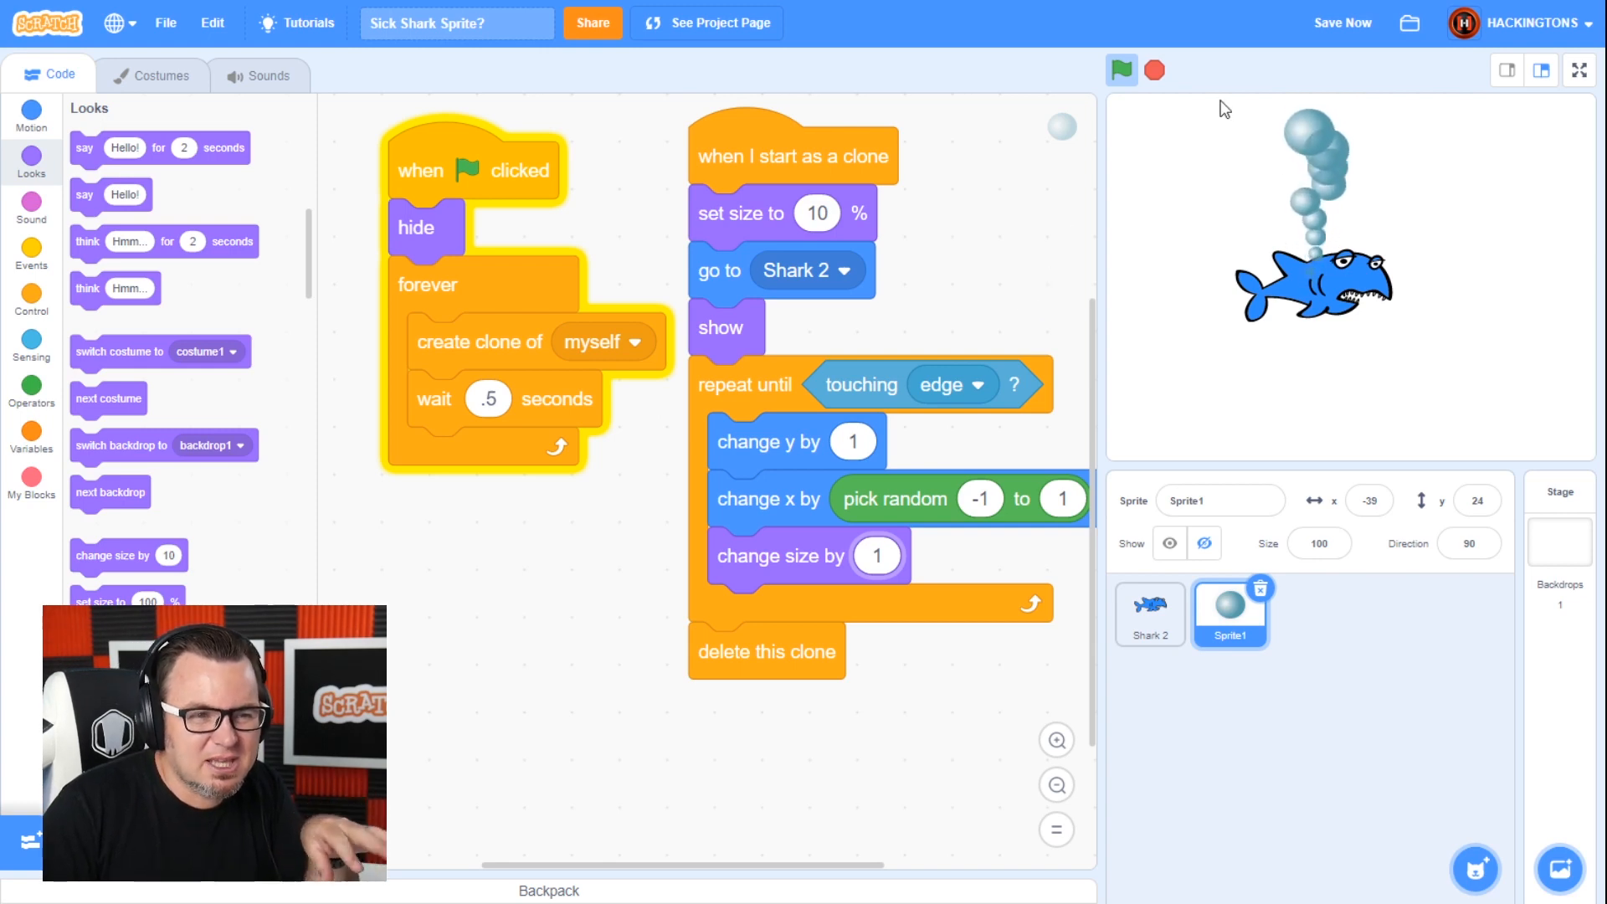
pyautogui.click(1154, 69)
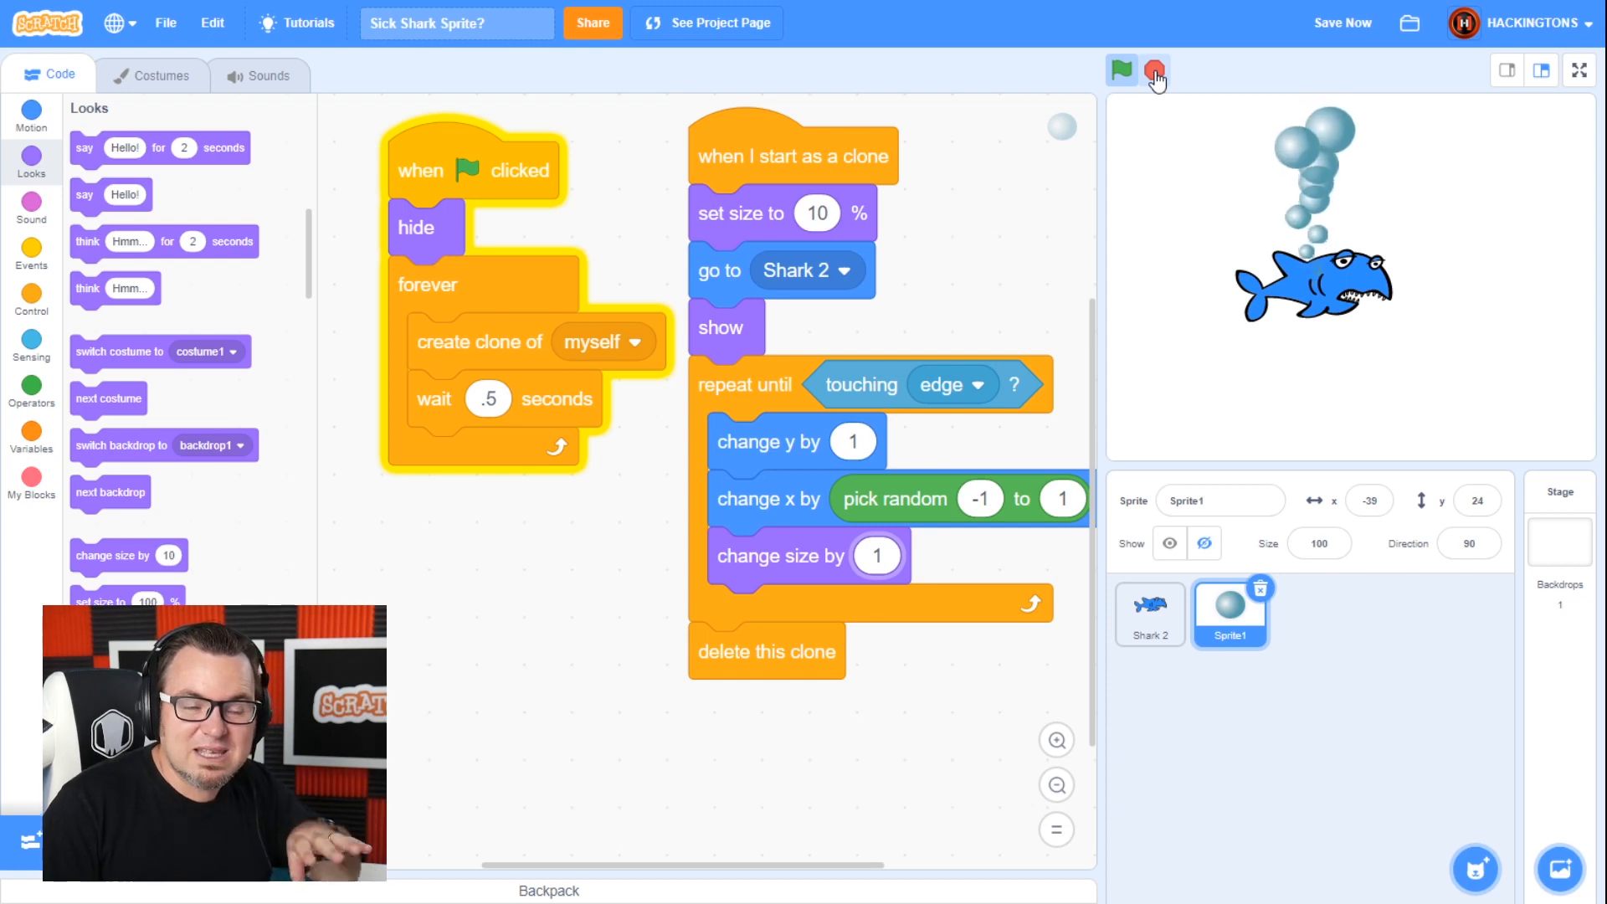
pyautogui.click(1154, 68)
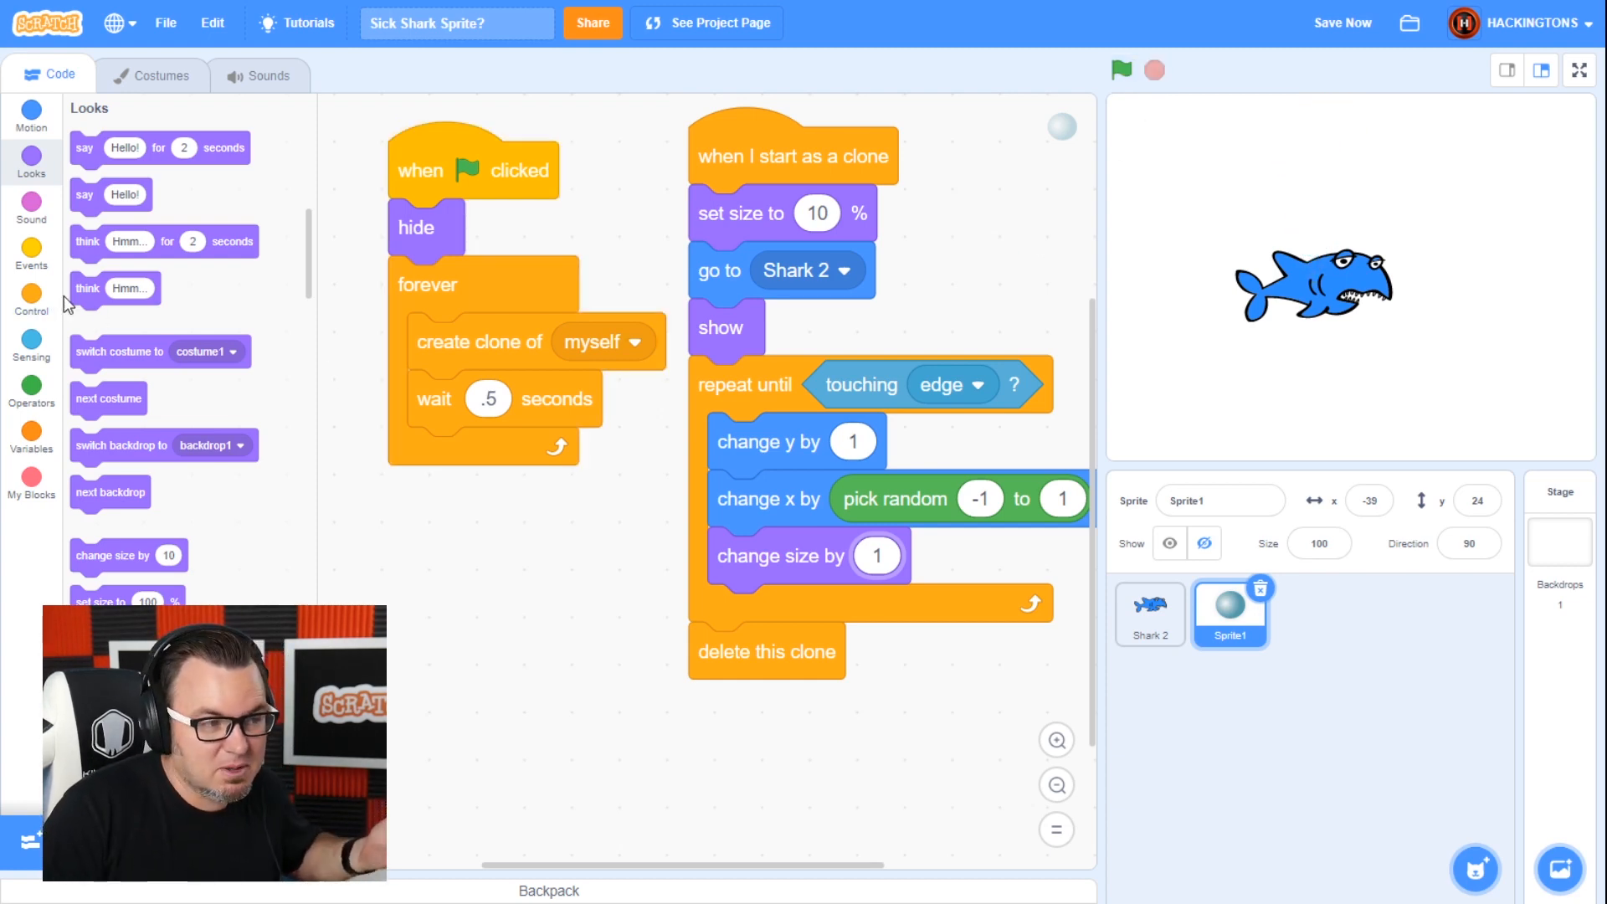
pyautogui.moveTo(32, 302)
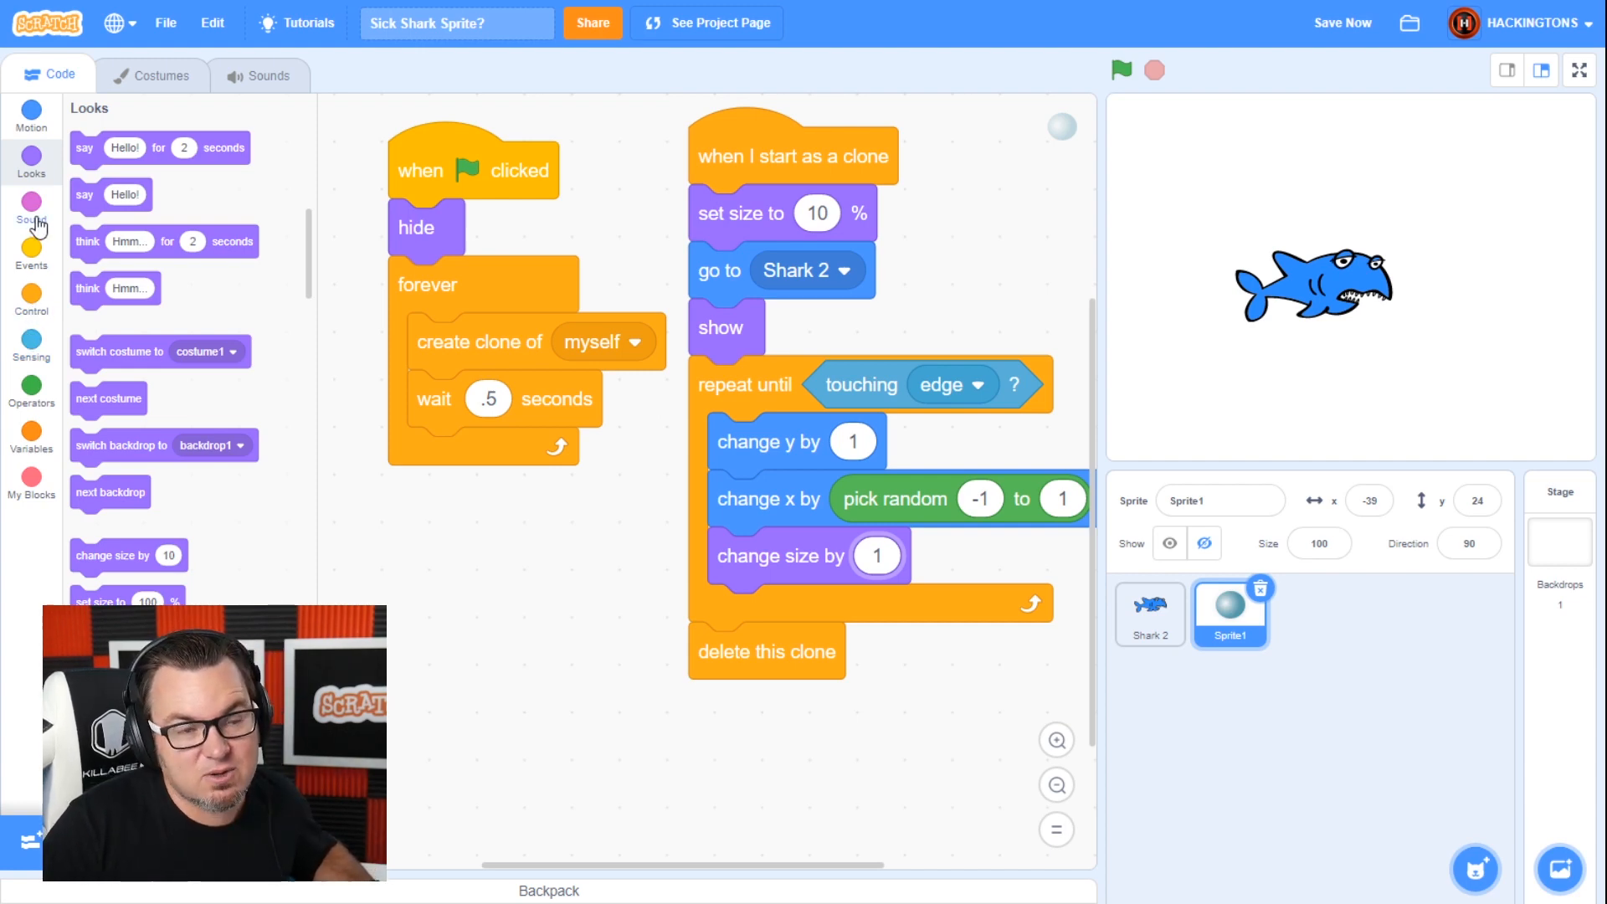
# - Add start sound pop before delete this clone, test-run, and view the Sounds tab
pyautogui.click(31, 221)
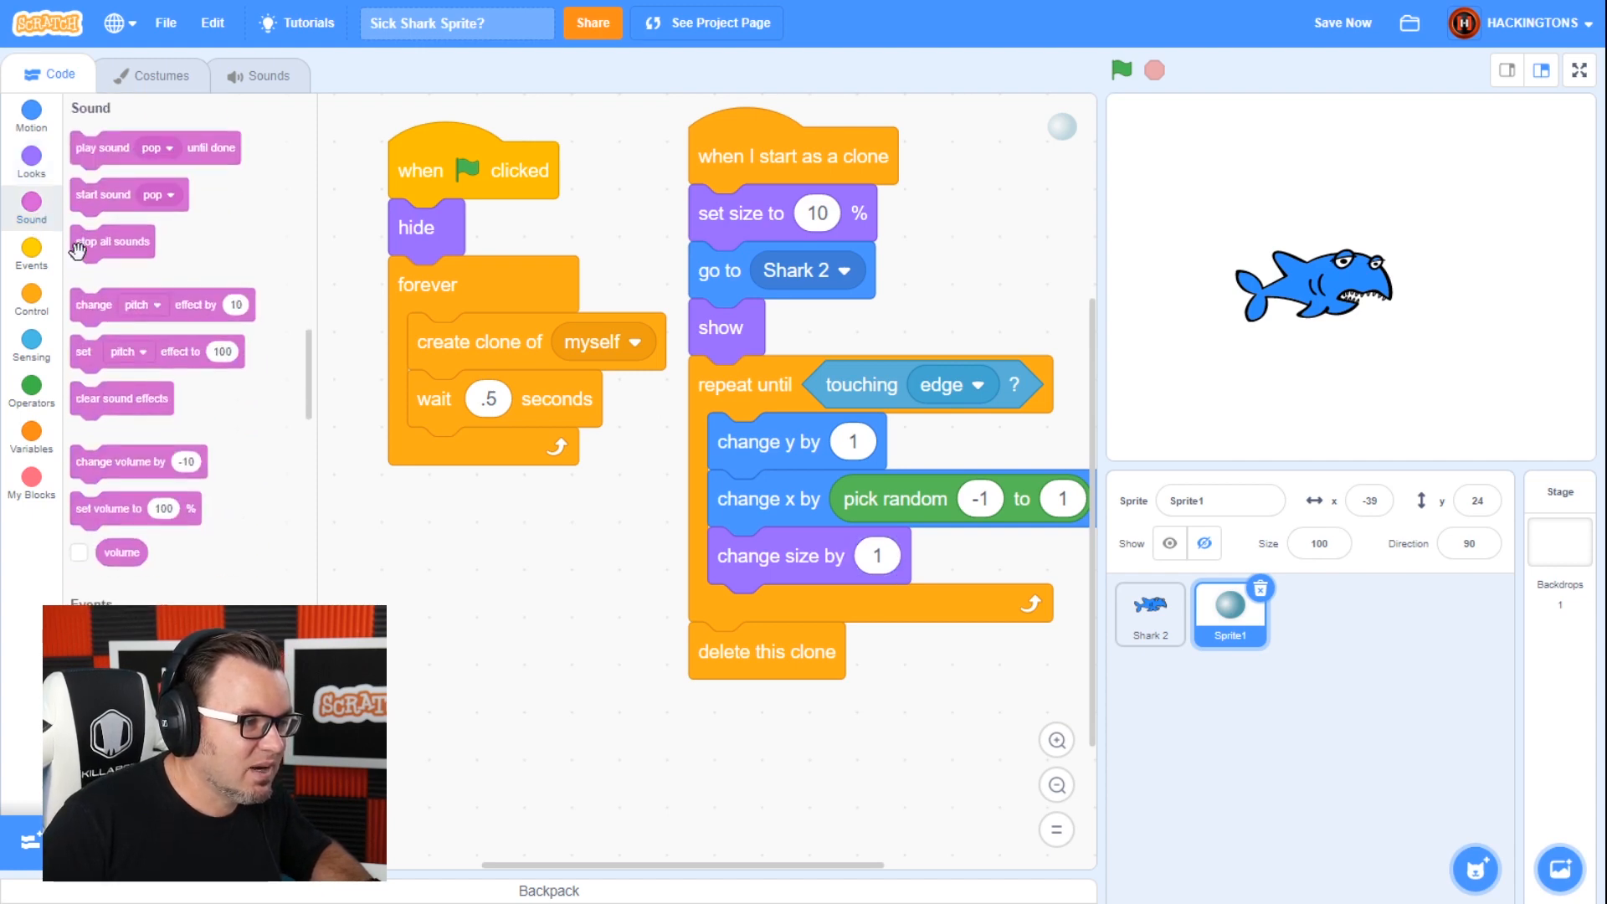
pyautogui.moveTo(106, 205)
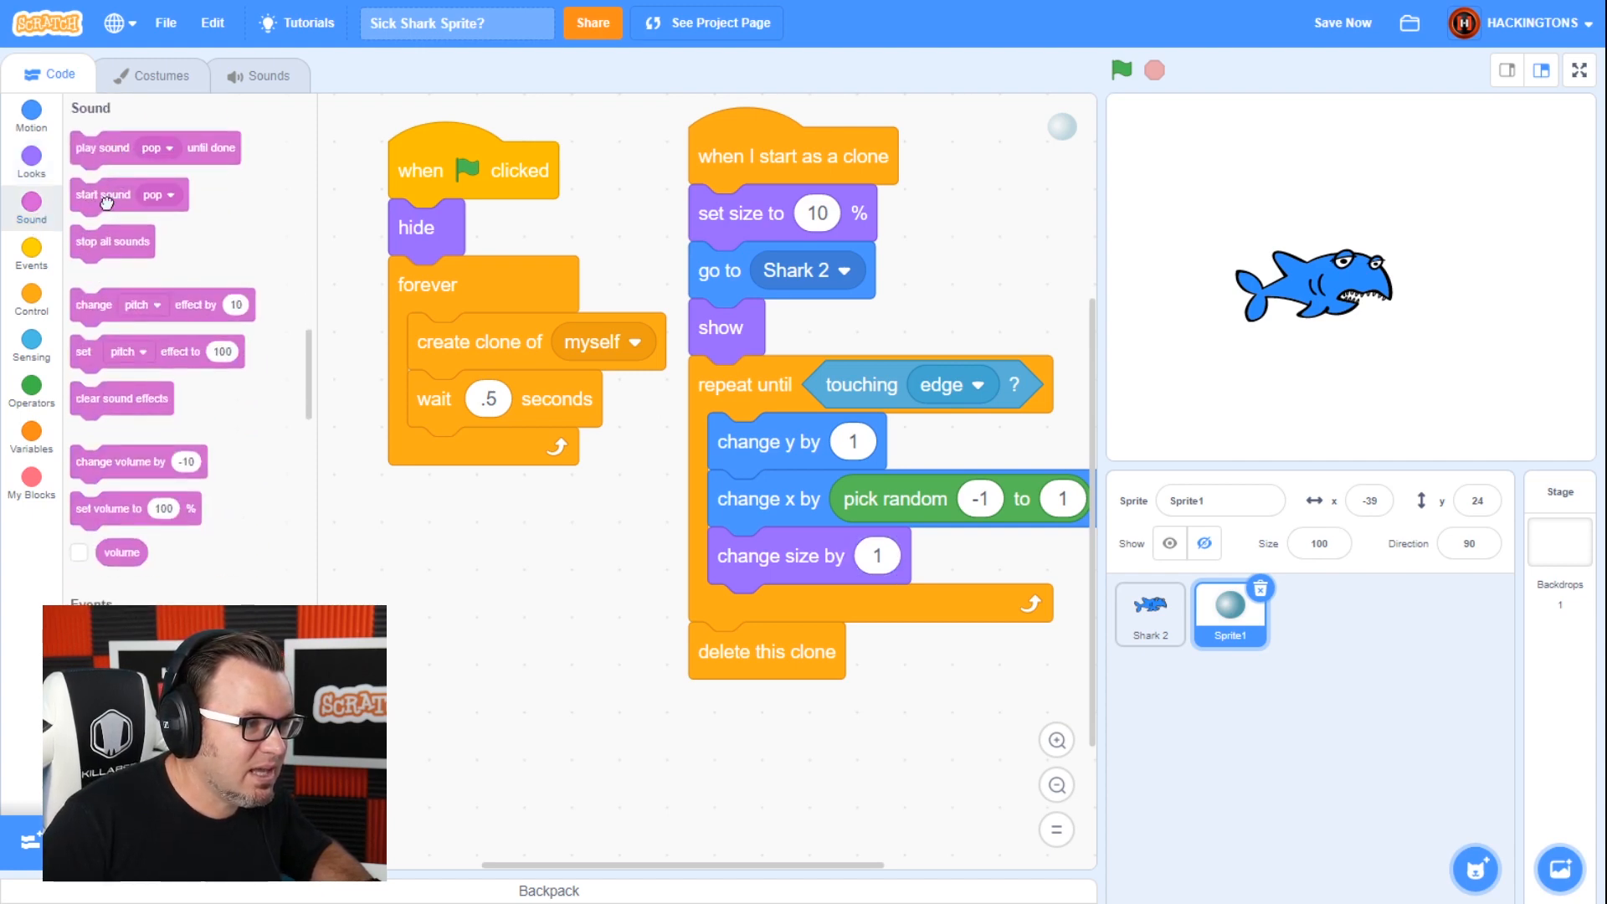
pyautogui.moveTo(102, 193); pyautogui.dragTo(745, 651)
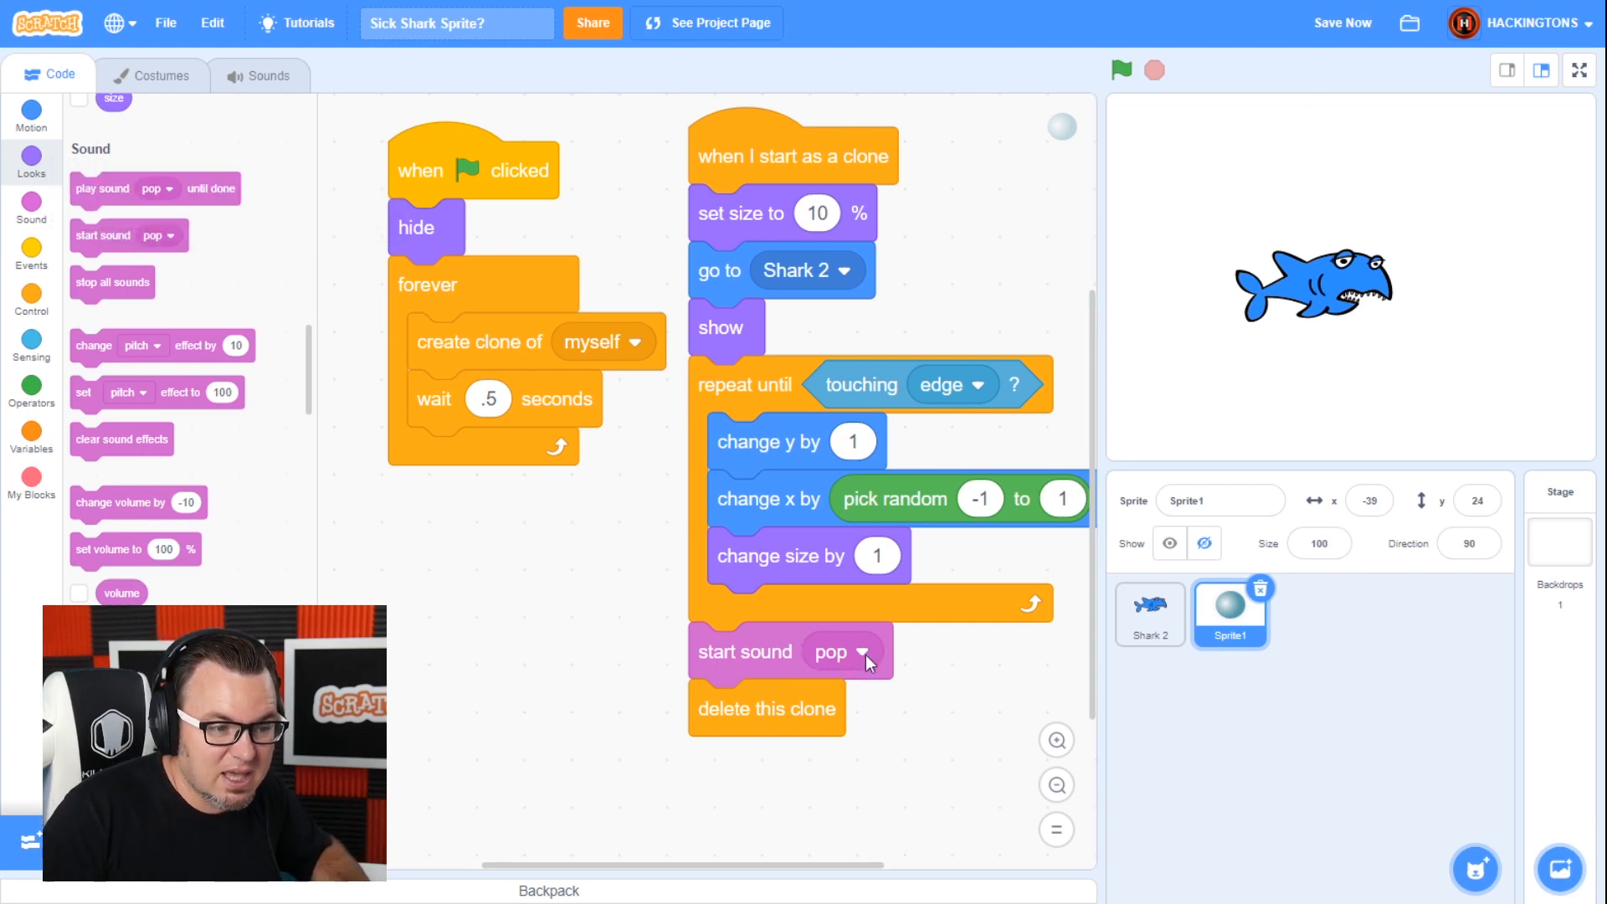
pyautogui.click(1119, 69)
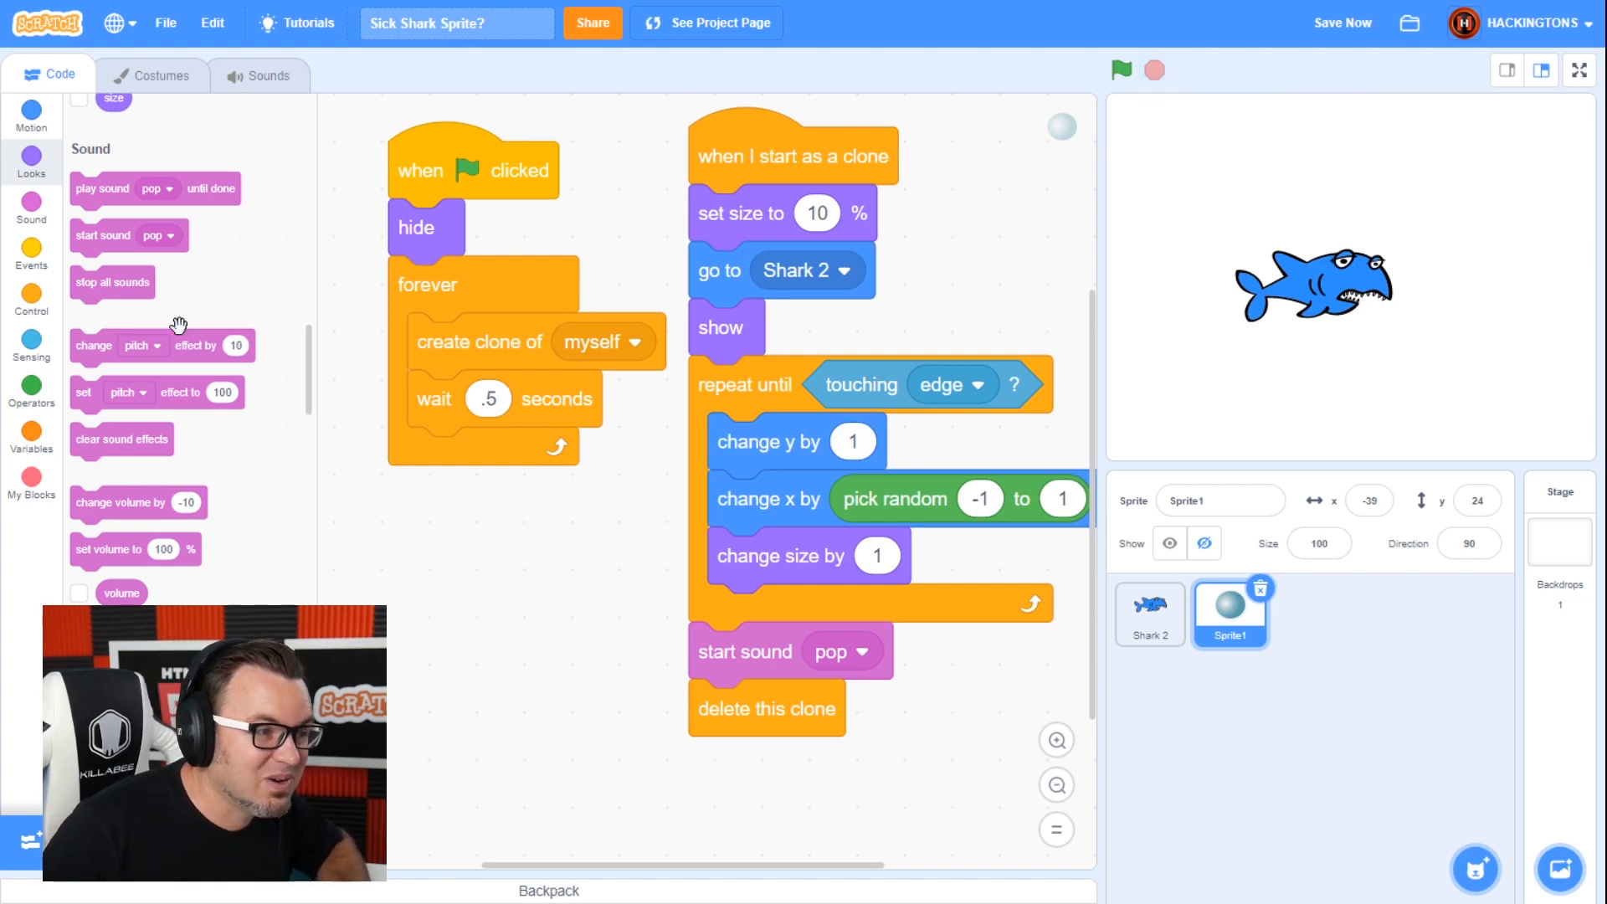
pyautogui.click(270, 76)
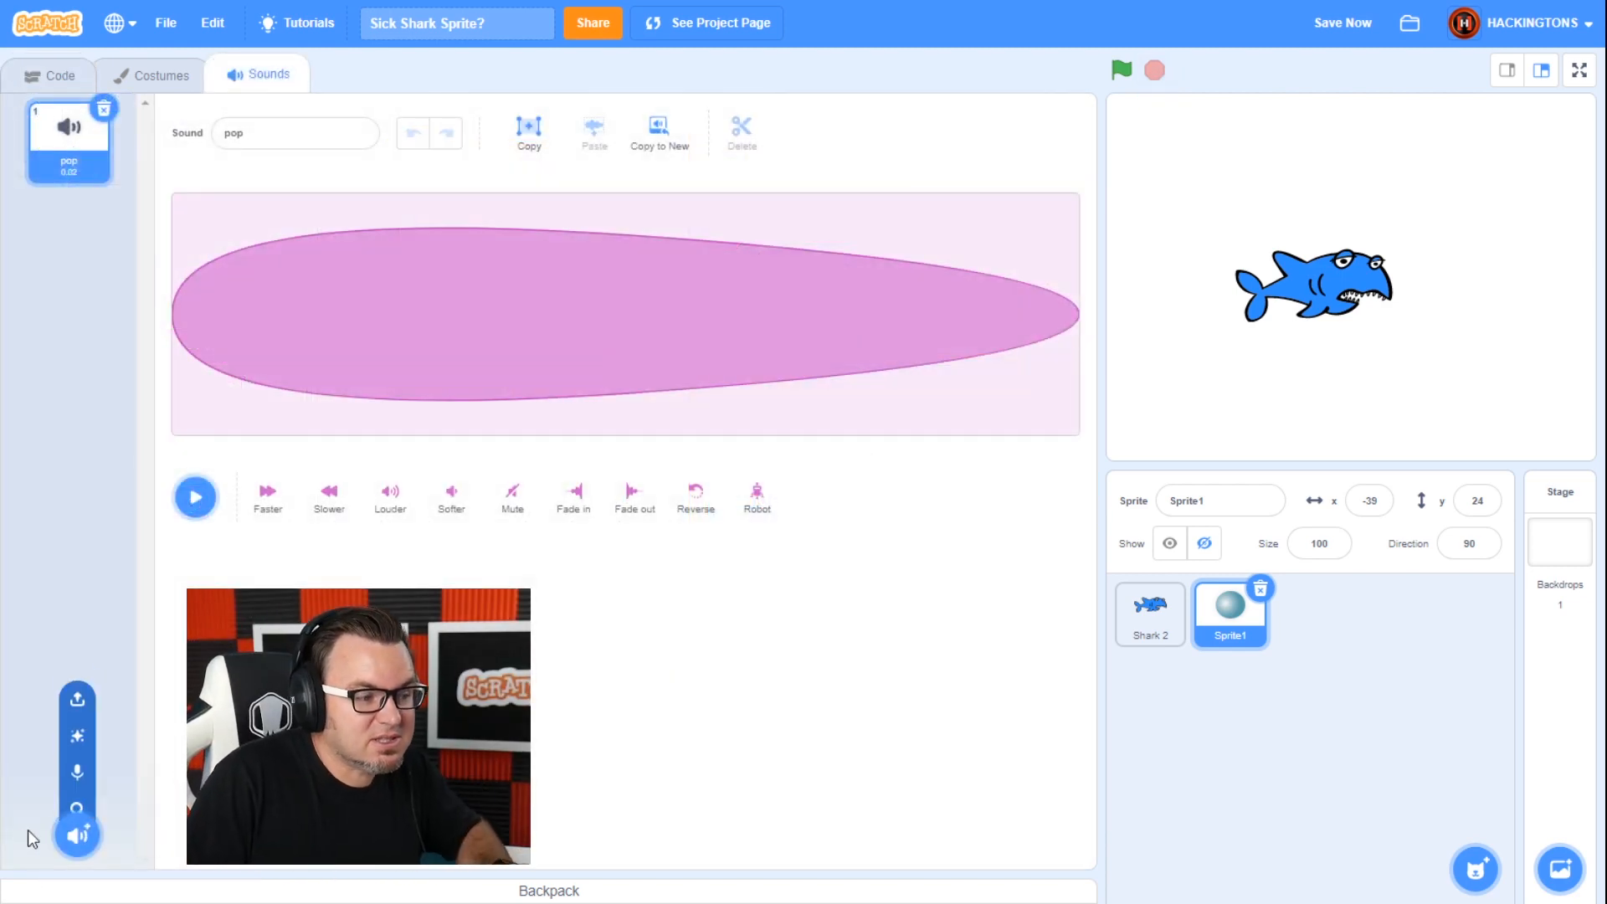
# - Record a voice clip, trim its start and end, preview it, and save it as recording1
pyautogui.click(76, 772)
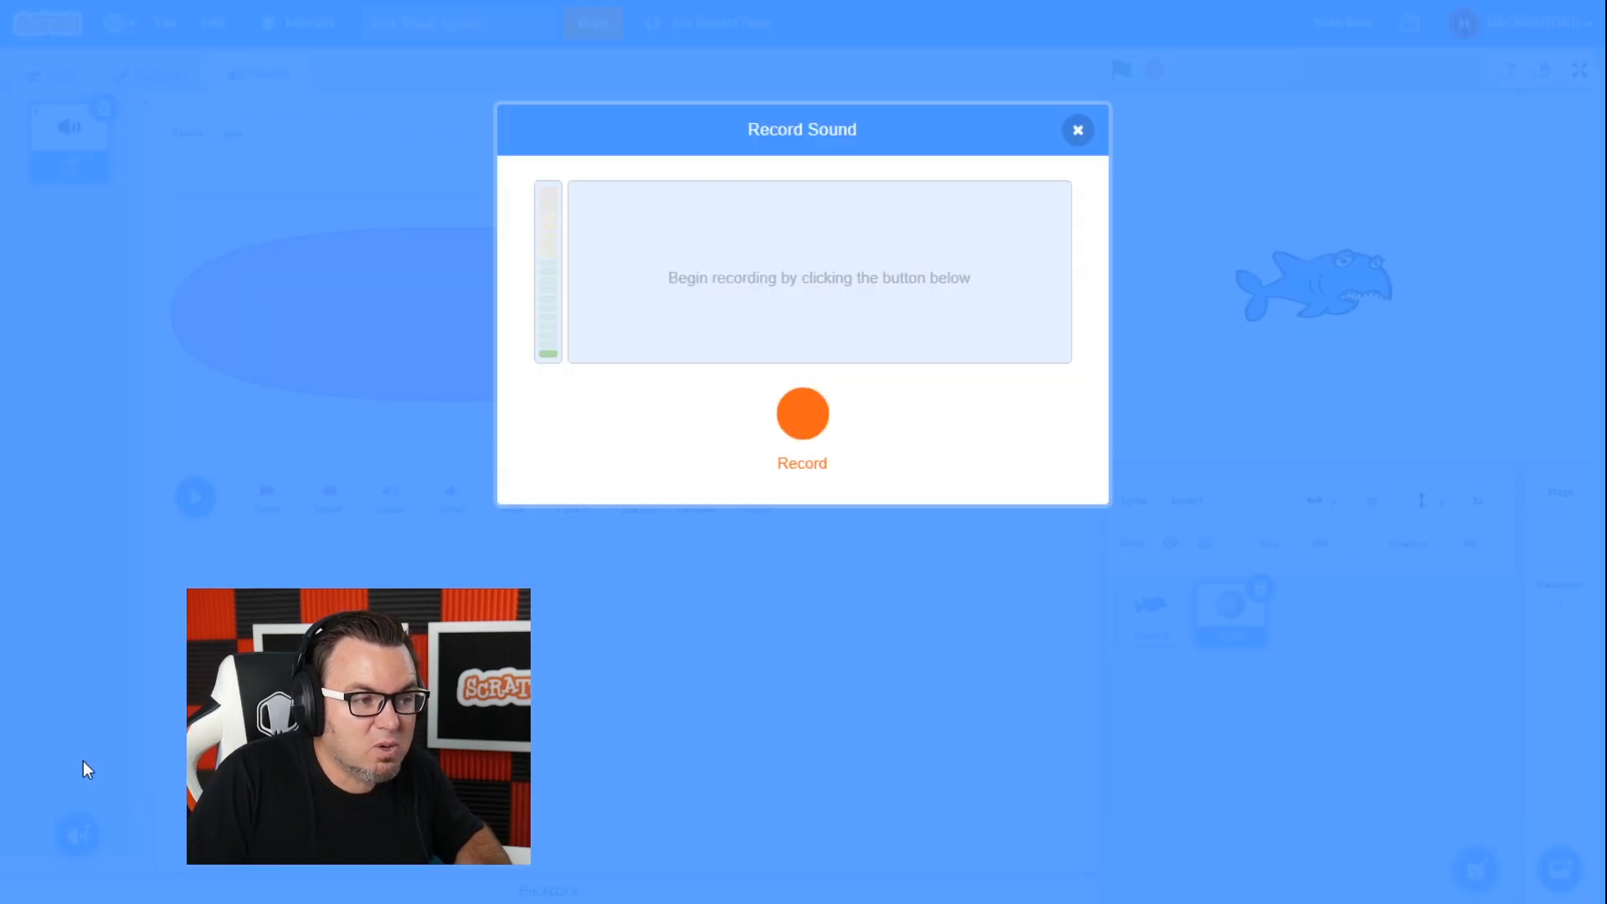
pyautogui.moveTo(863, 392)
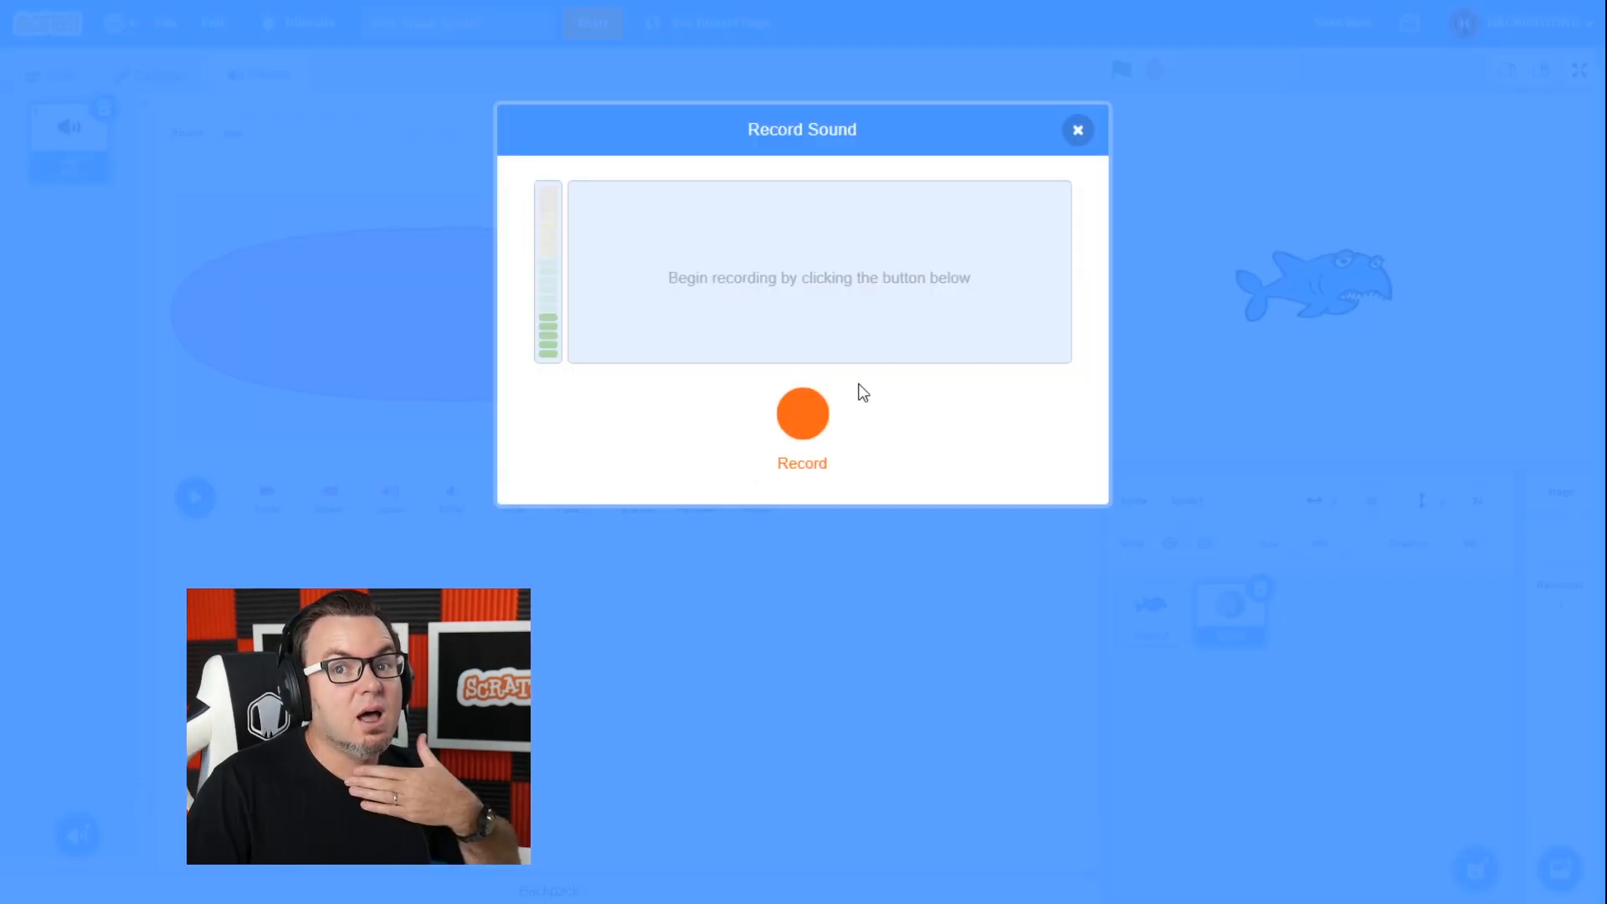
pyautogui.click(803, 413)
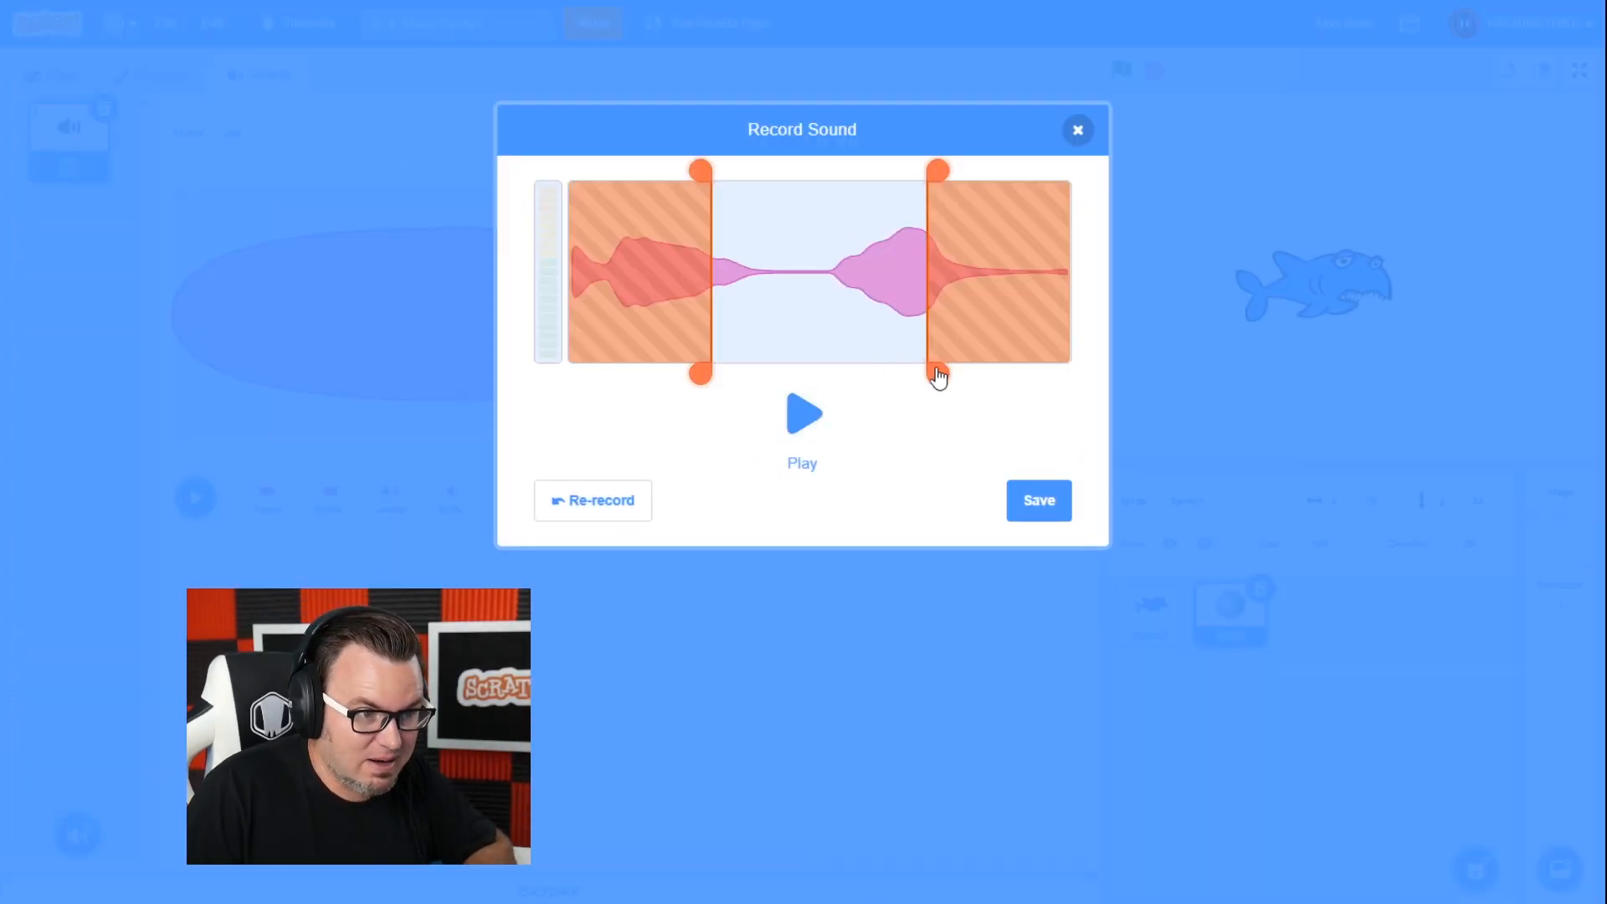
pyautogui.moveTo(935, 374); pyautogui.dragTo(1023, 378)
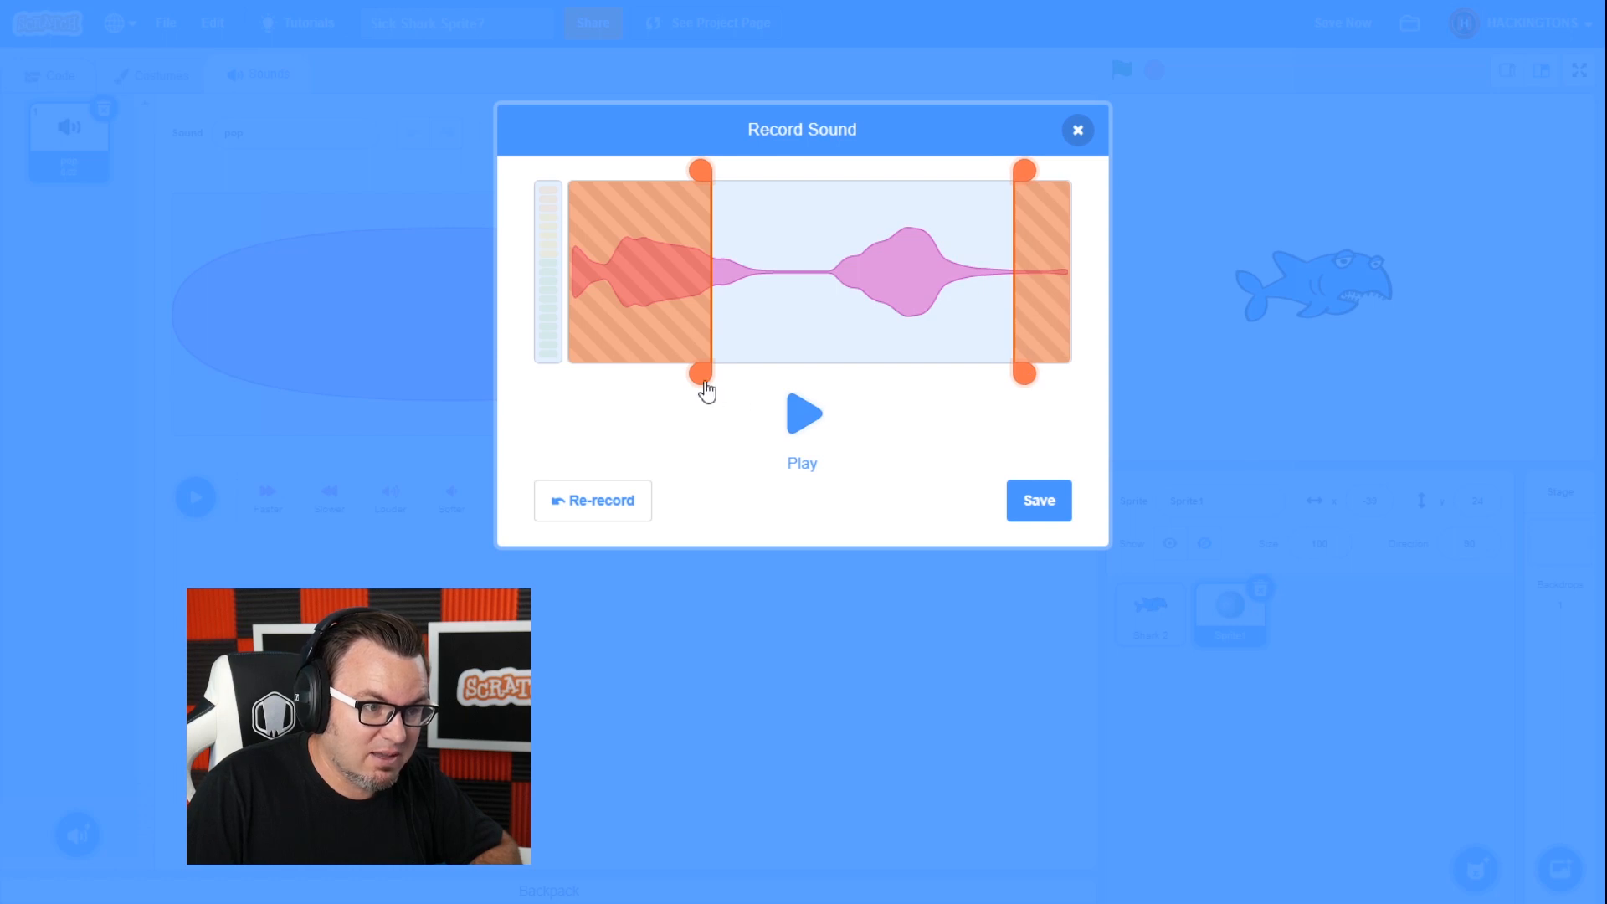
pyautogui.click(802, 414)
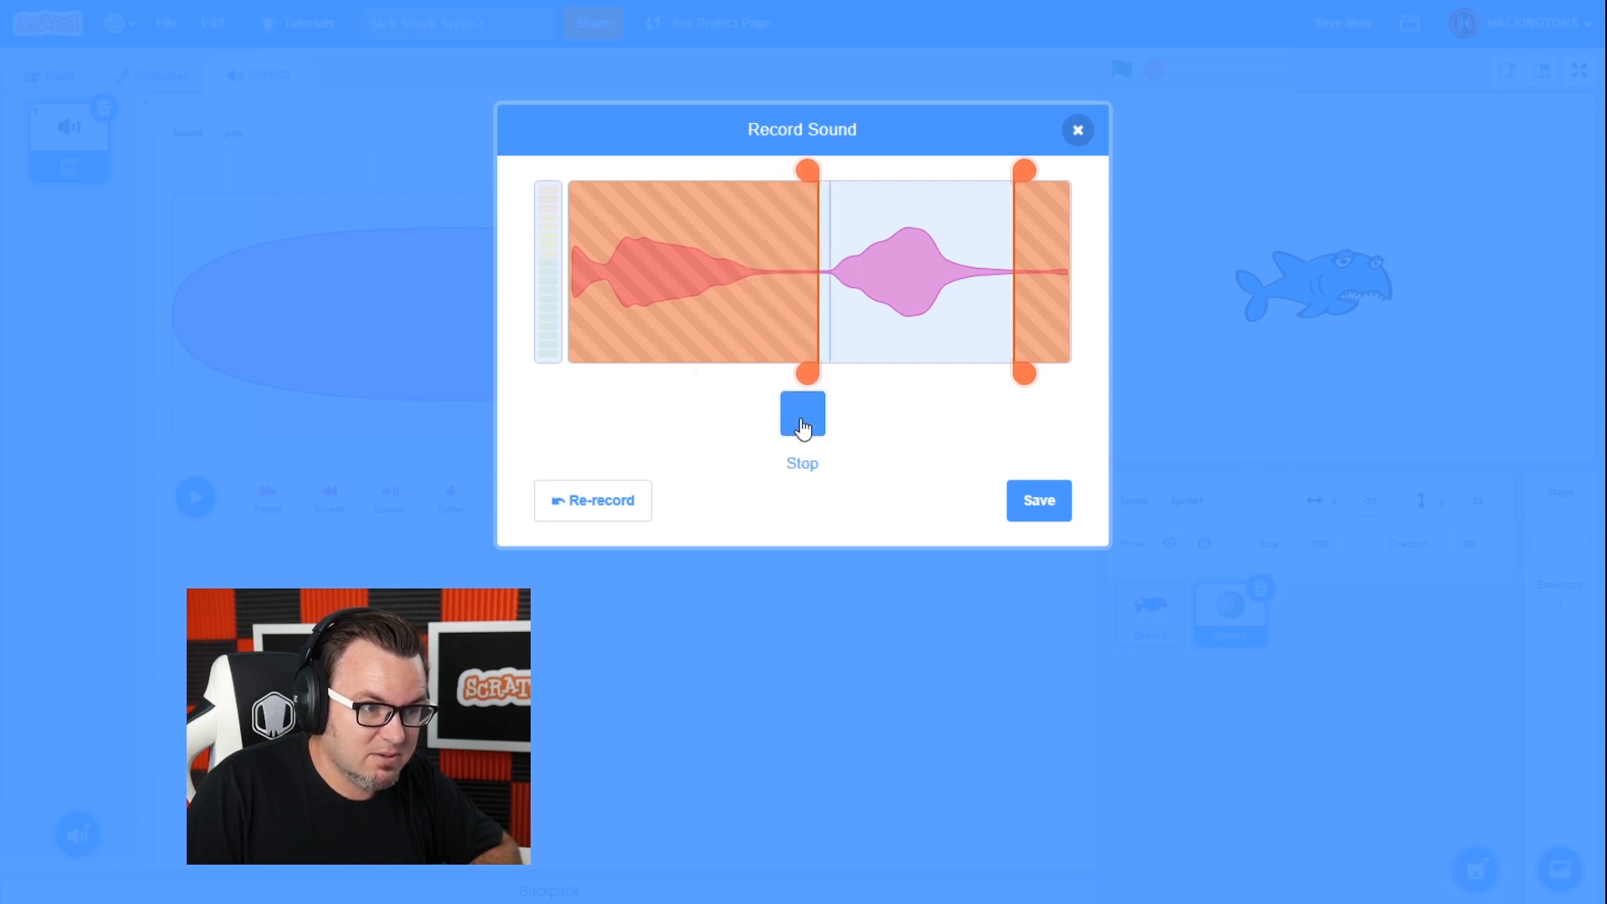
pyautogui.click(802, 413)
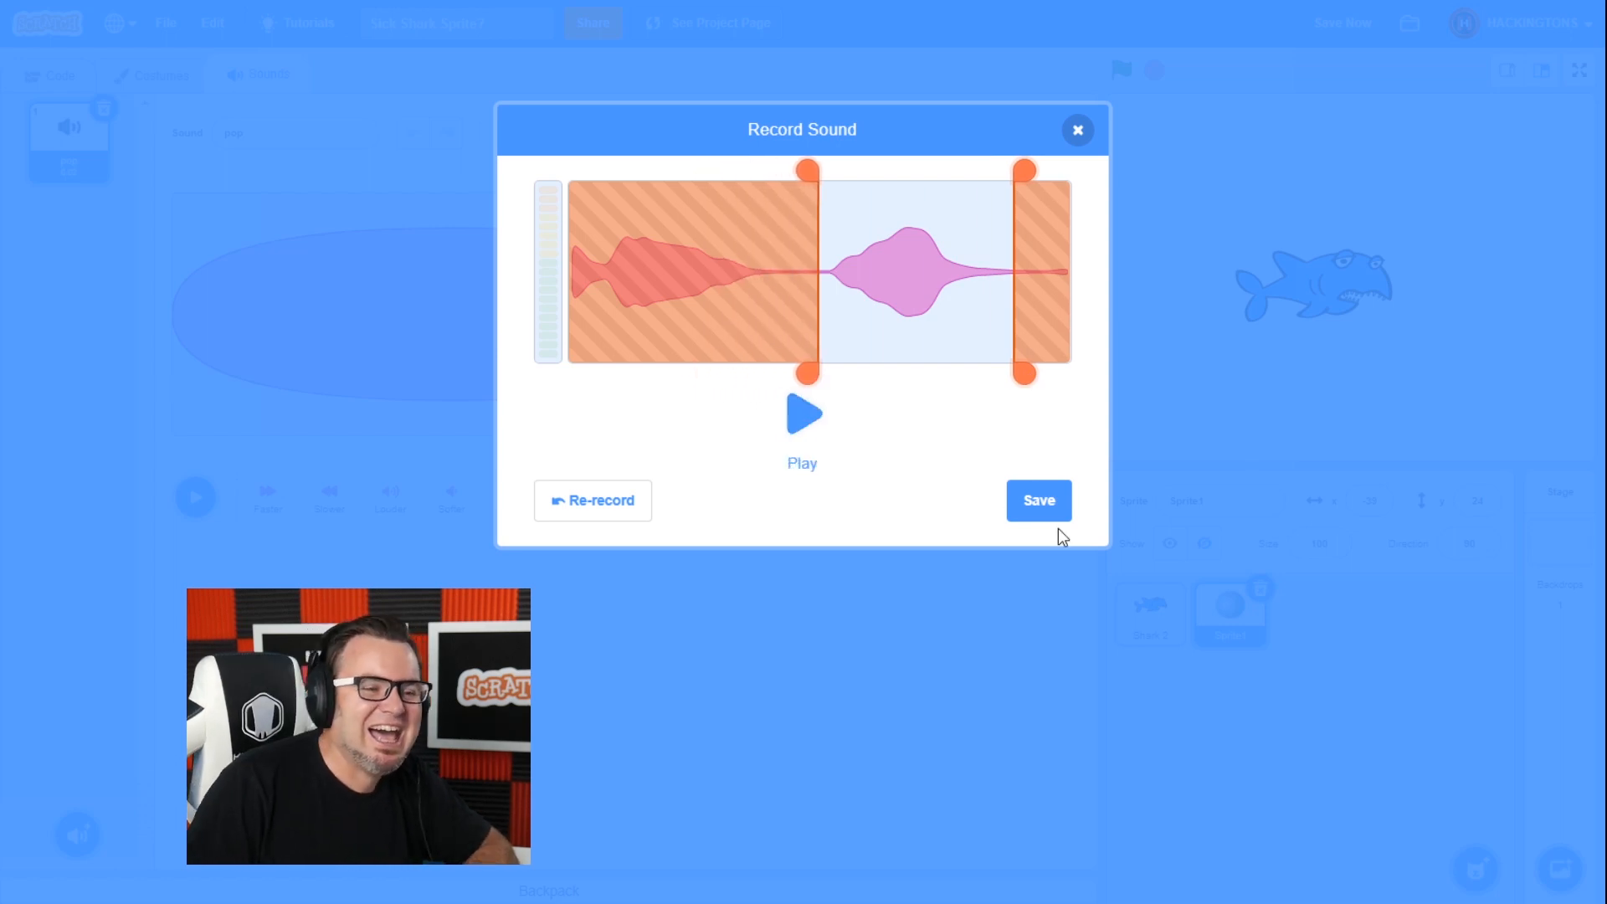
pyautogui.click(1039, 501)
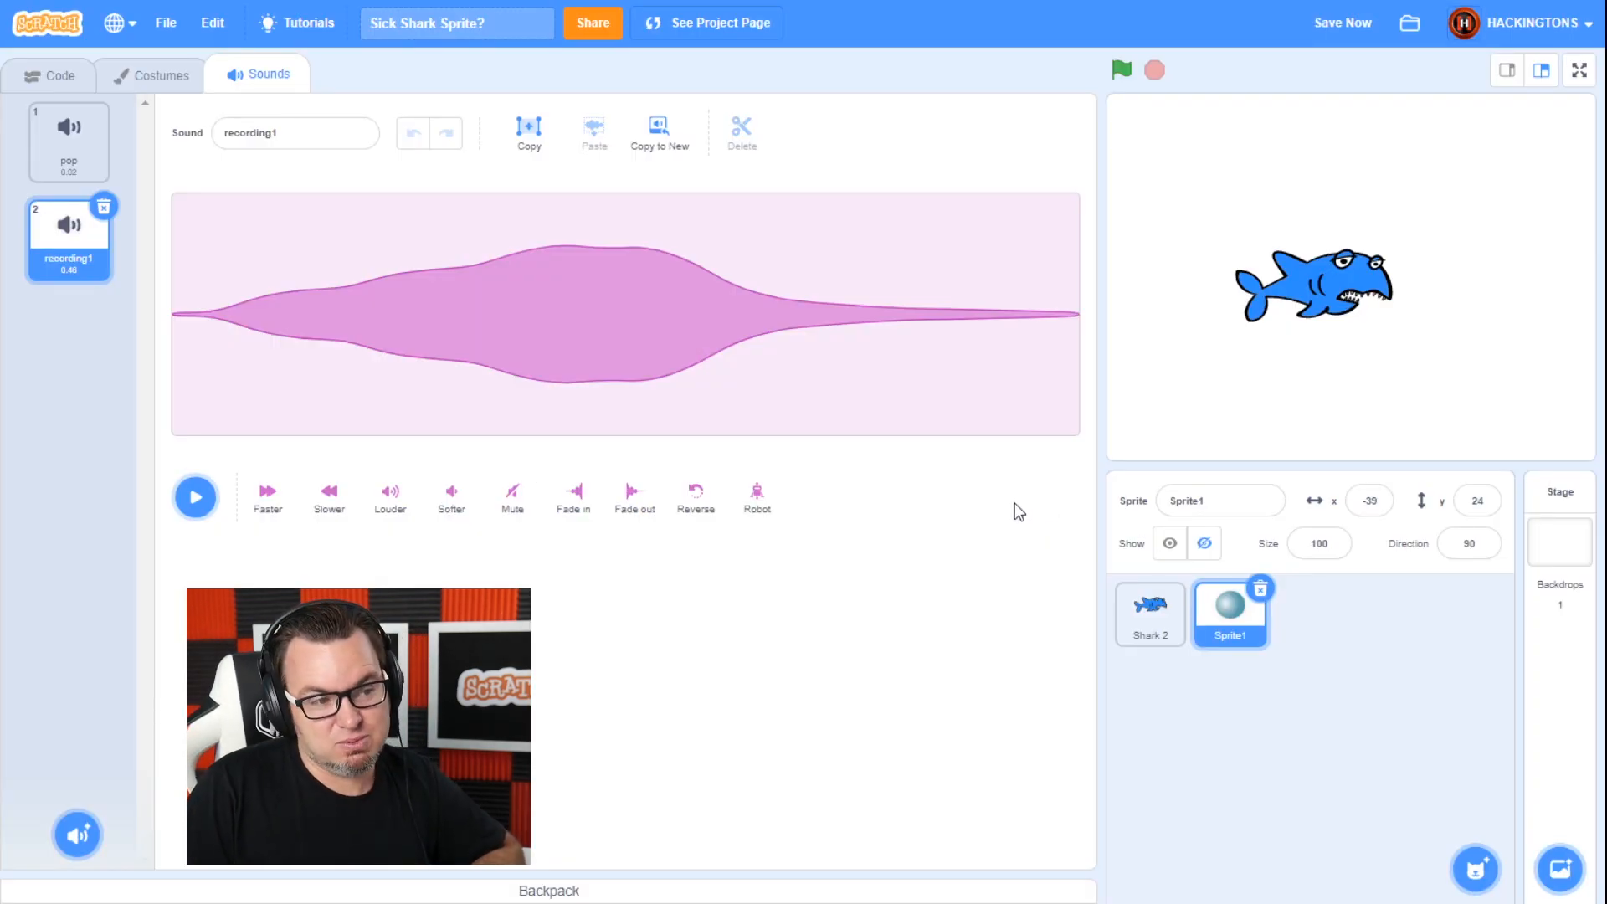
pyautogui.moveTo(65, 99)
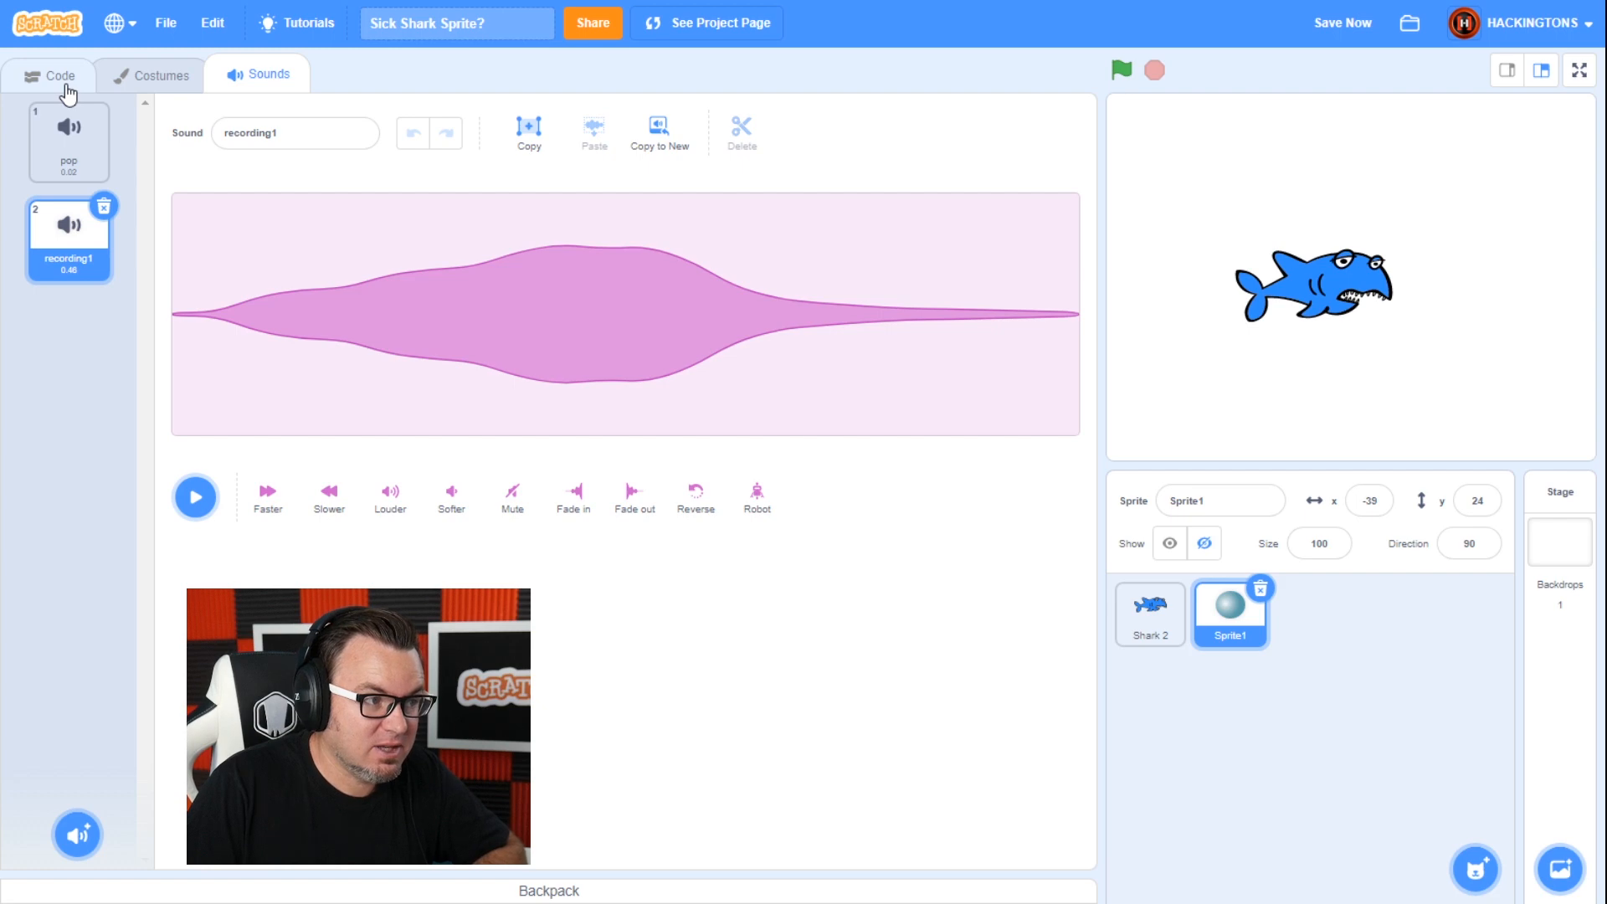
# - Add 'start sound recording1' after 'start sound pop' in the clone script and run the project
pyautogui.click(52, 75)
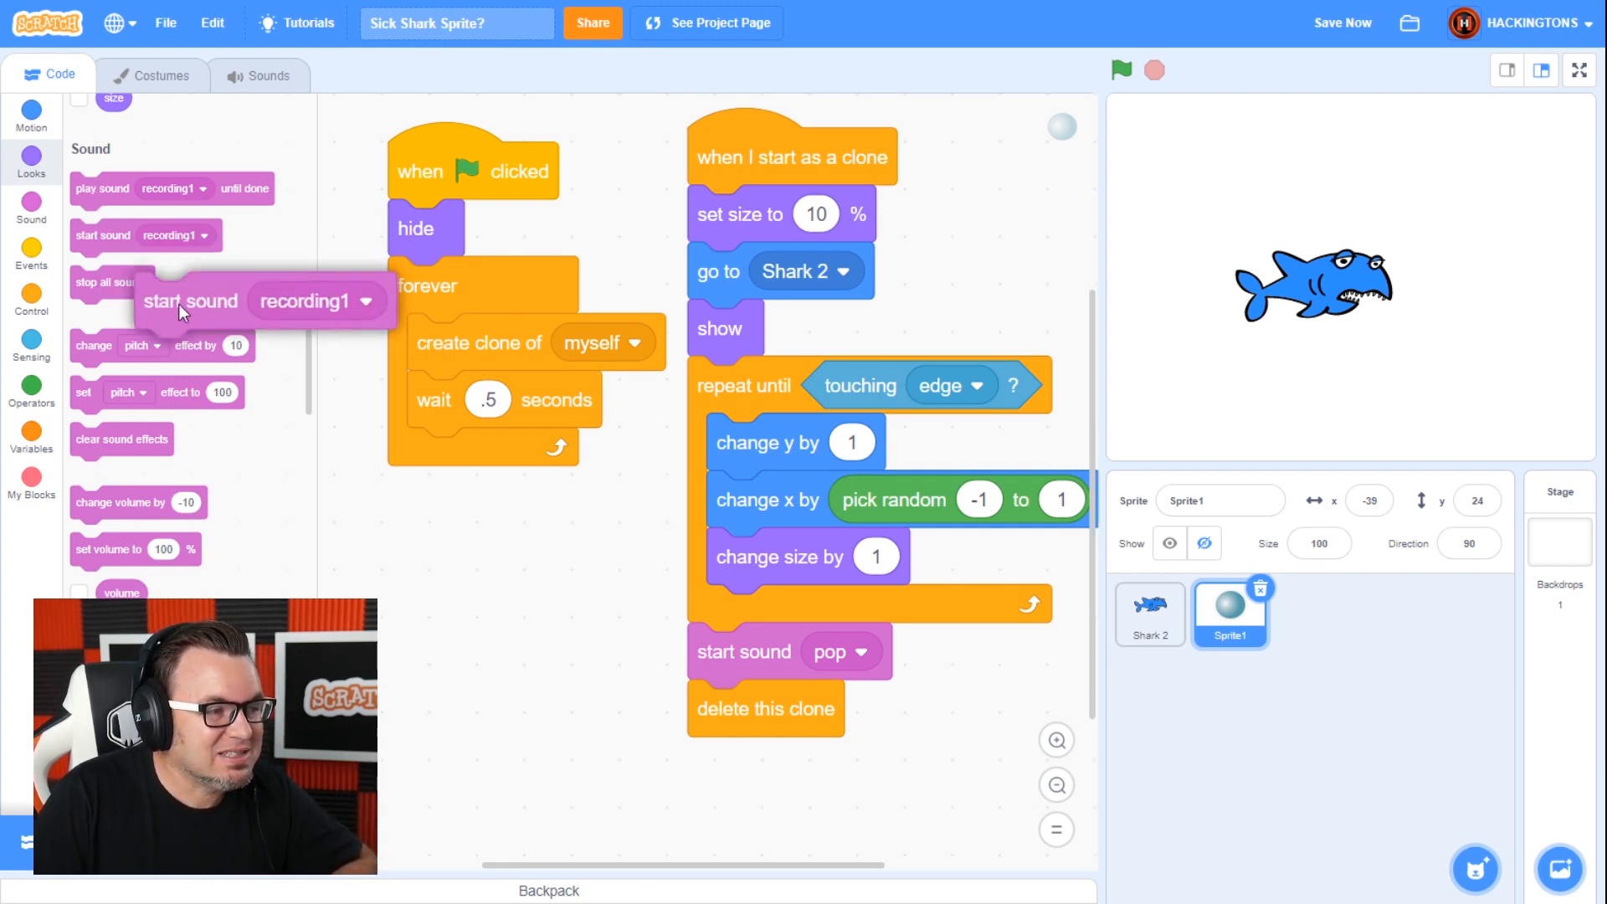
pyautogui.moveTo(190, 300); pyautogui.dragTo(743, 707)
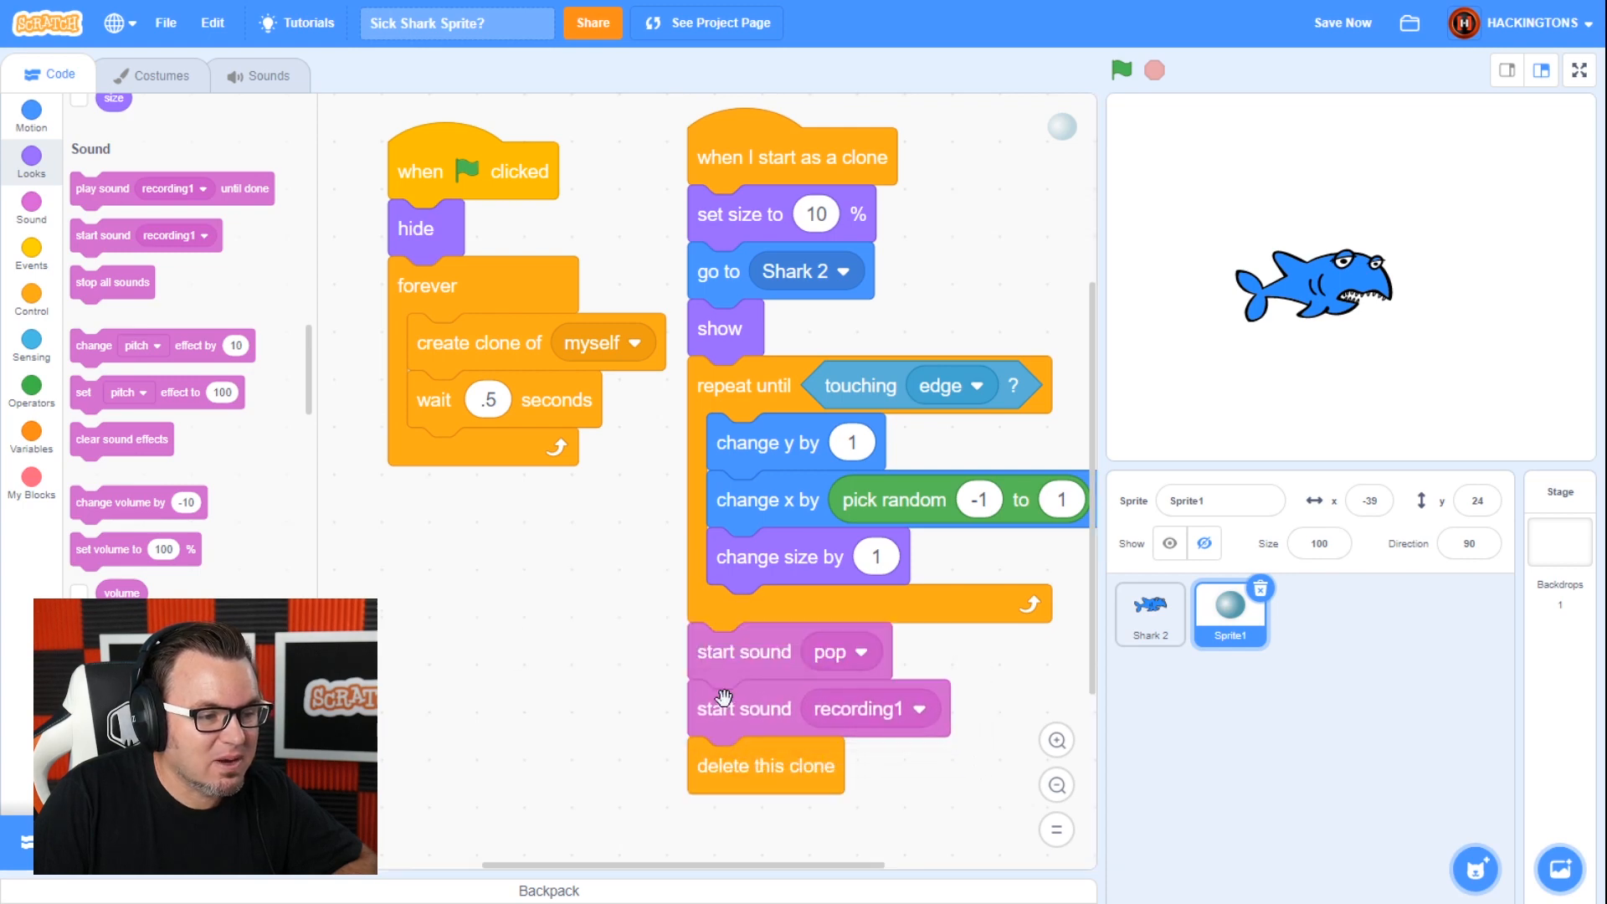
pyautogui.click(1120, 67)
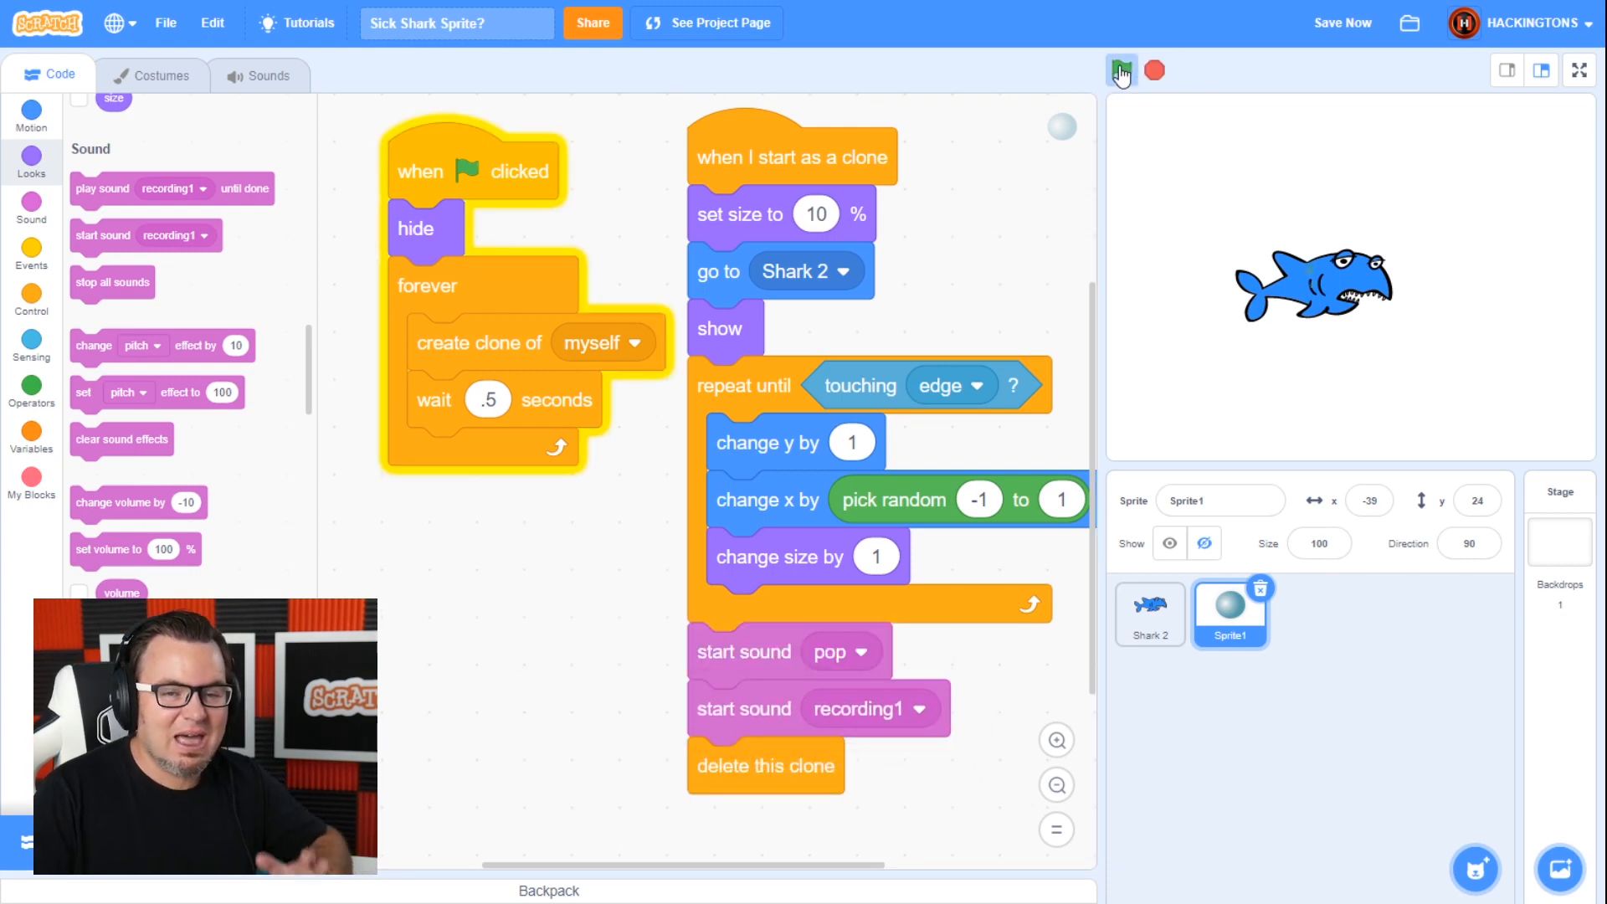